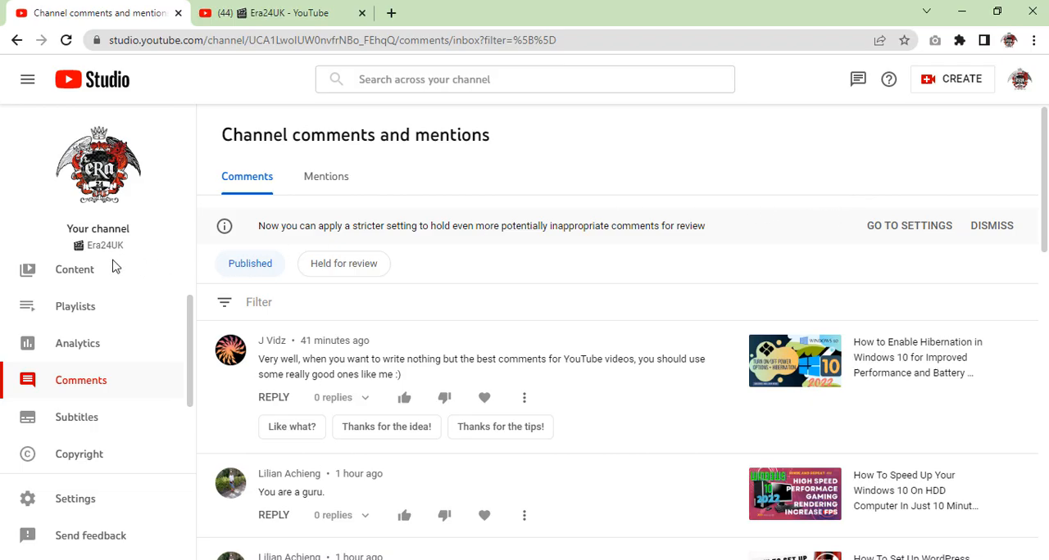
mouse_move(146, 257)
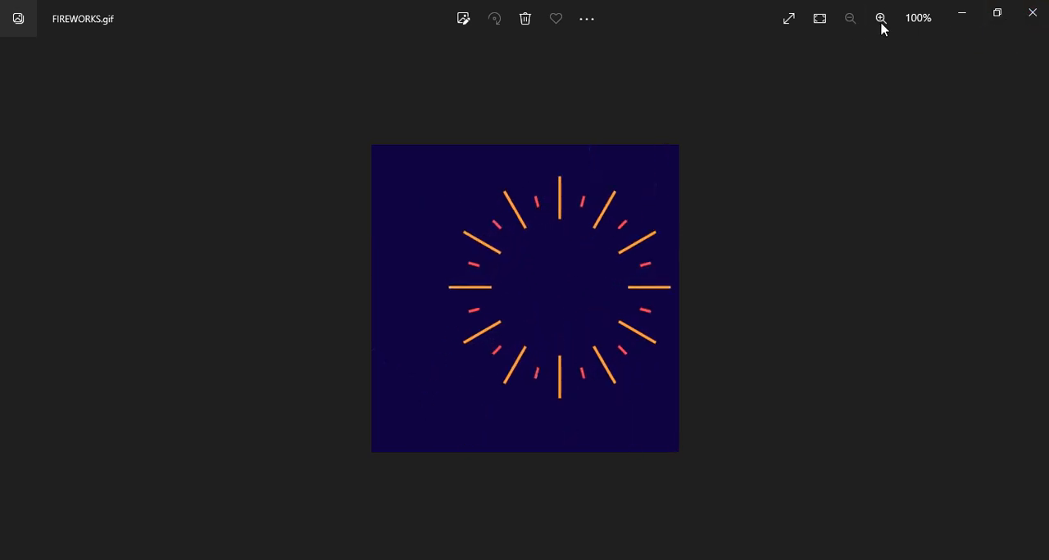
Step: Zoom the fireworks animation to 133% and close the Photos viewer
left_click(880, 18)
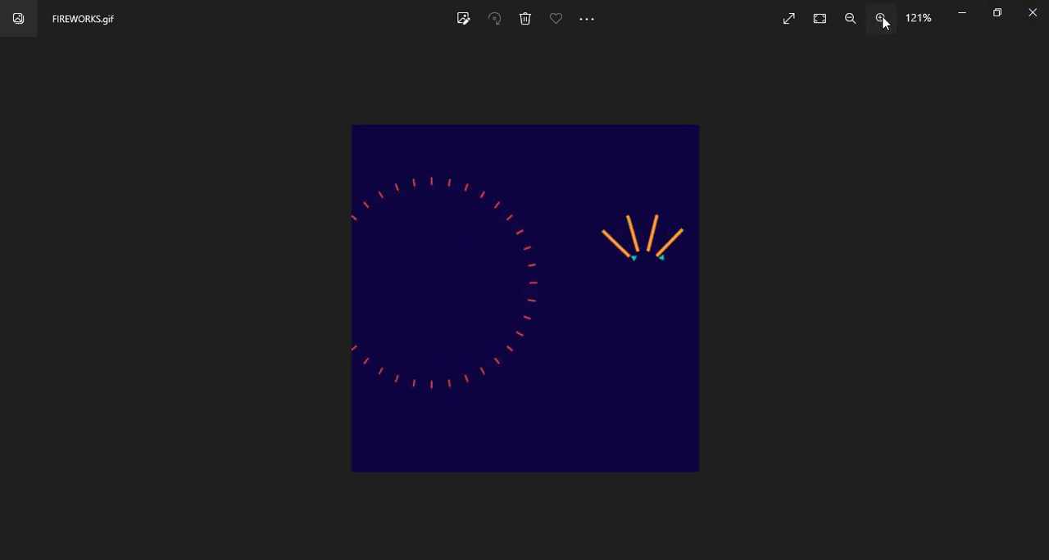
left_click(881, 18)
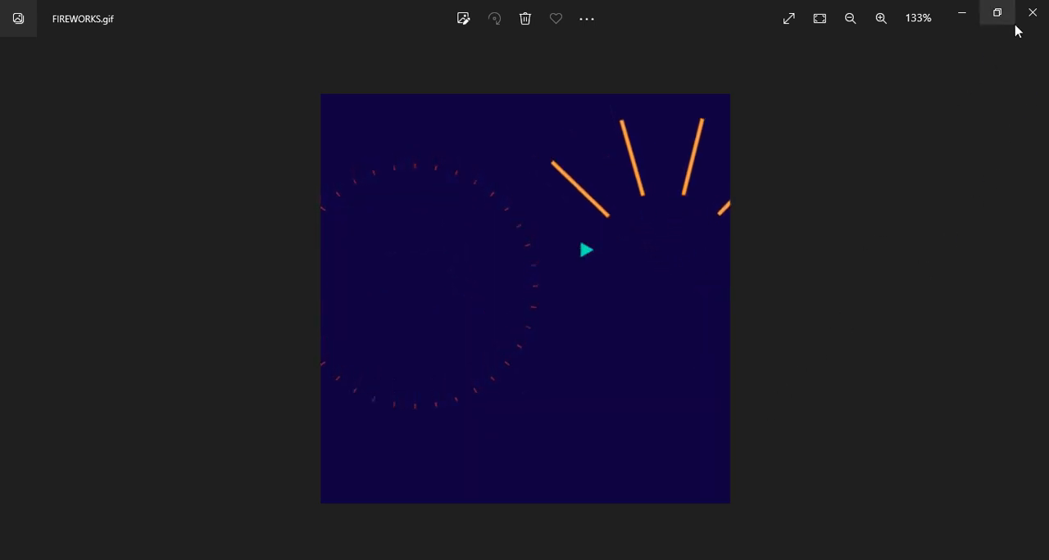
mouse_move(1032, 13)
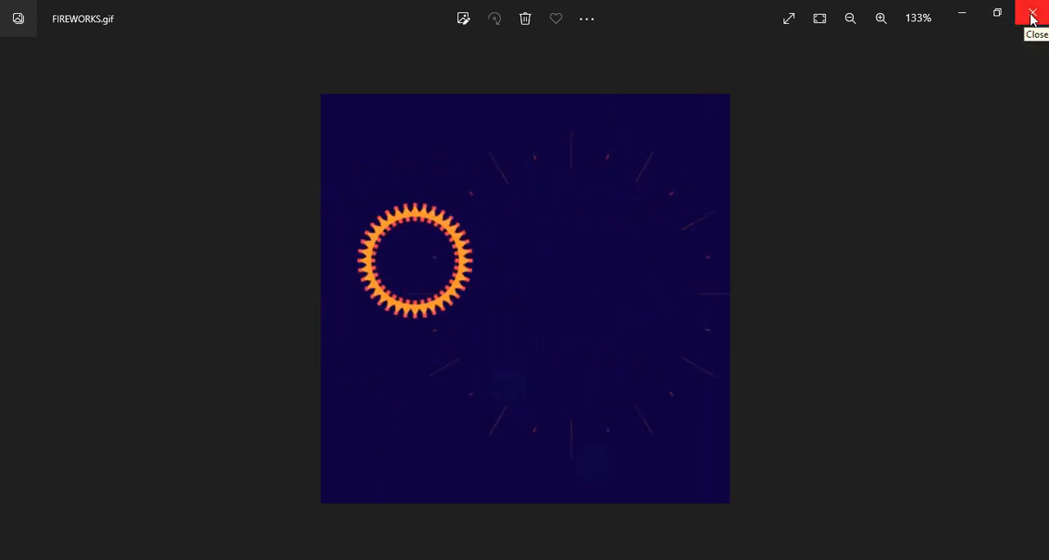
left_click(1032, 13)
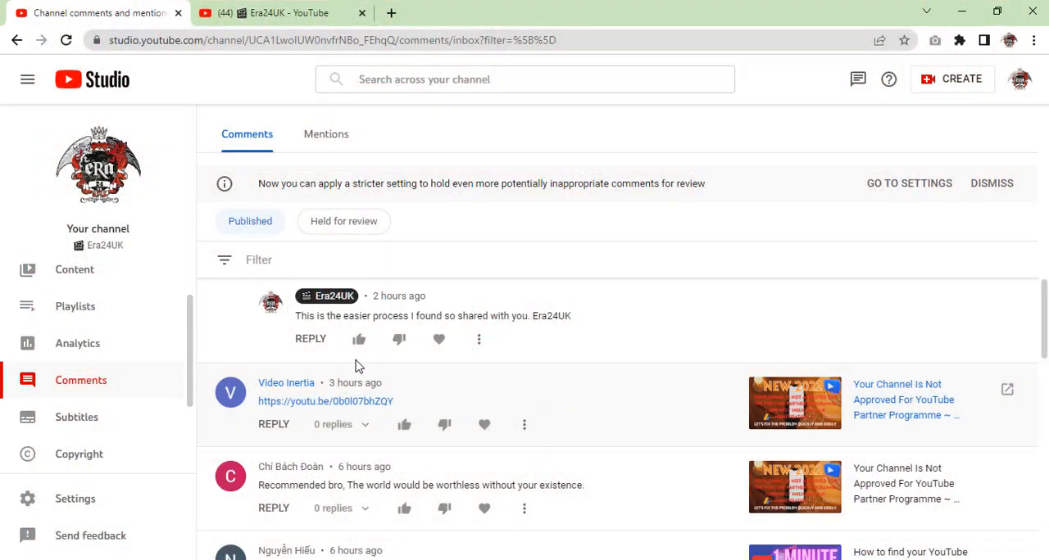
mouse_move(76, 305)
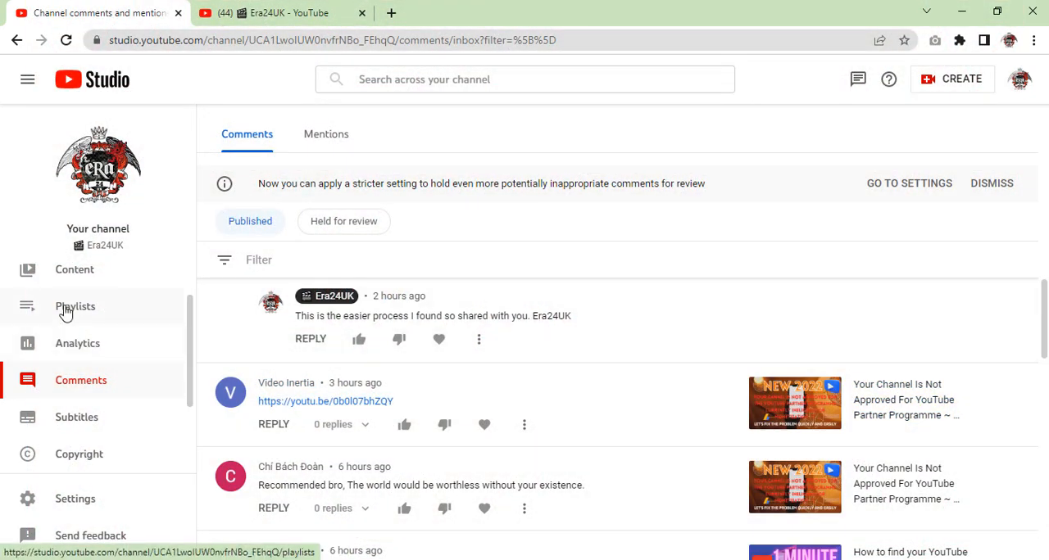
Step: Look through the channel's Playlists page
left_click(75, 304)
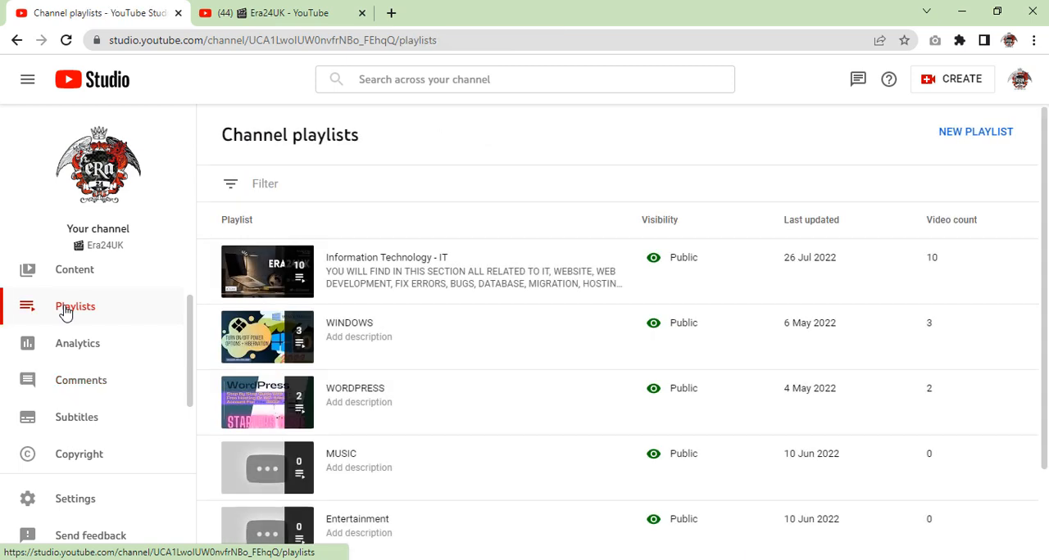
mouse_move(577, 346)
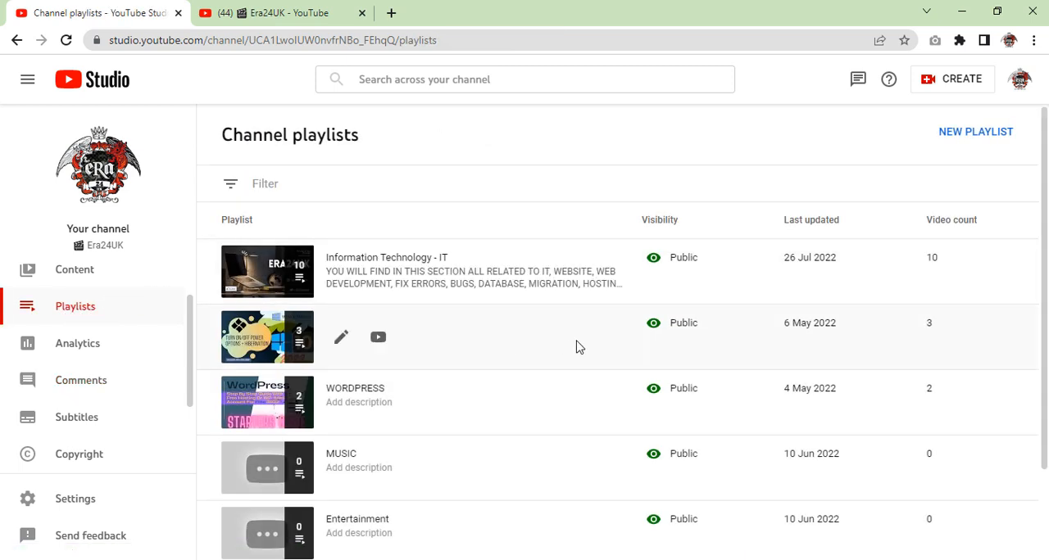
scroll("down", 3)
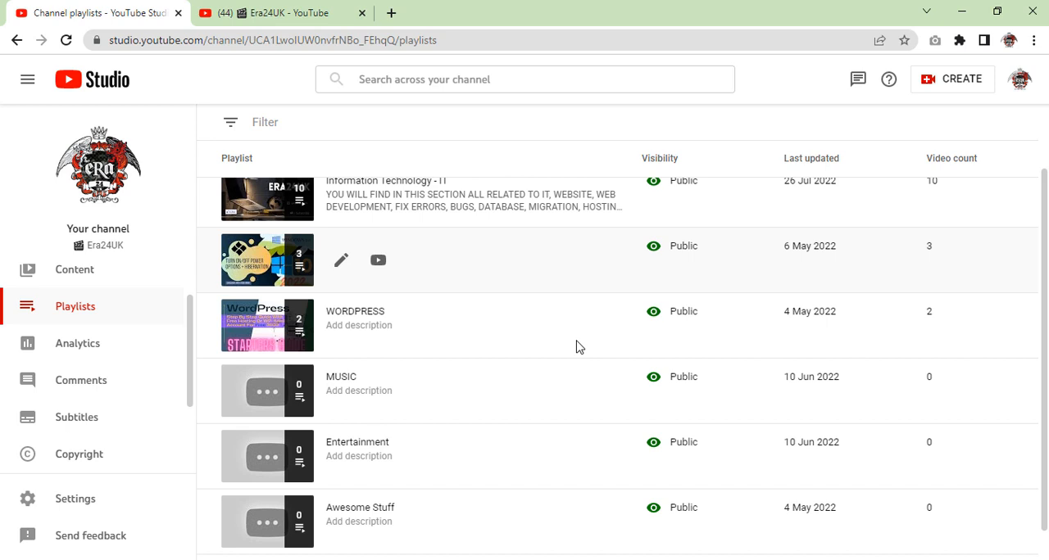
scroll("up", 3)
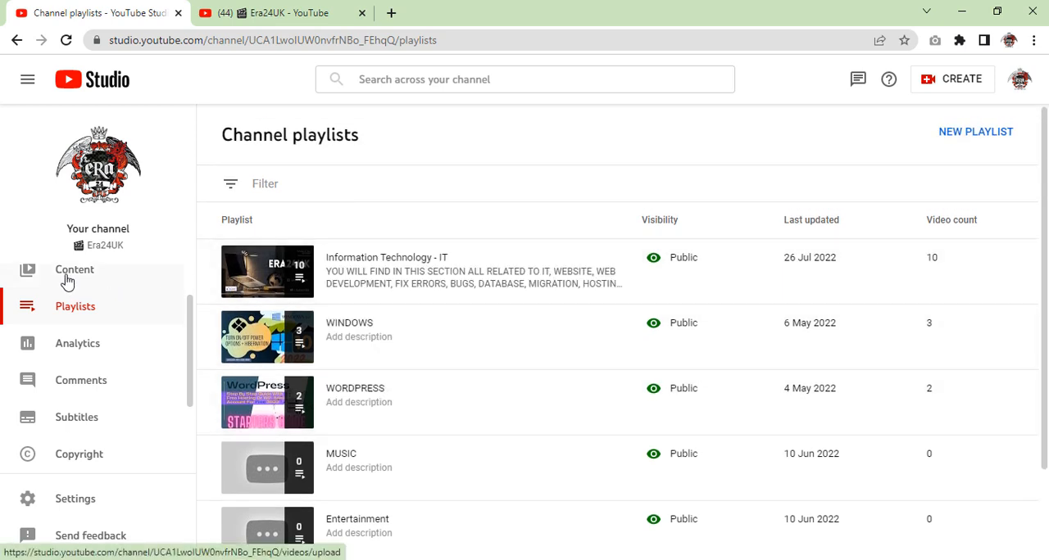
Step: Show the Channel content video list and reload it so monetisation reads On without the error
left_click(75, 268)
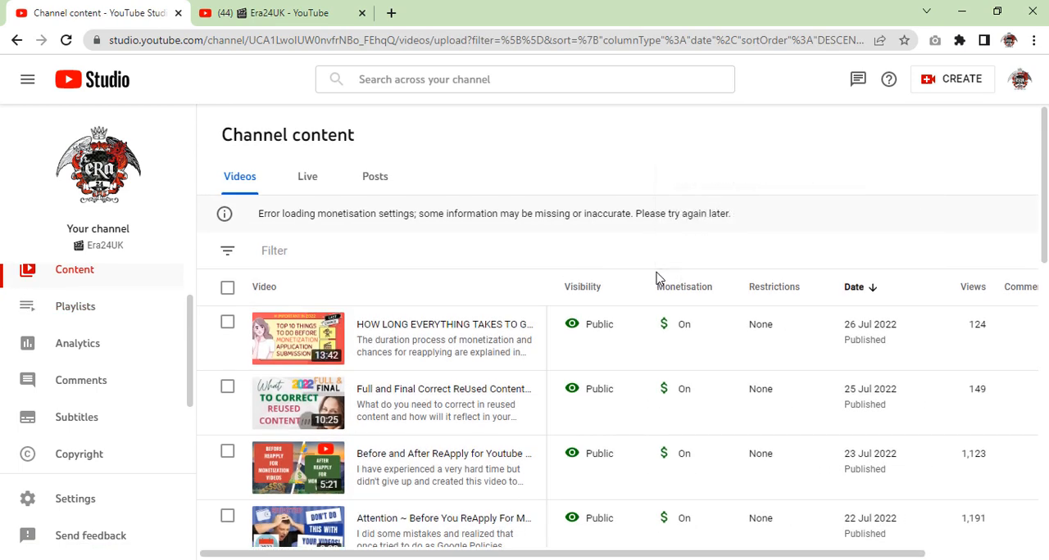
mouse_move(328, 203)
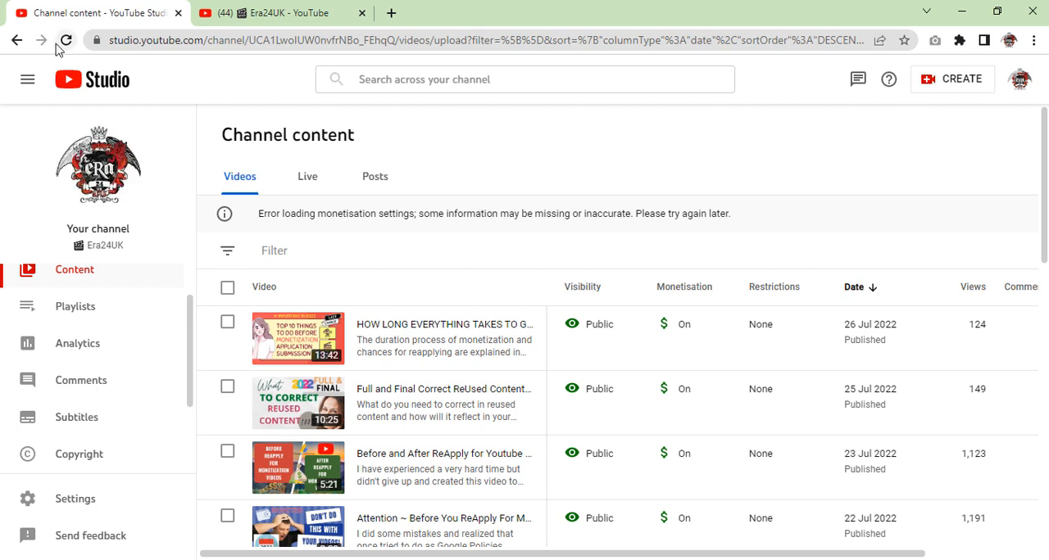
left_click(65, 39)
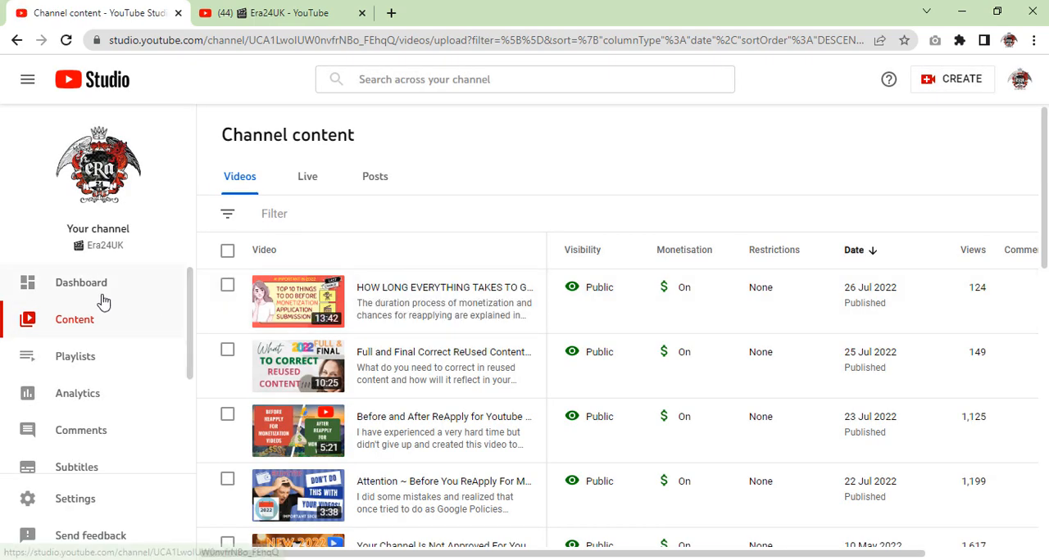
mouse_move(91, 341)
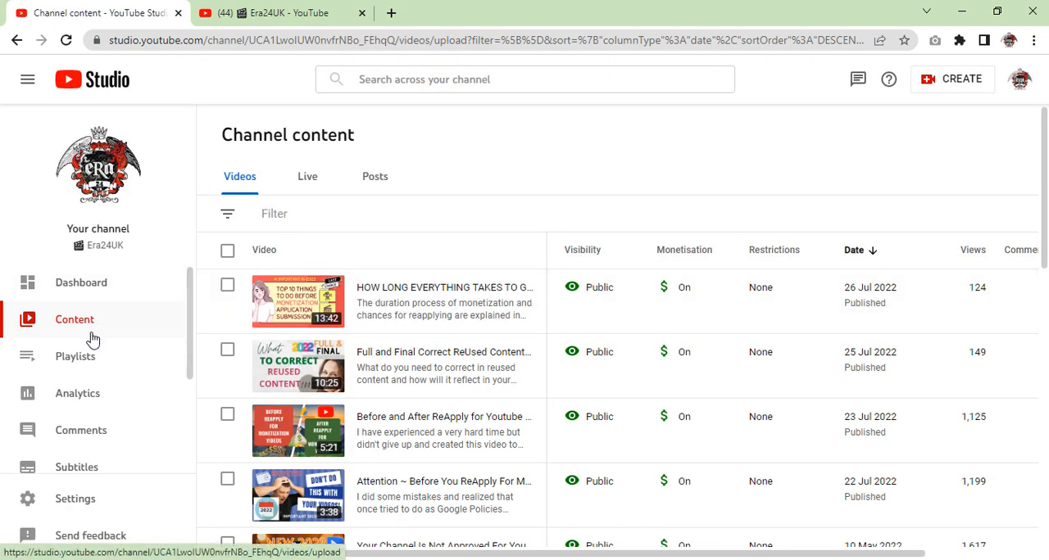
scroll("down", 3)
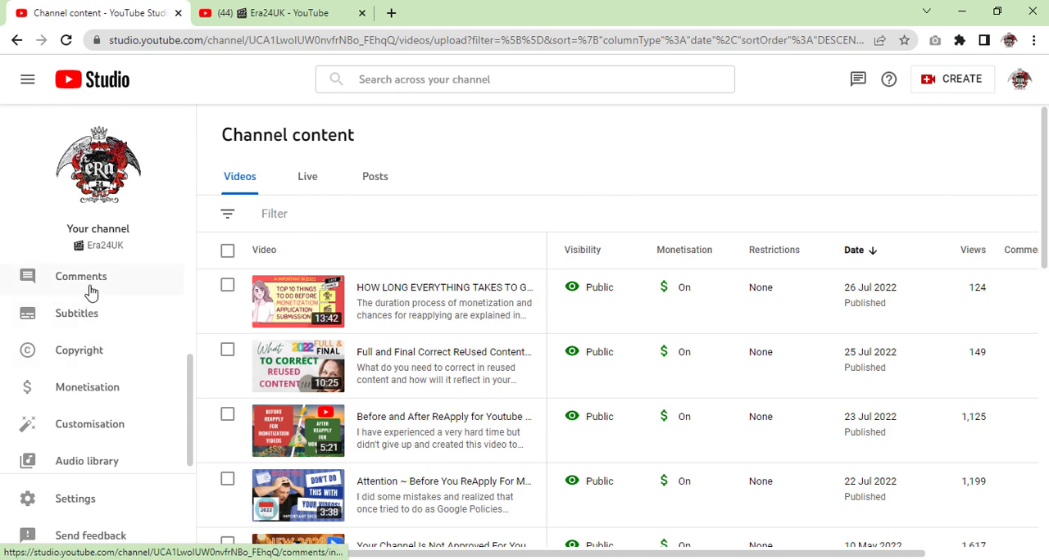
Step: Show the channel's published comments with the 'I haven't responded' filter removed and read through them
left_click(82, 275)
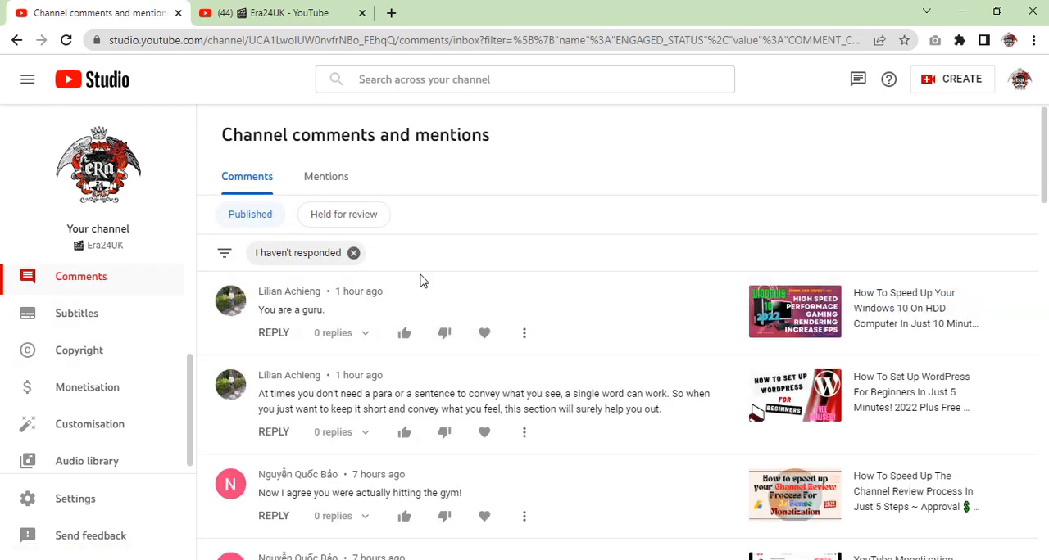
left_click(353, 253)
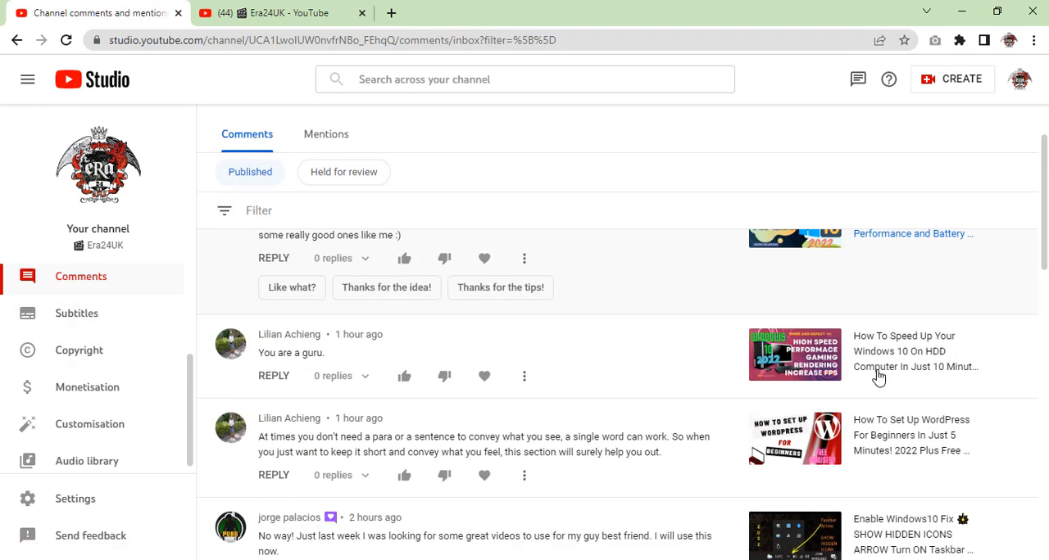
scroll("down", 3)
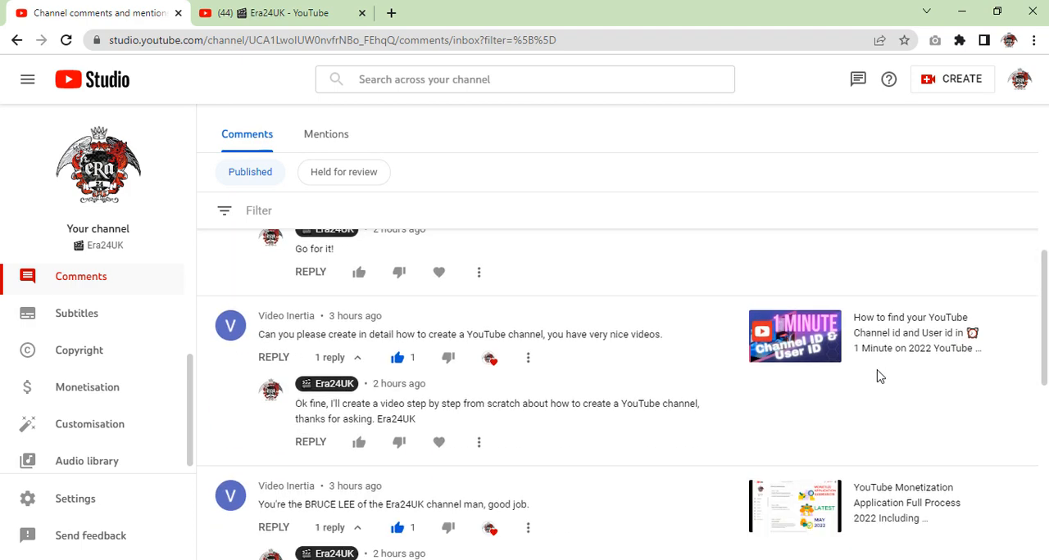
scroll("down", 3)
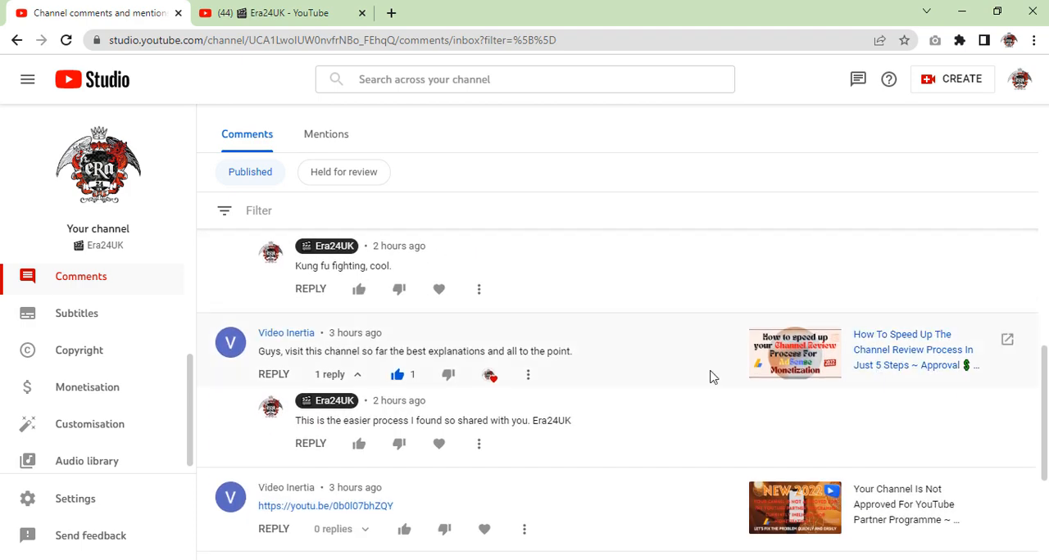
mouse_move(87, 387)
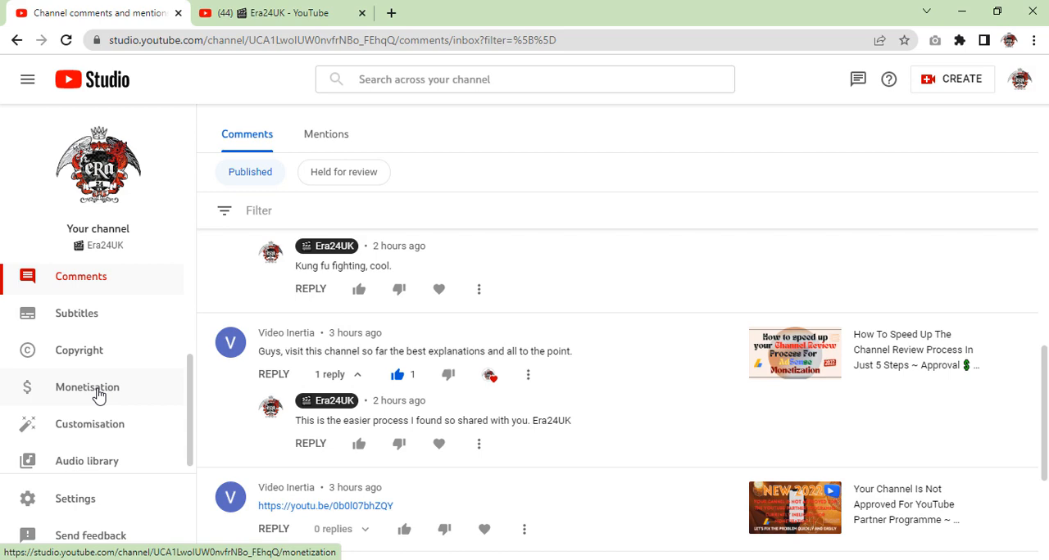
mouse_move(410, 410)
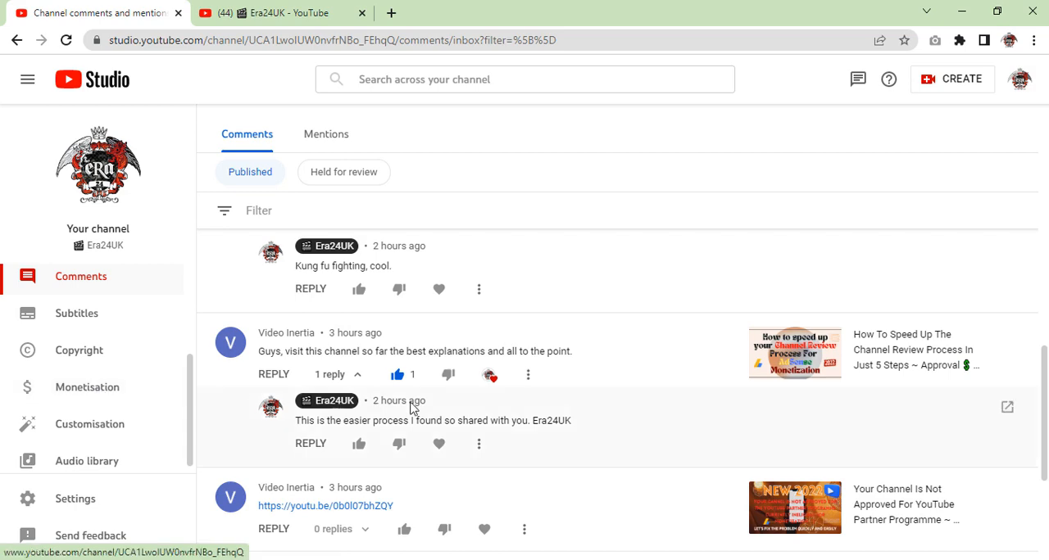
scroll("down", 3)
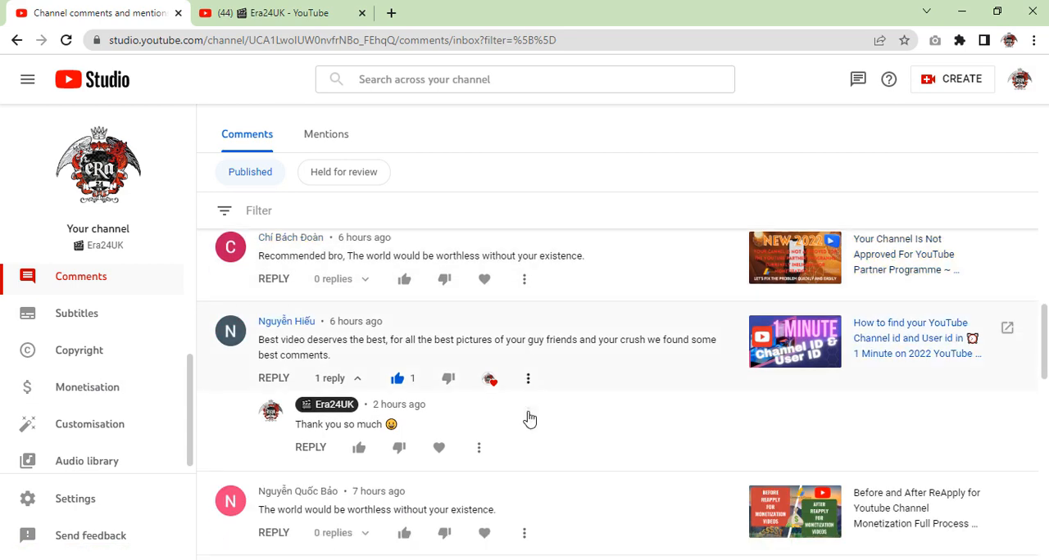
scroll("down", 3)
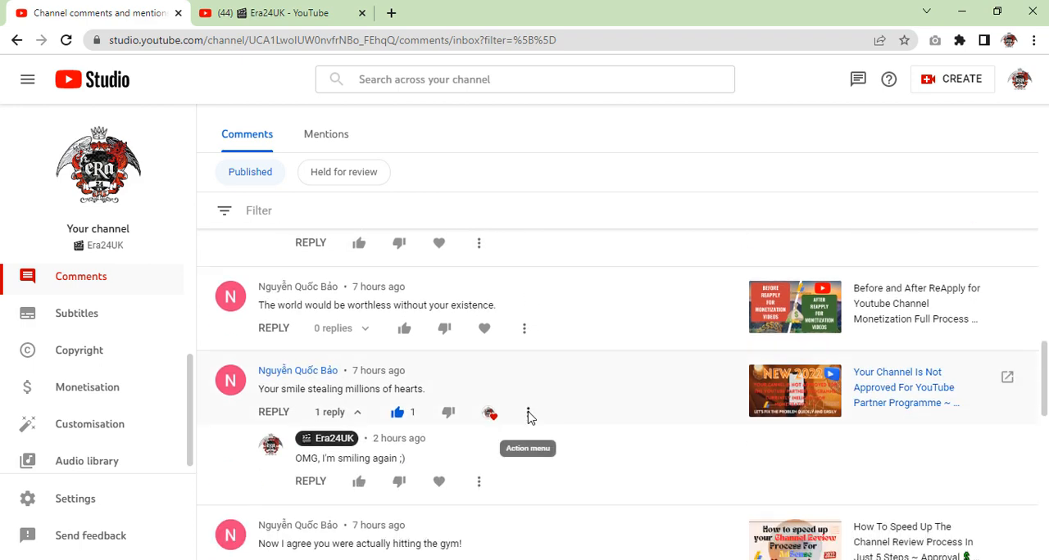
scroll("down", 3)
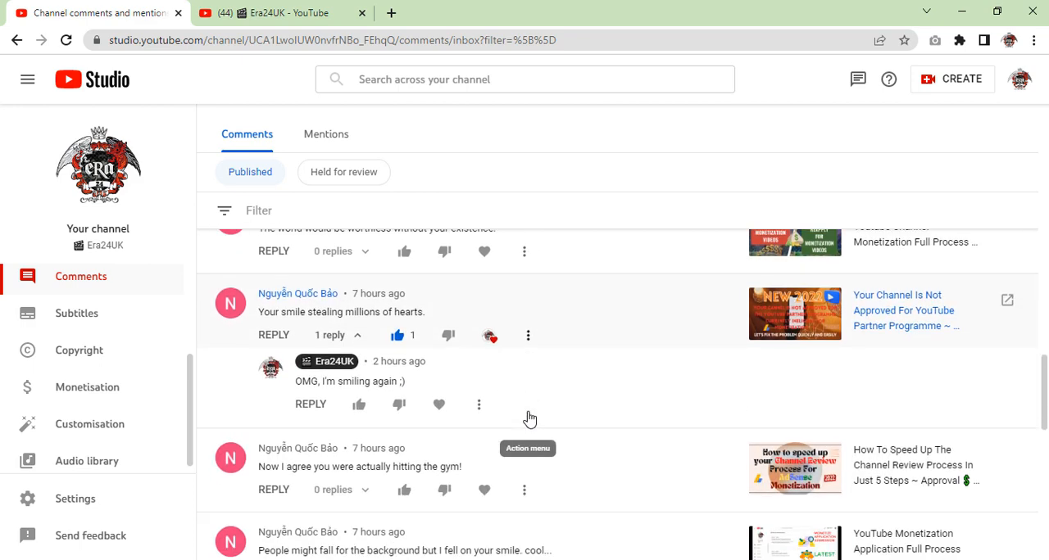
scroll("down", 3)
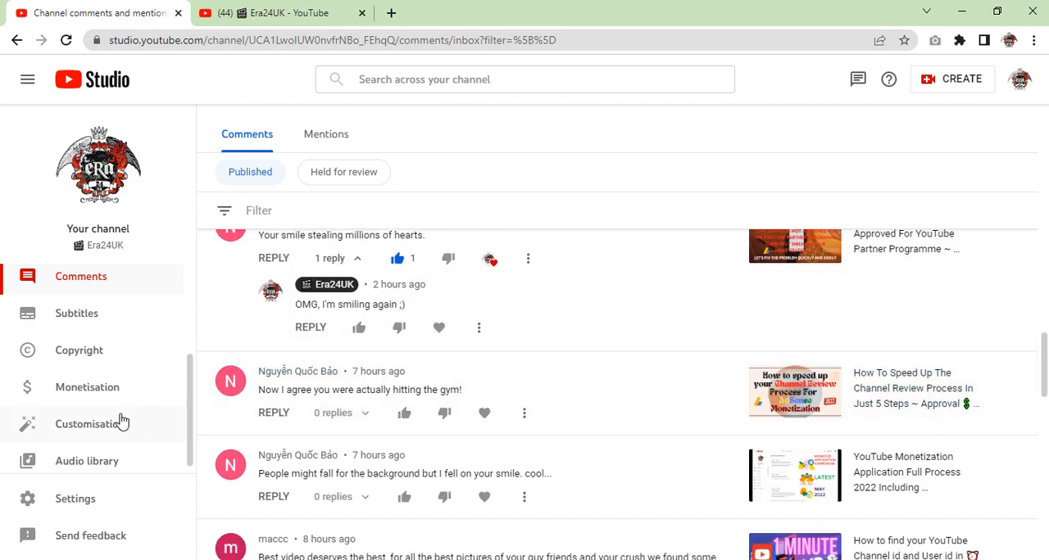
mouse_move(508, 429)
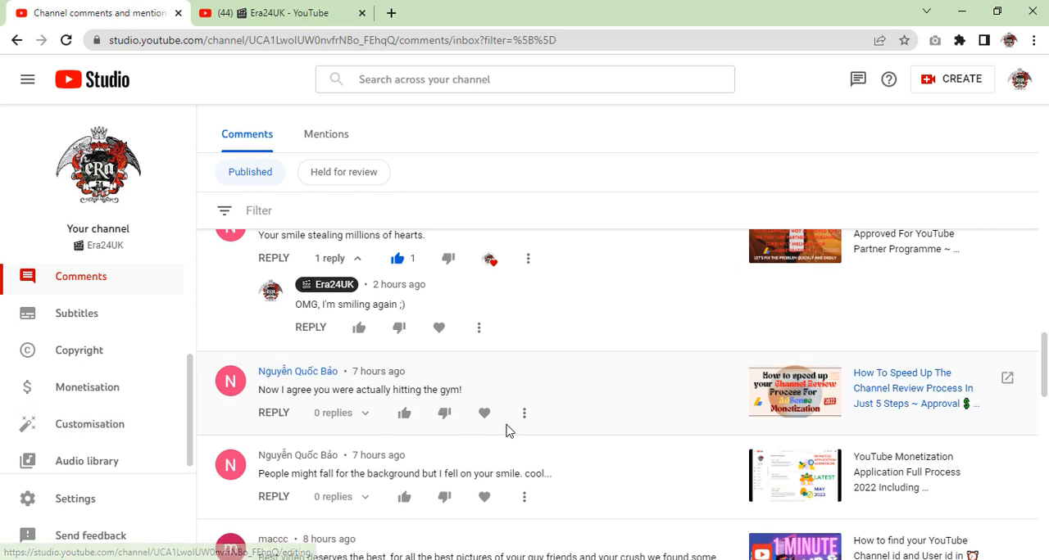
scroll("down", 3)
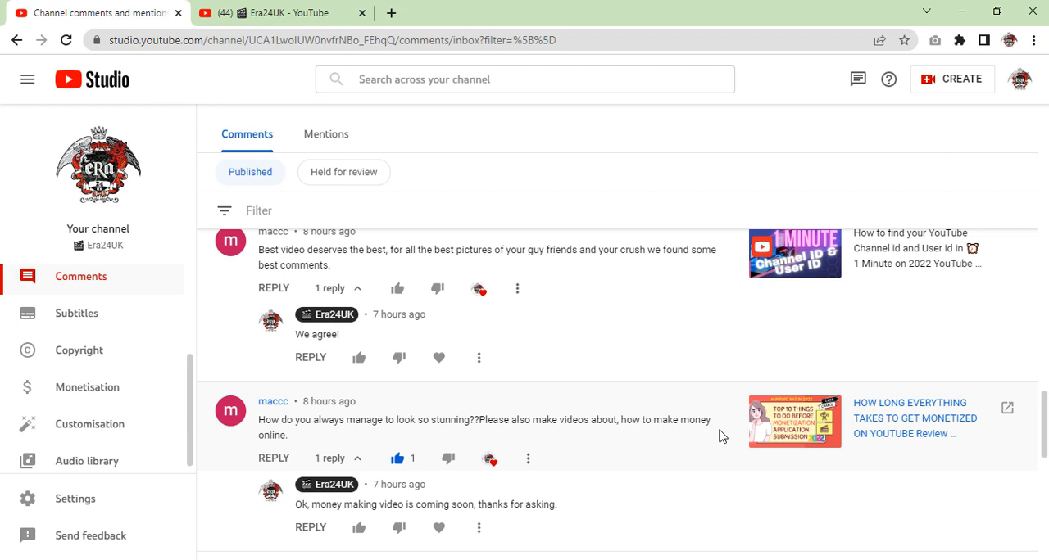
scroll("down", 3)
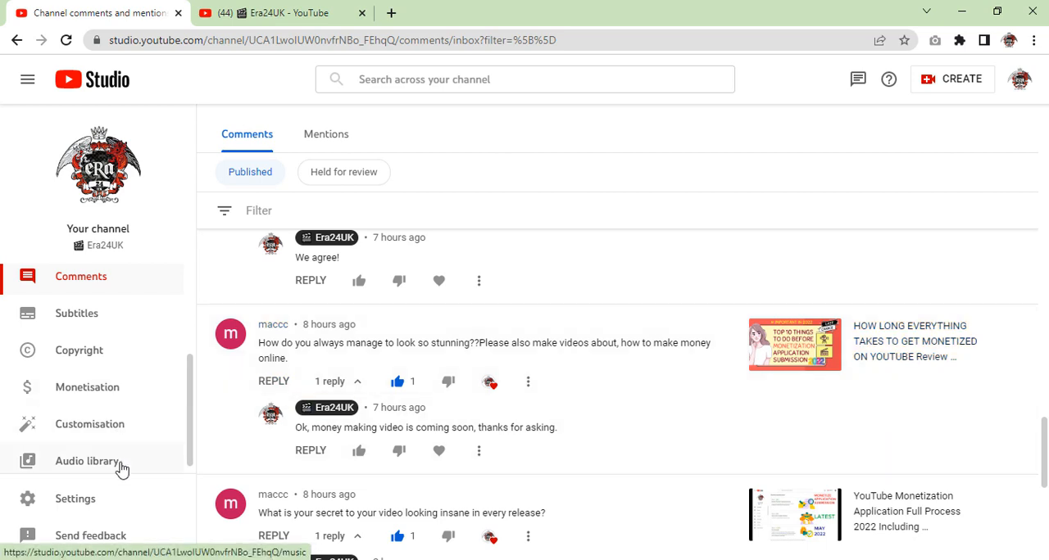
mouse_move(148, 439)
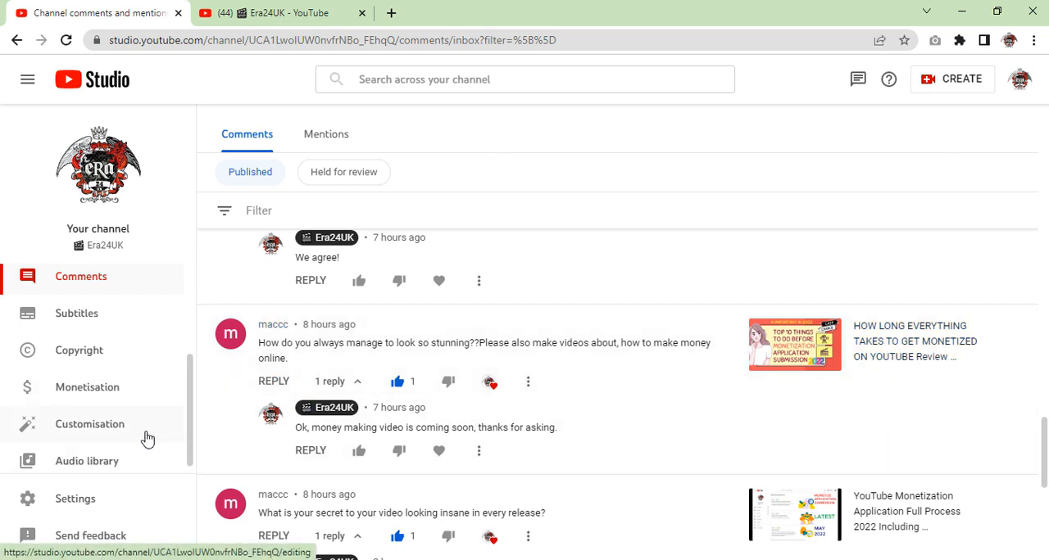
mouse_move(128, 469)
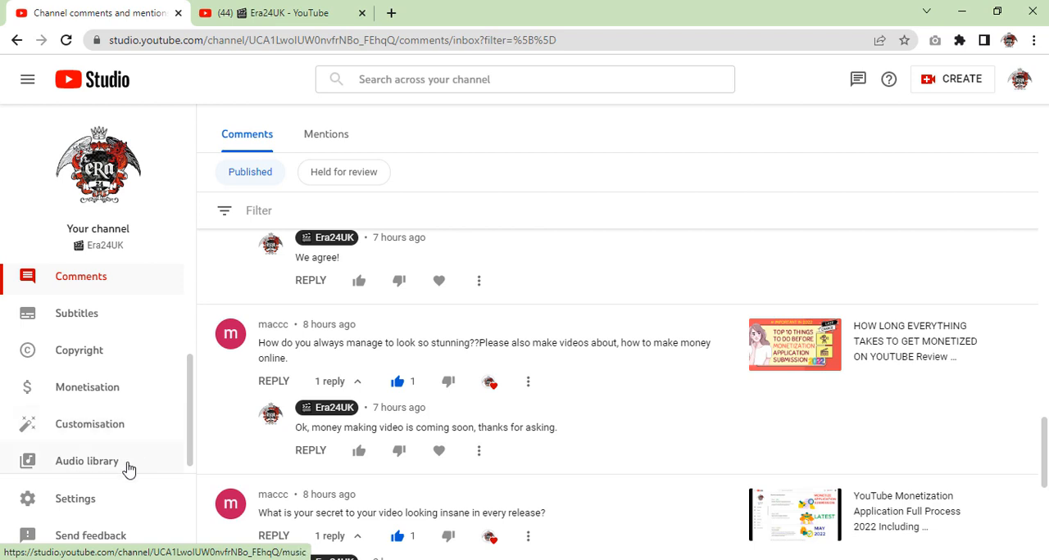
Step: Bring up the Audio library's Music track list from the sidebar
left_click(86, 460)
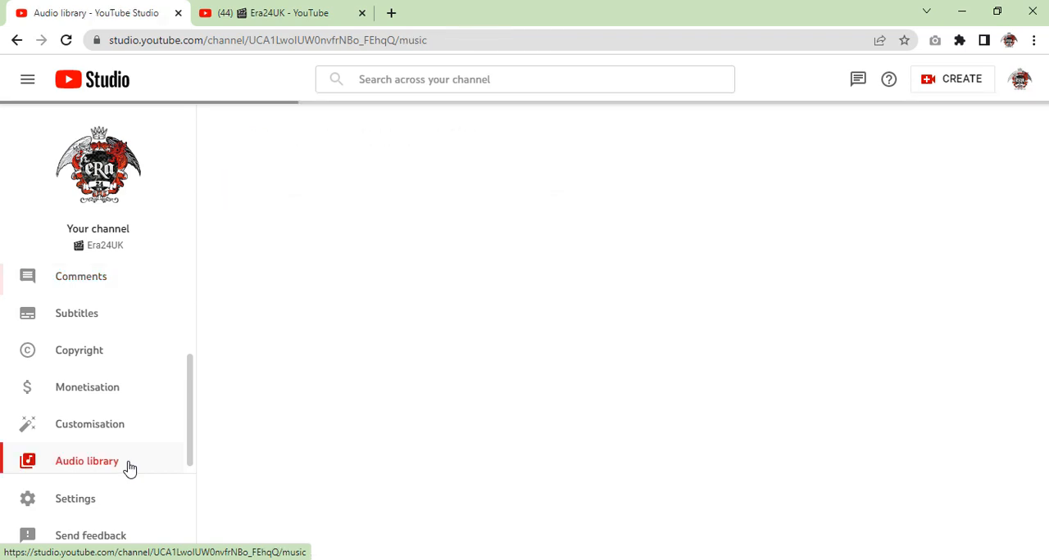
left_click(87, 461)
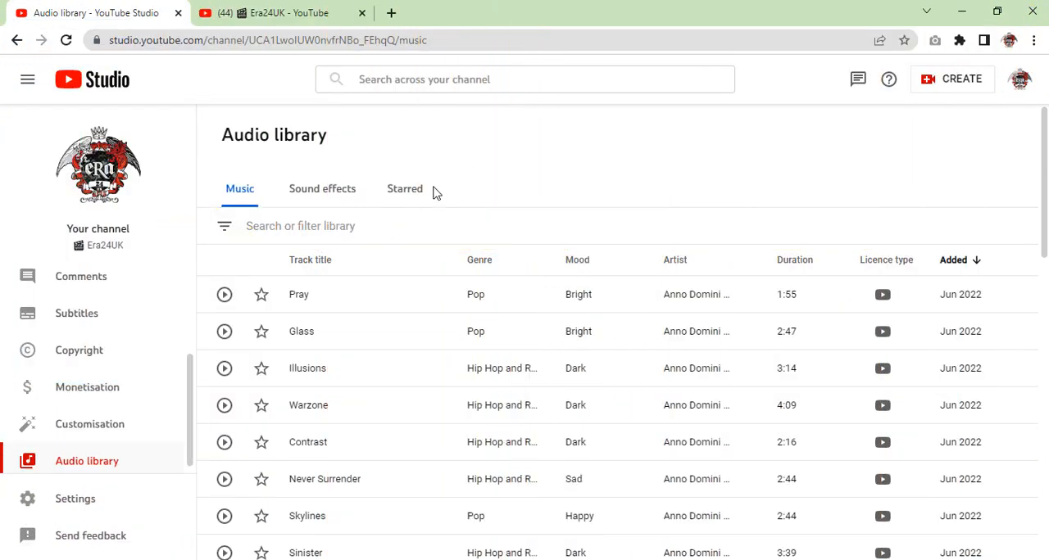
mouse_move(189, 334)
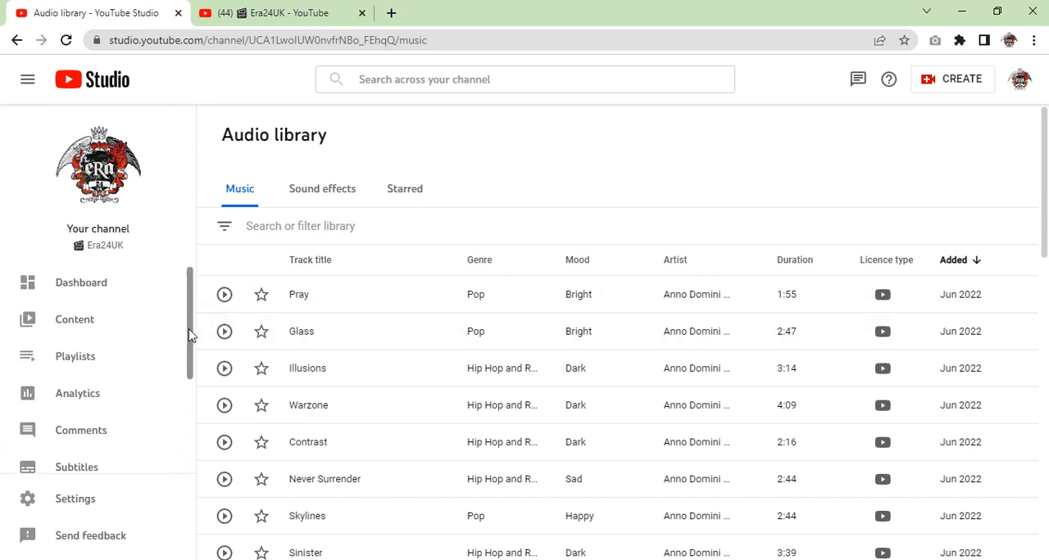
mouse_move(203, 277)
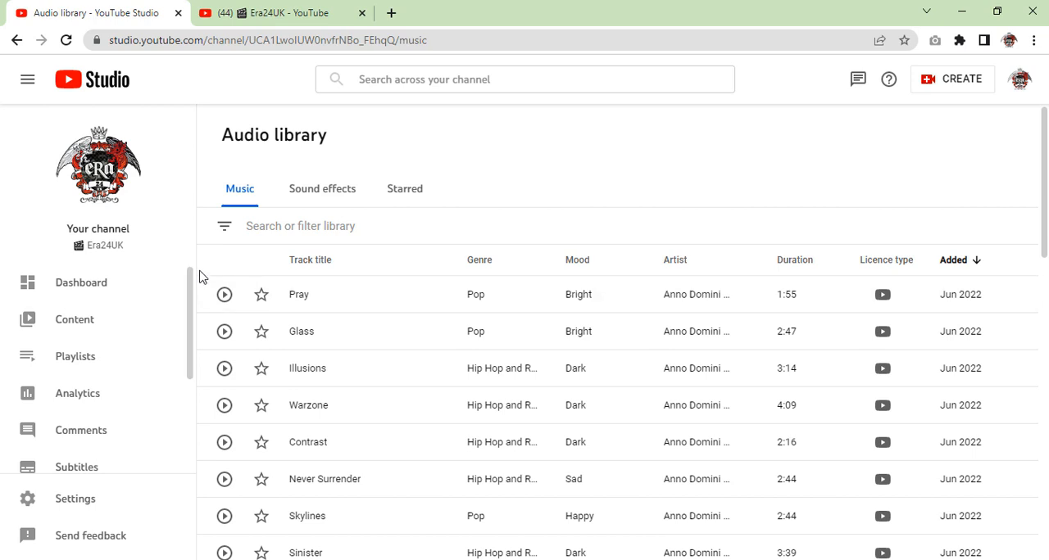
mouse_move(76, 320)
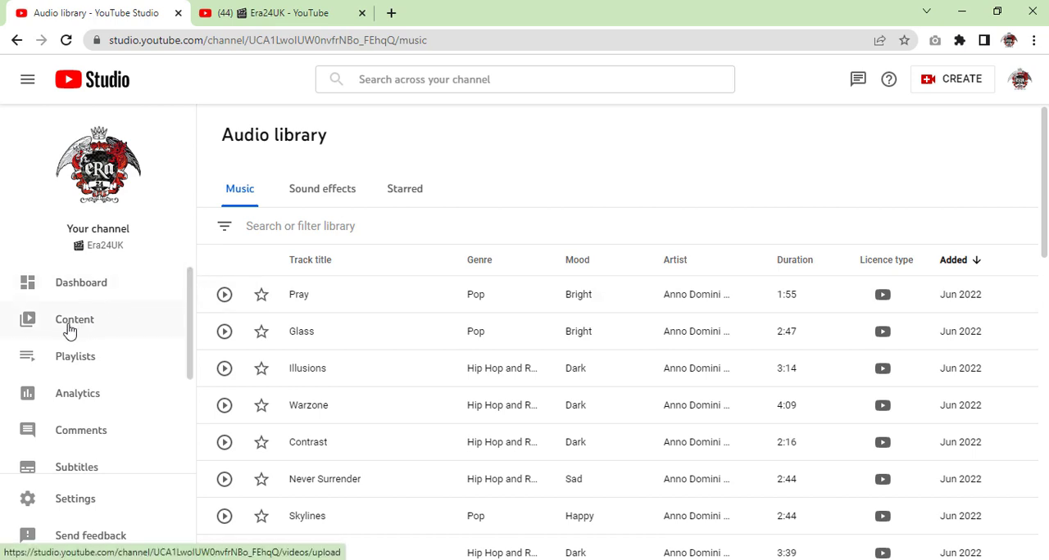
Step: Review the Content video list confirming all 14 videos show monetisation On
left_click(76, 319)
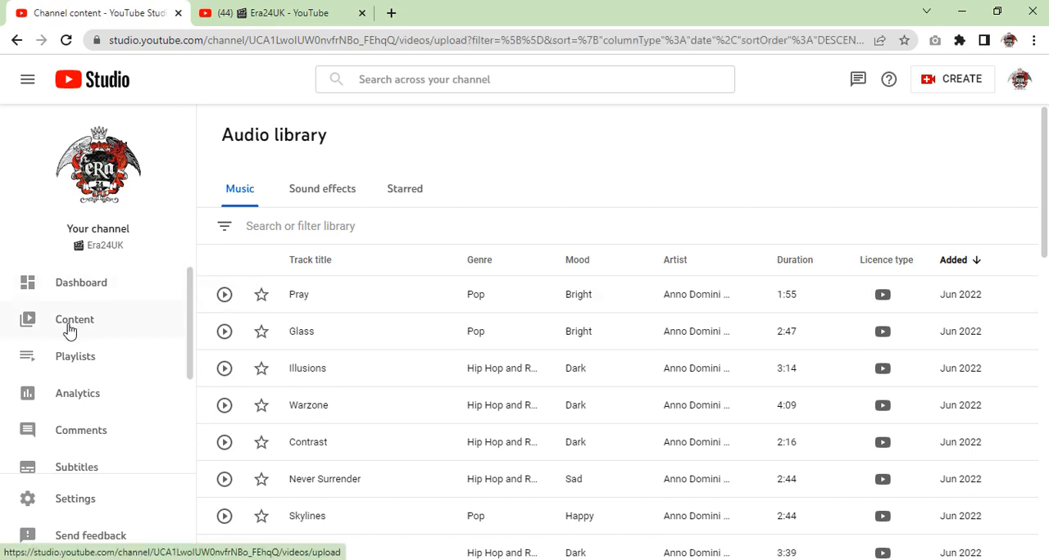
left_click(75, 318)
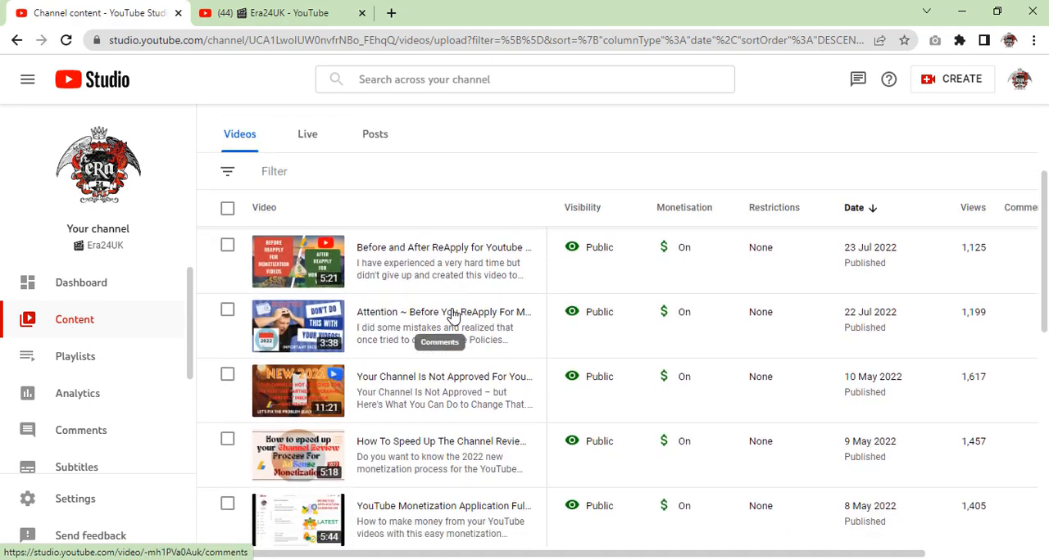
scroll("down", 3)
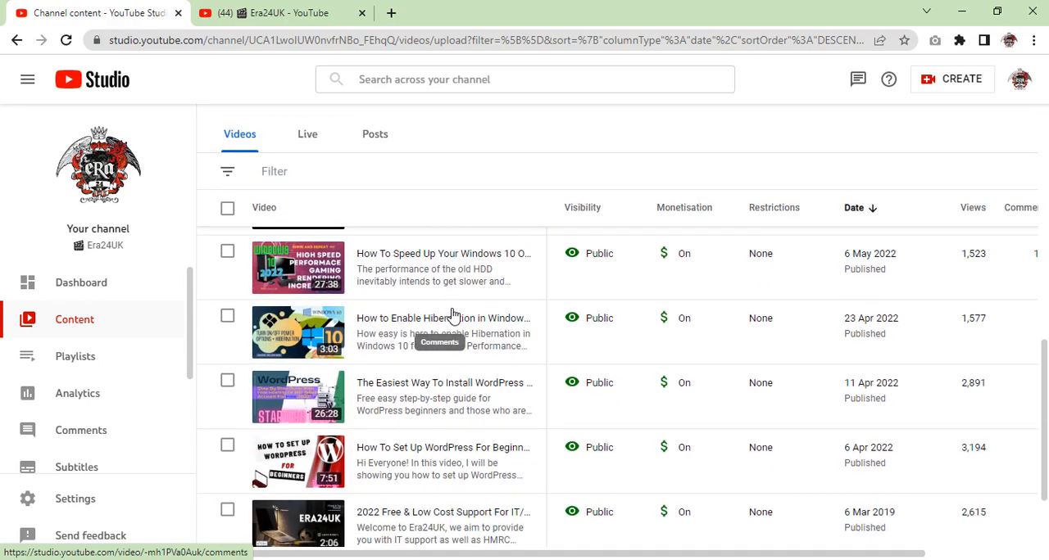
scroll("down", 3)
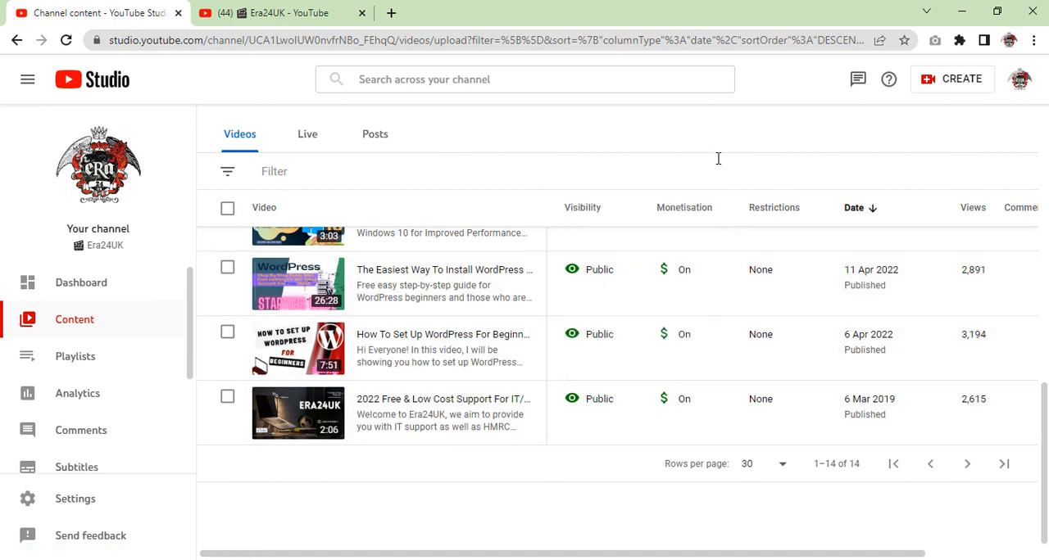
scroll("up", 3)
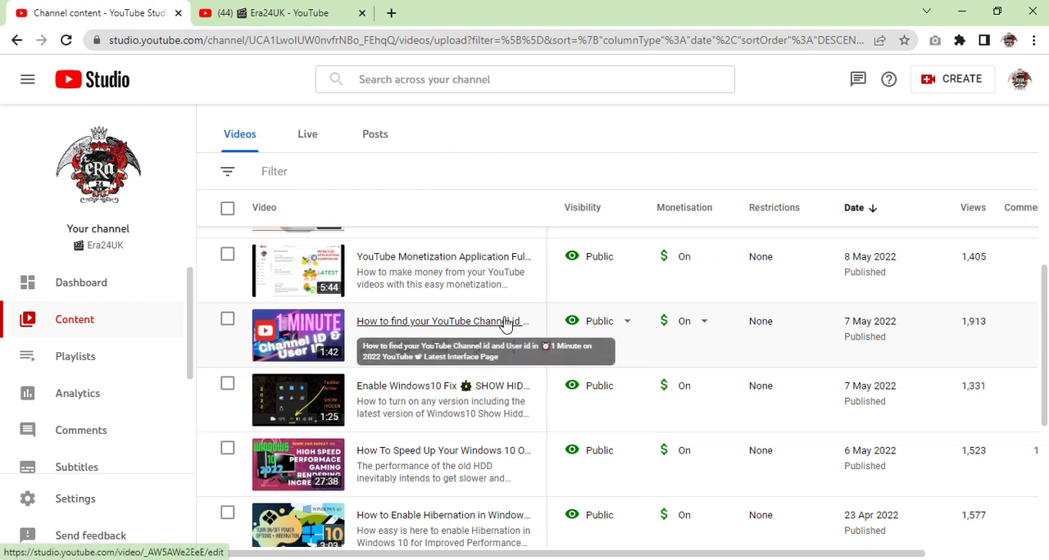
scroll("up", 3)
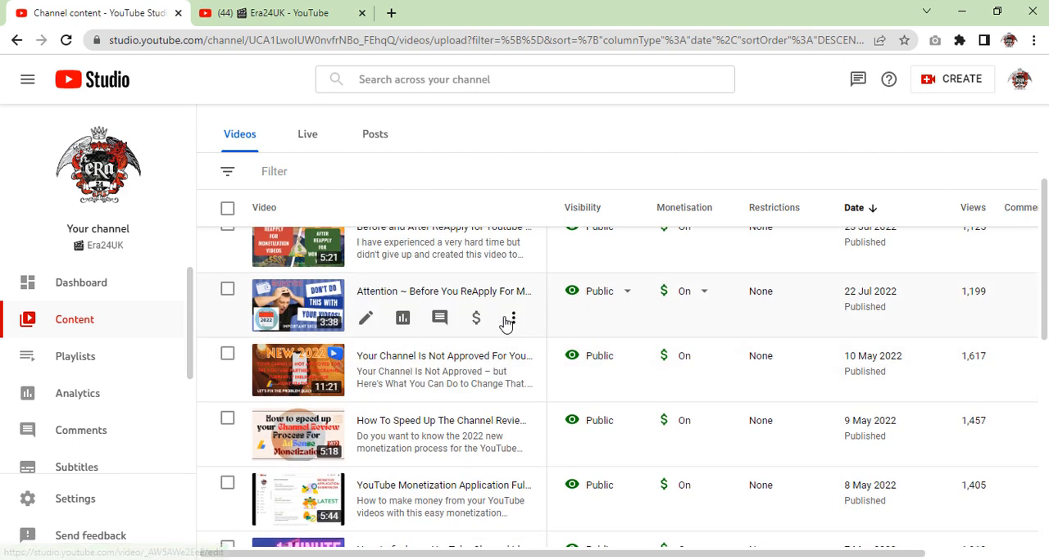
scroll("up", 3)
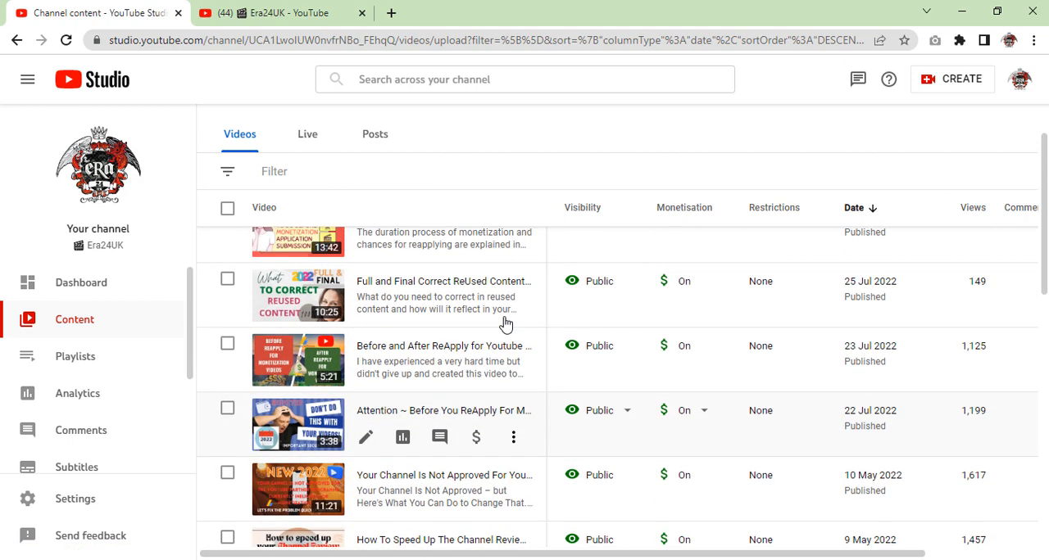
scroll("up", 3)
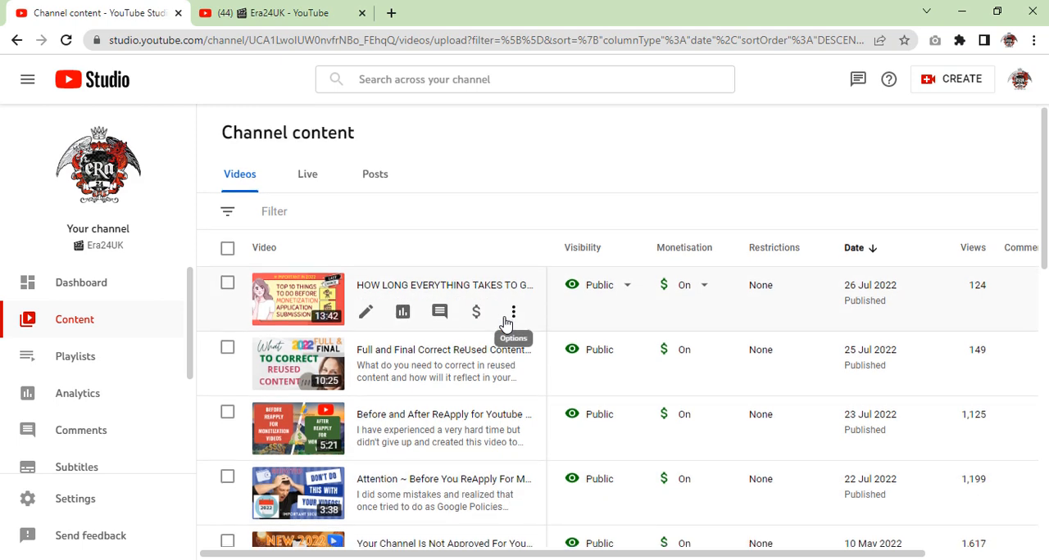
scroll("down", 3)
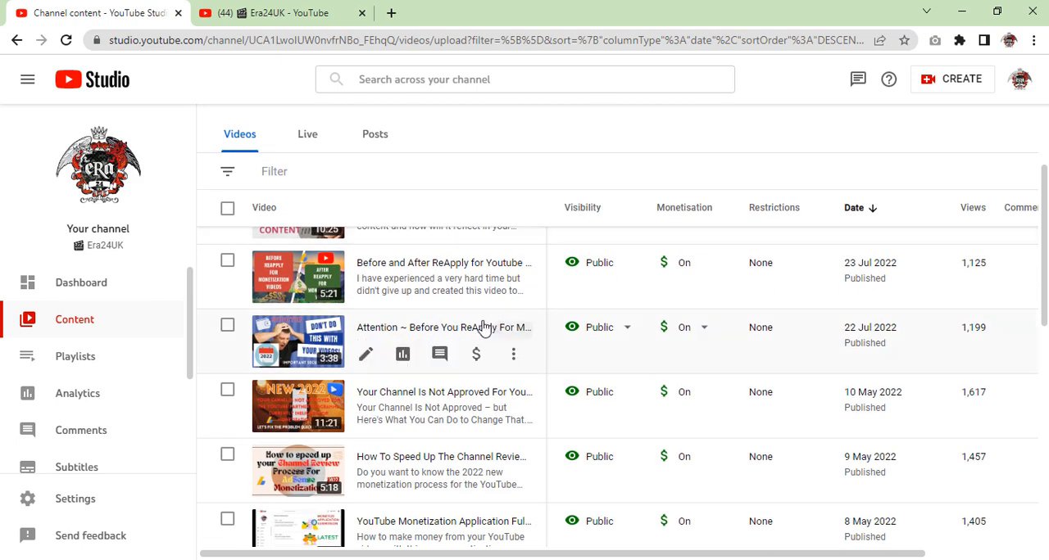
scroll("down", 3)
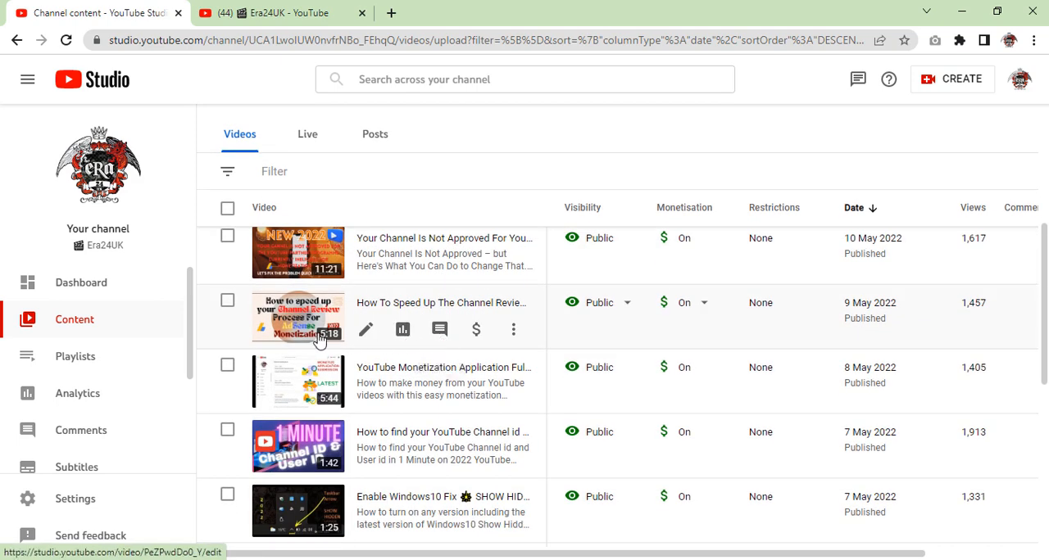
scroll("down", 3)
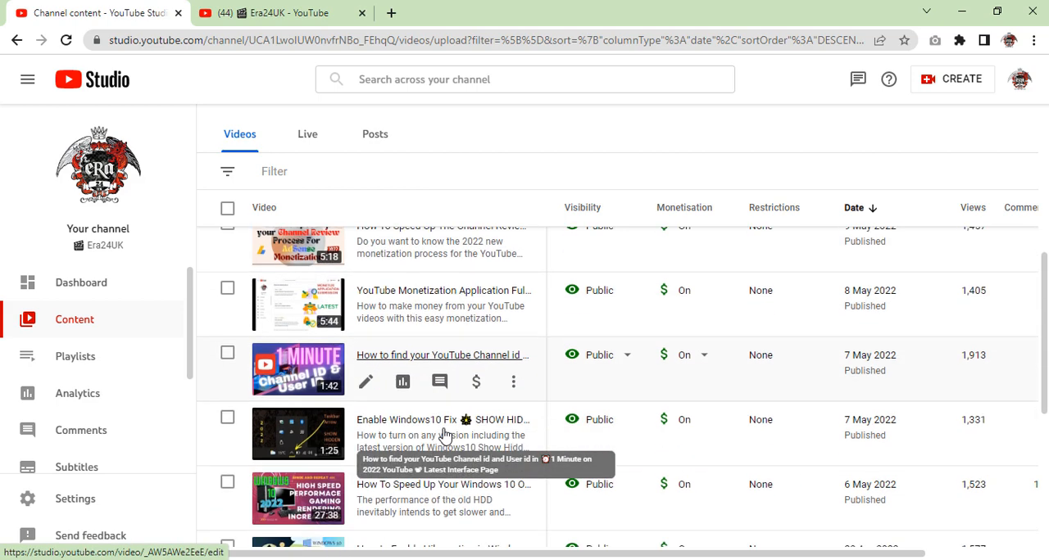
mouse_move(205, 457)
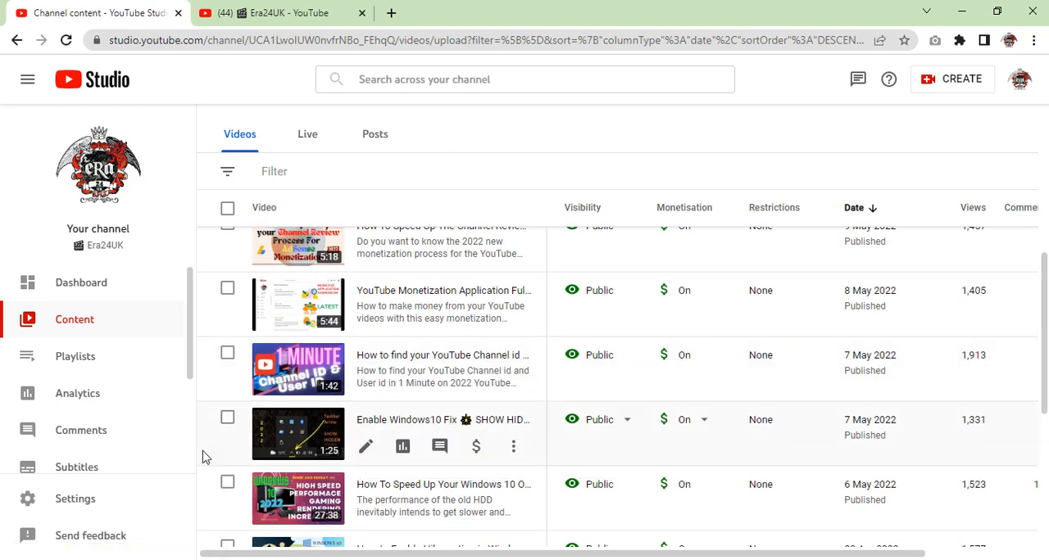
scroll("down", 3)
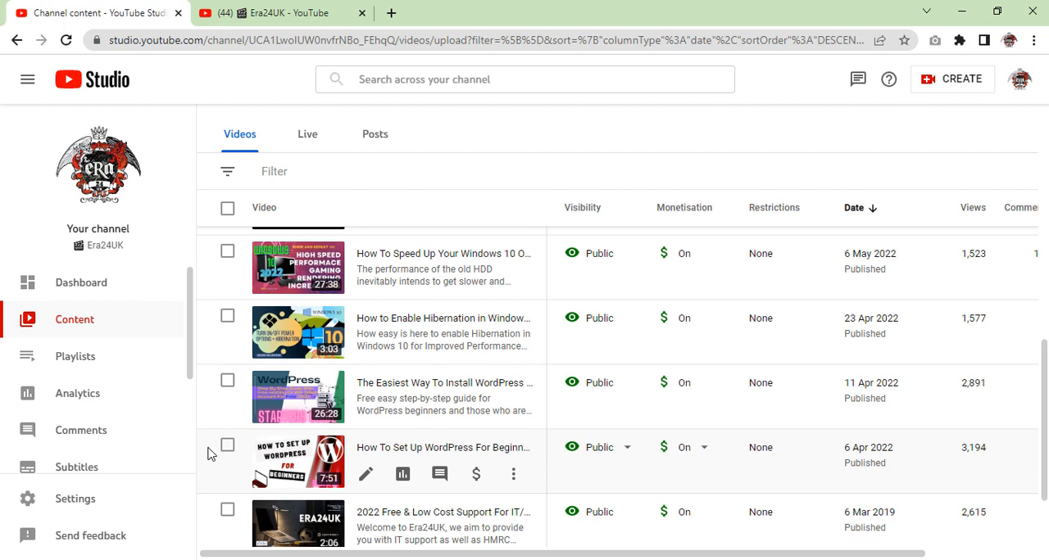
scroll("down", 3)
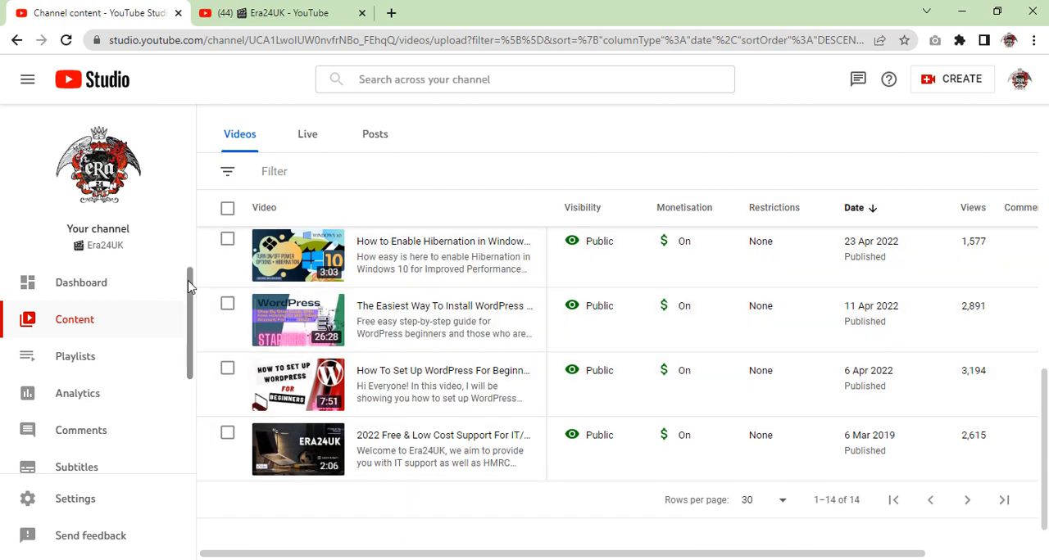
mouse_move(82, 282)
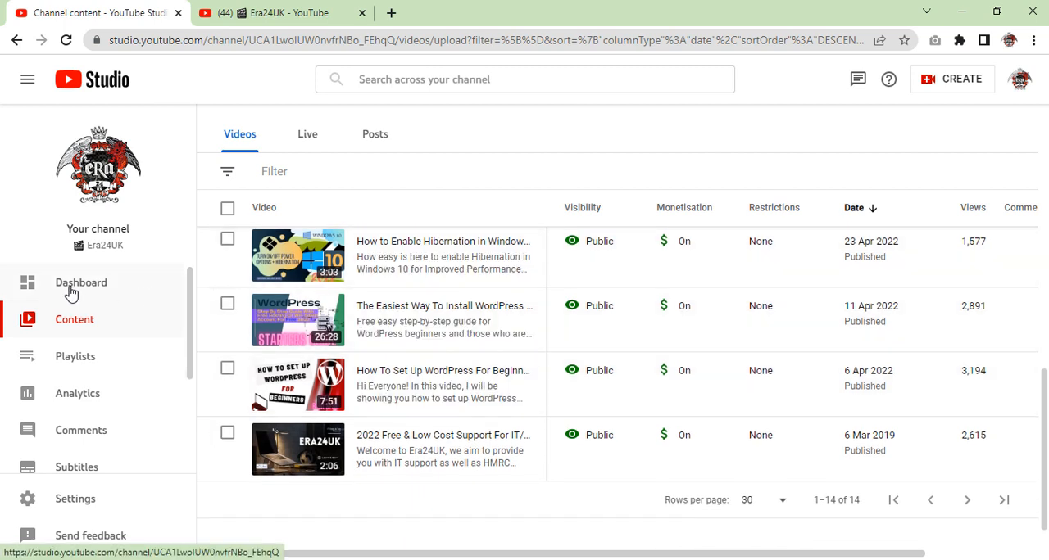
mouse_move(76, 357)
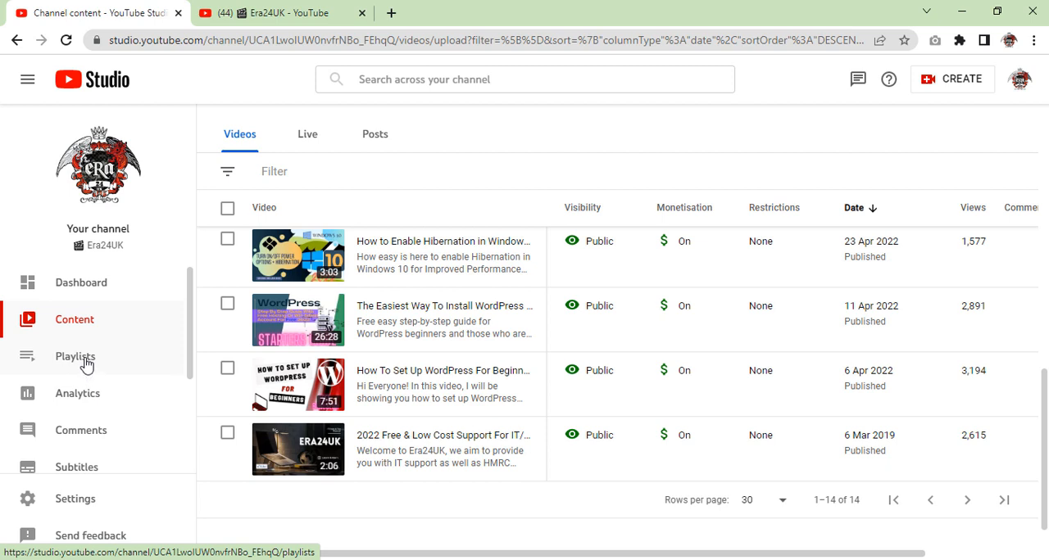
mouse_move(77, 393)
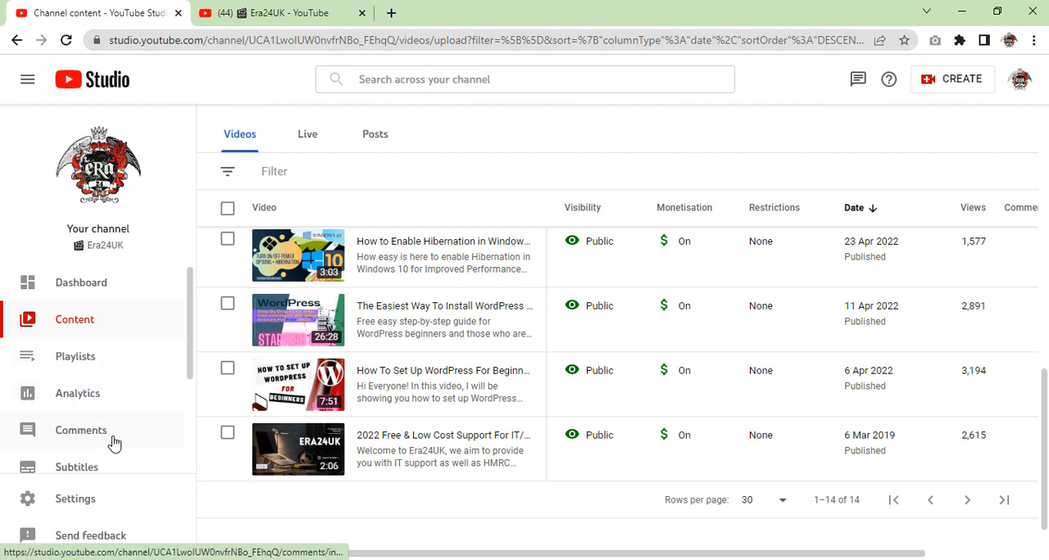
Step: Go to the channel Customisation layout page
left_click(82, 429)
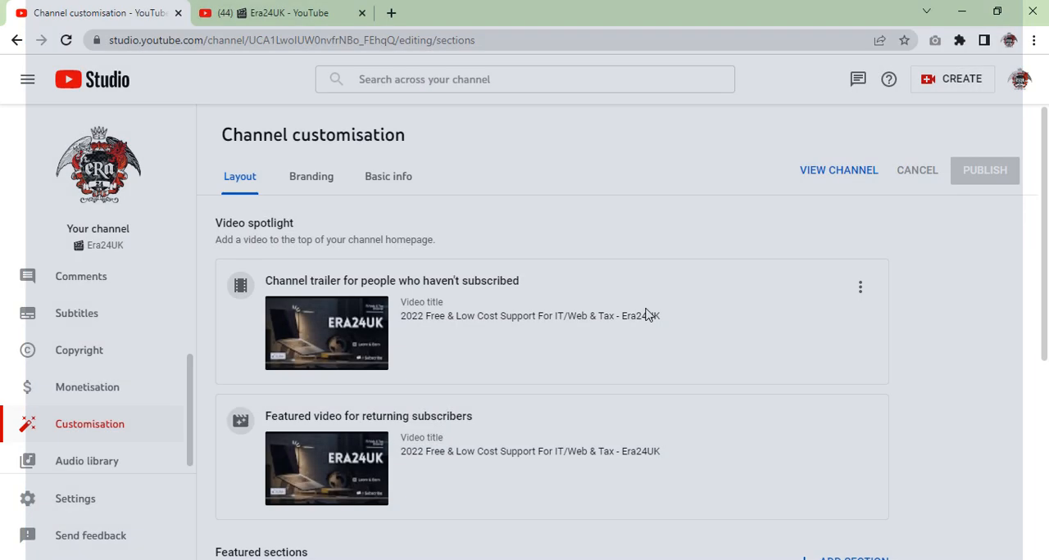
Step: Look over the Customisation layout with the channel trailer and featured video
scroll("down", 3)
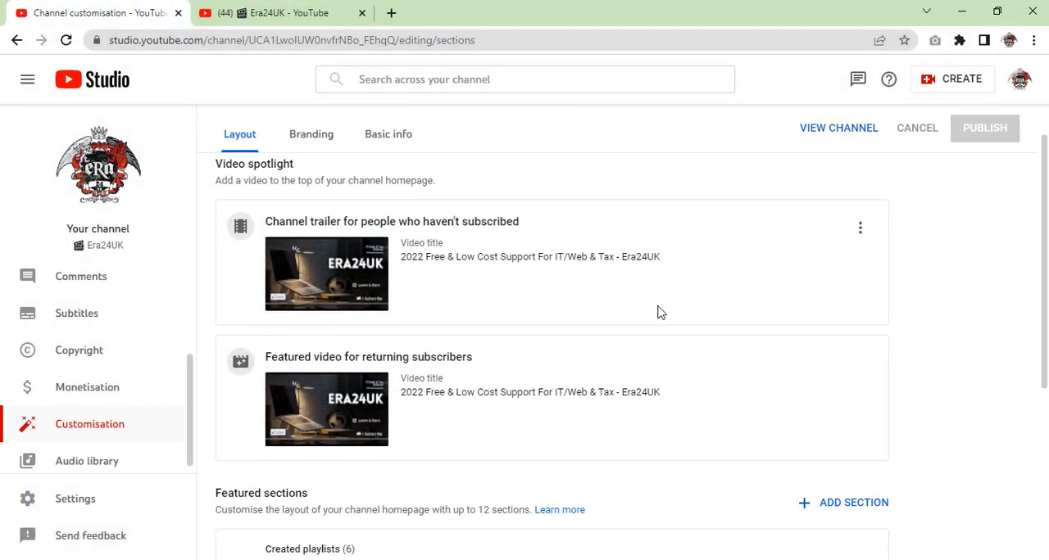
scroll("down", 3)
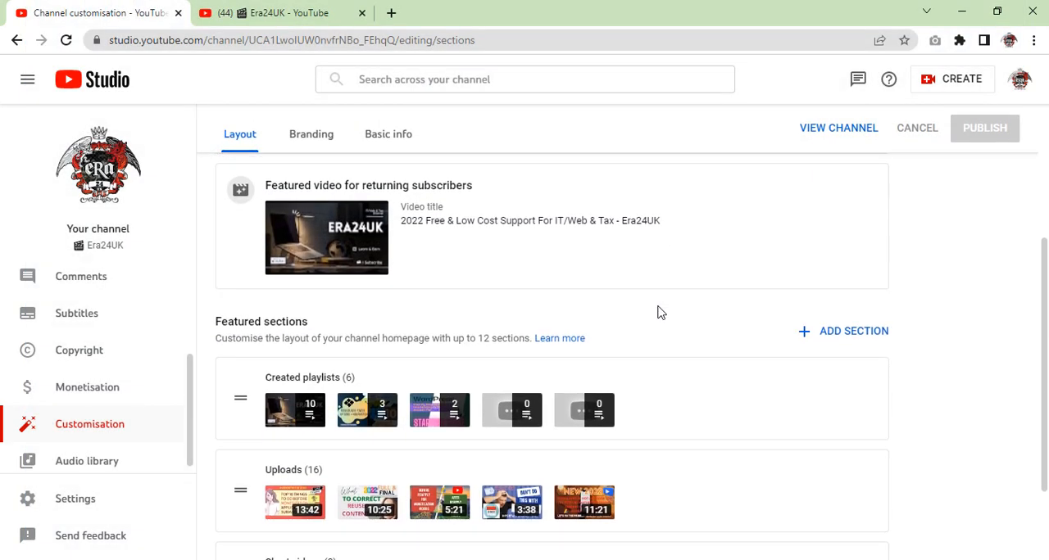
scroll("down", 3)
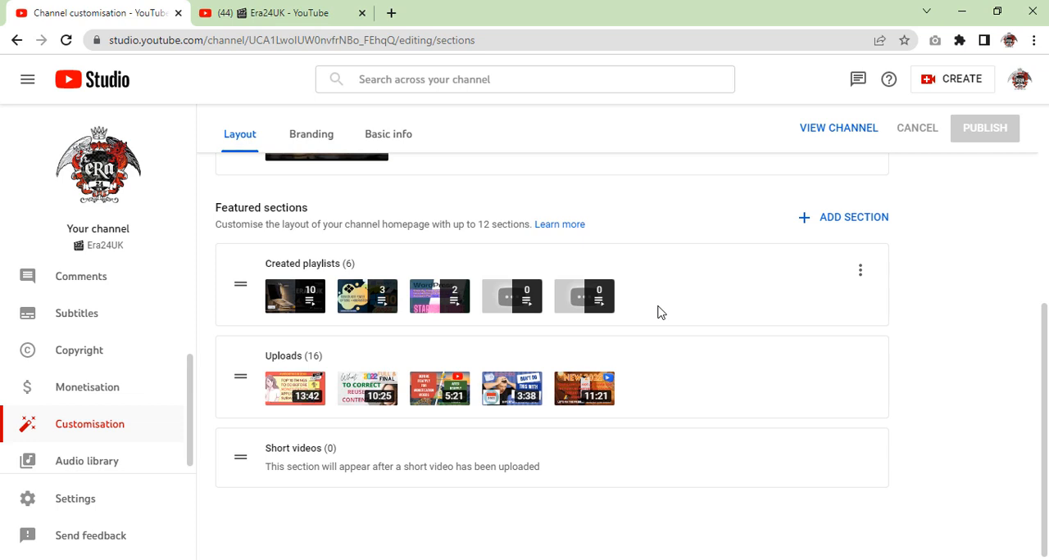
scroll("up", 3)
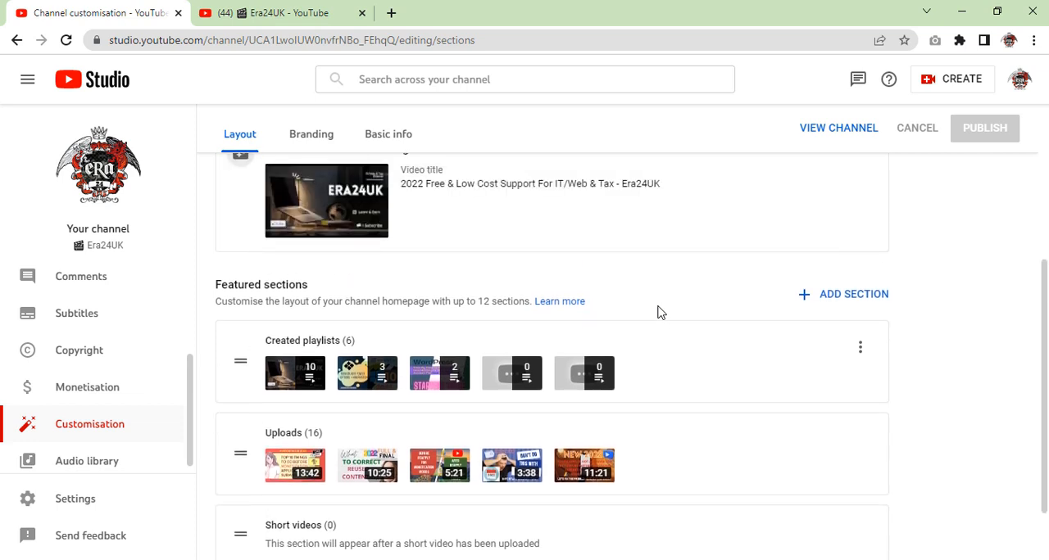
scroll("up", 3)
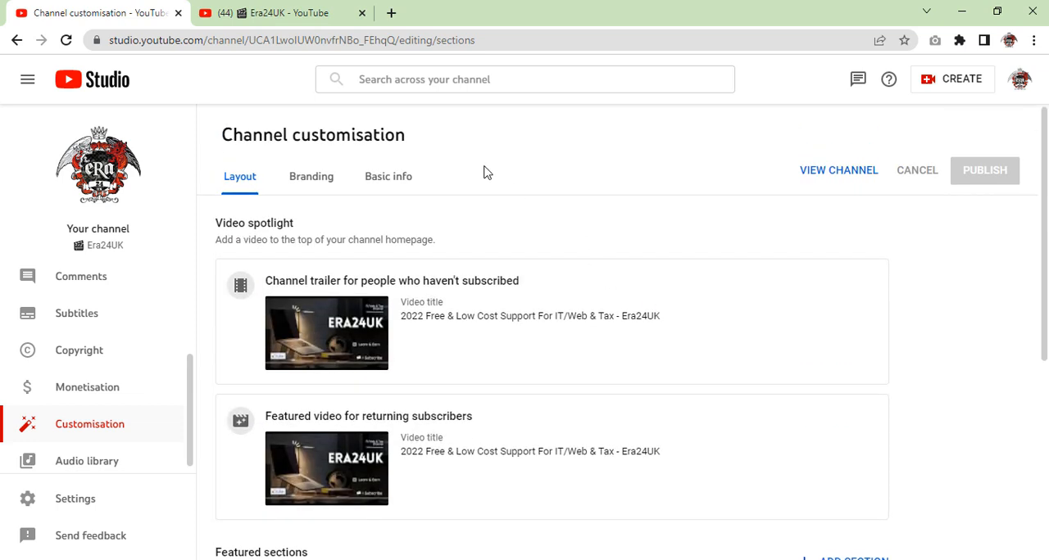
Step: Show Basic info with the Era24UK channel name and full description
left_click(386, 177)
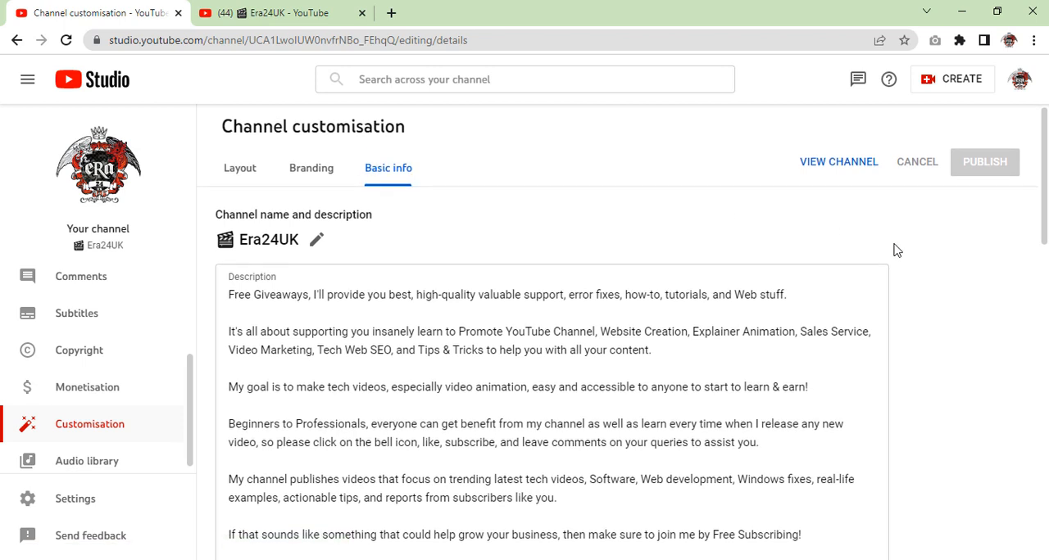
scroll("down", 3)
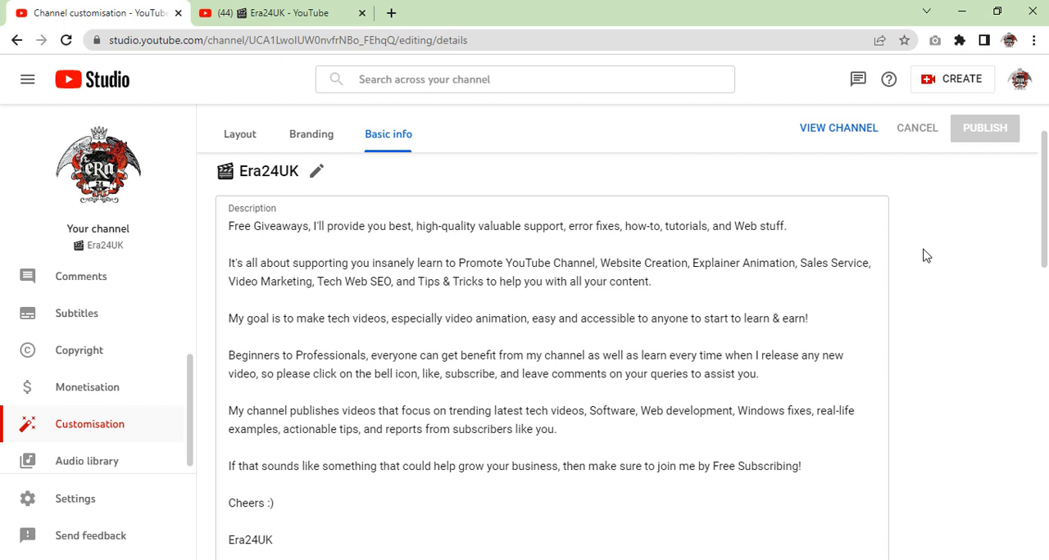
mouse_move(141, 300)
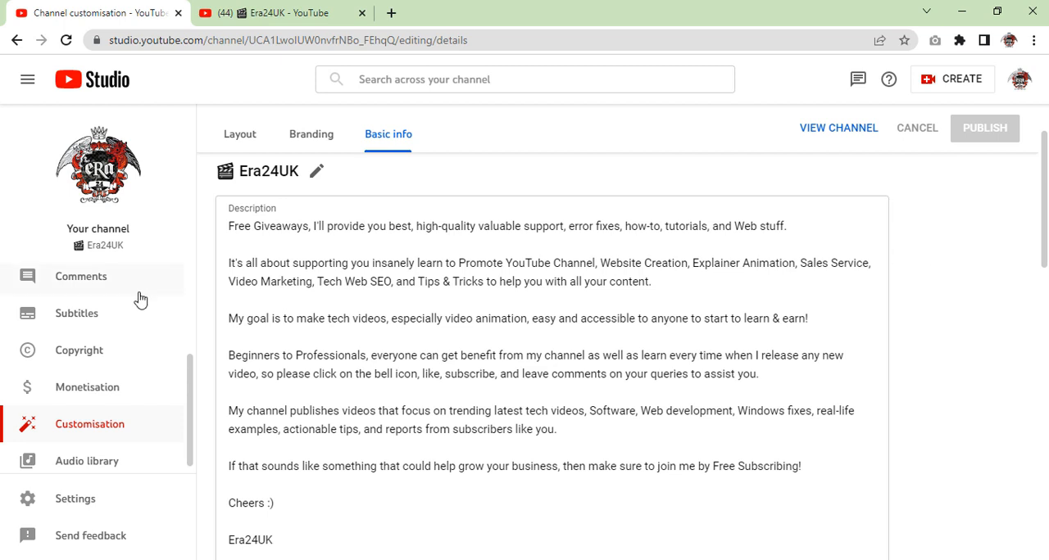
mouse_move(115, 460)
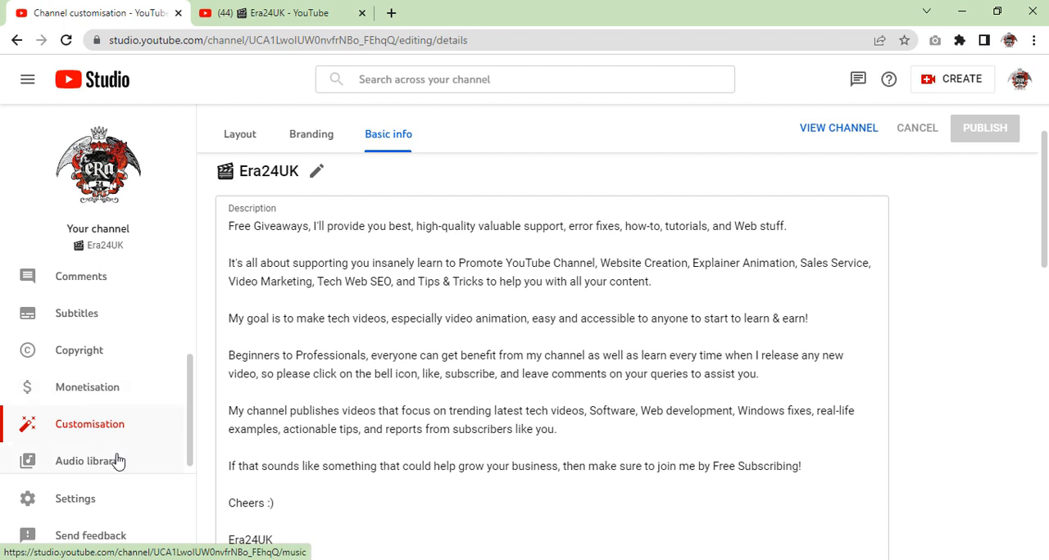
mouse_move(144, 457)
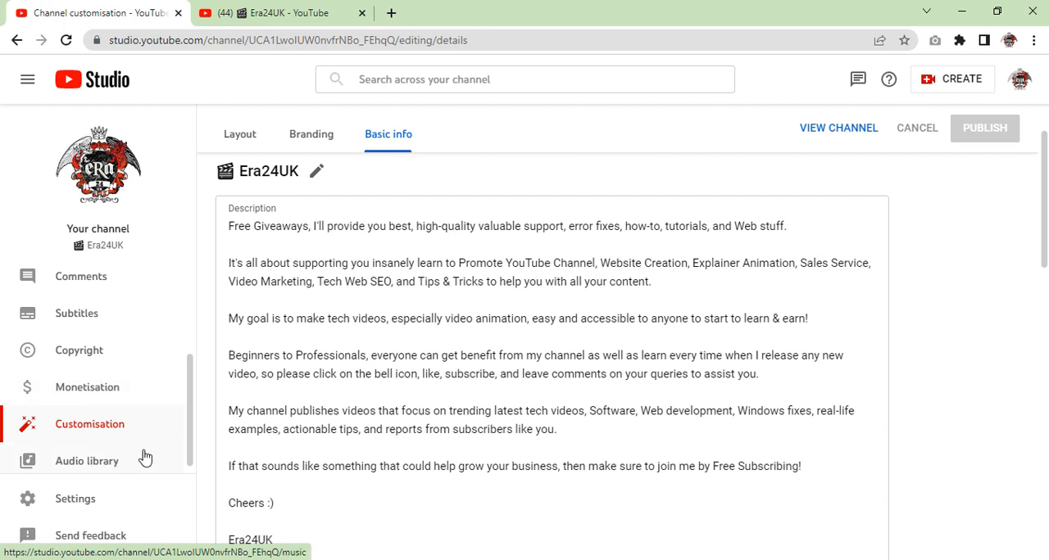
scroll("up", 3)
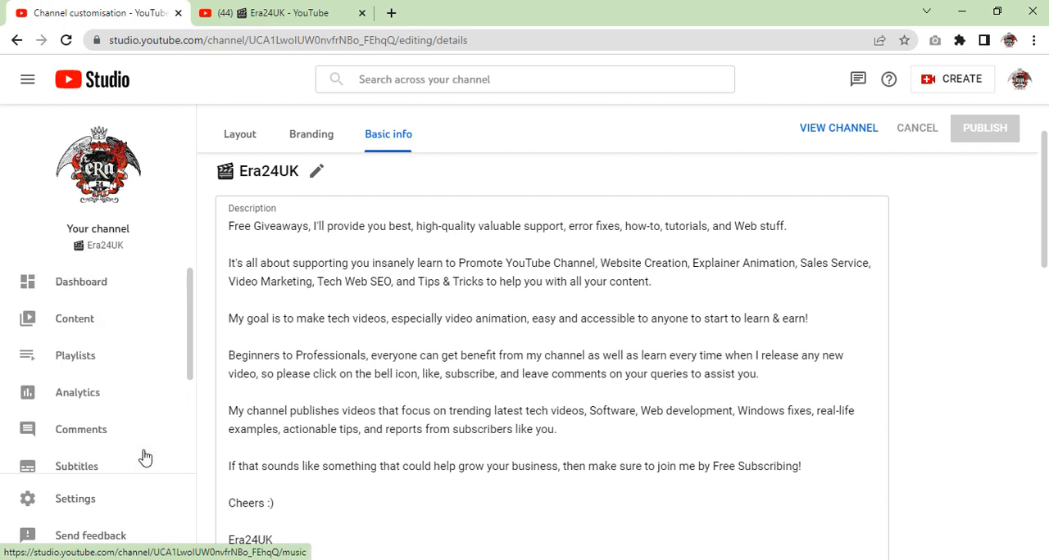
mouse_move(128, 328)
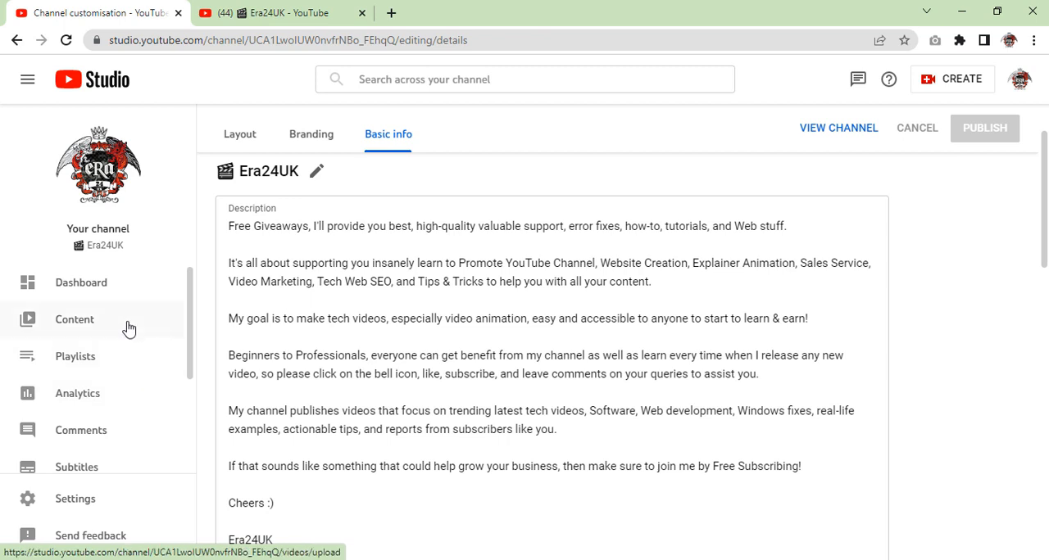
mouse_move(121, 396)
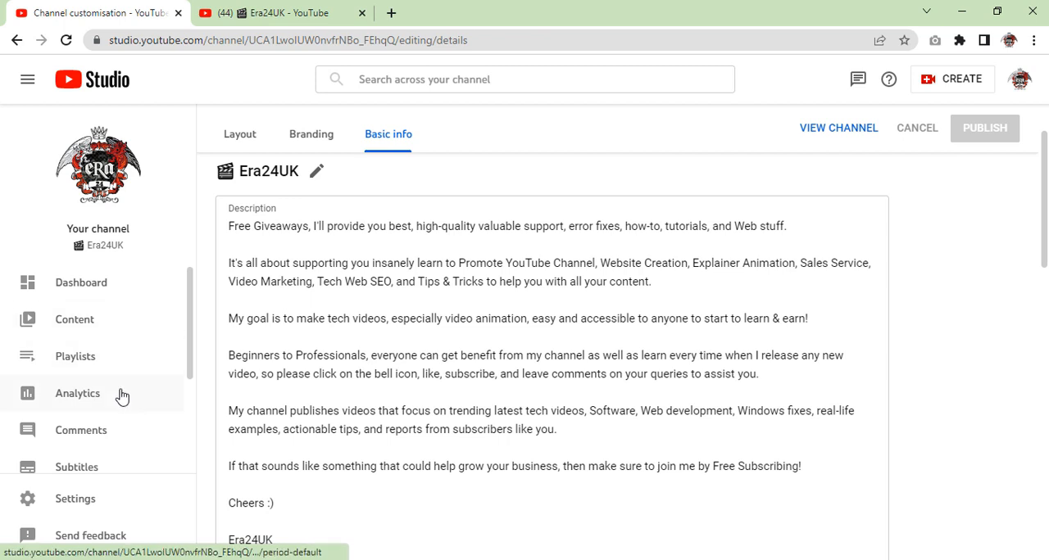
Step: Show channel analytics for the last 7 days: 10,189 views and £2.95 estimated revenue
left_click(77, 393)
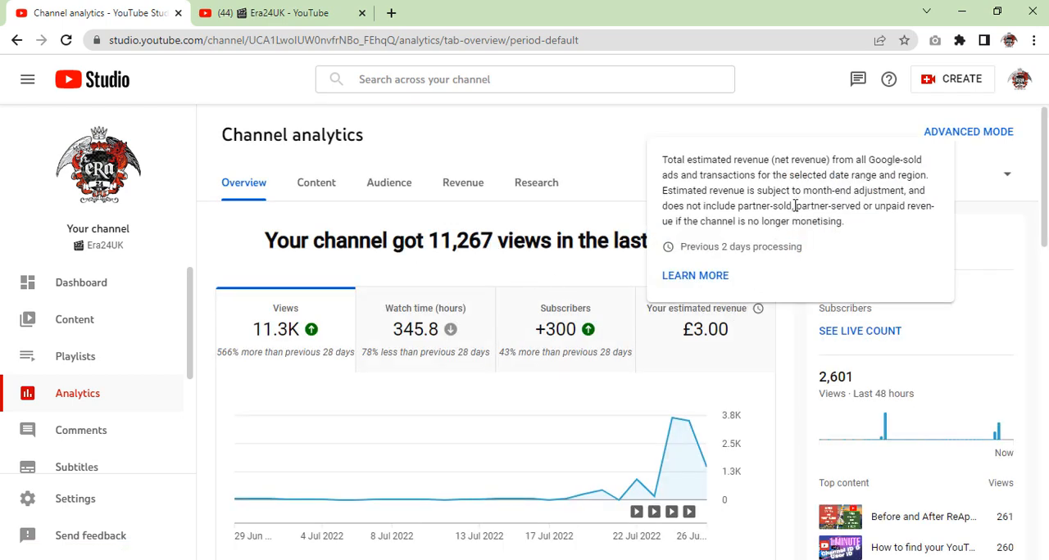
left_click(1006, 173)
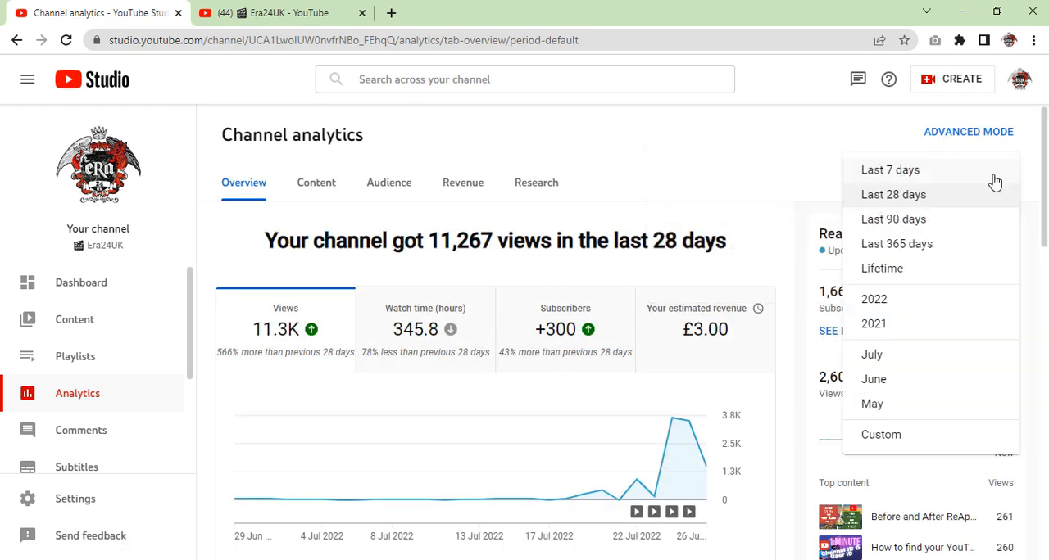
left_click(890, 170)
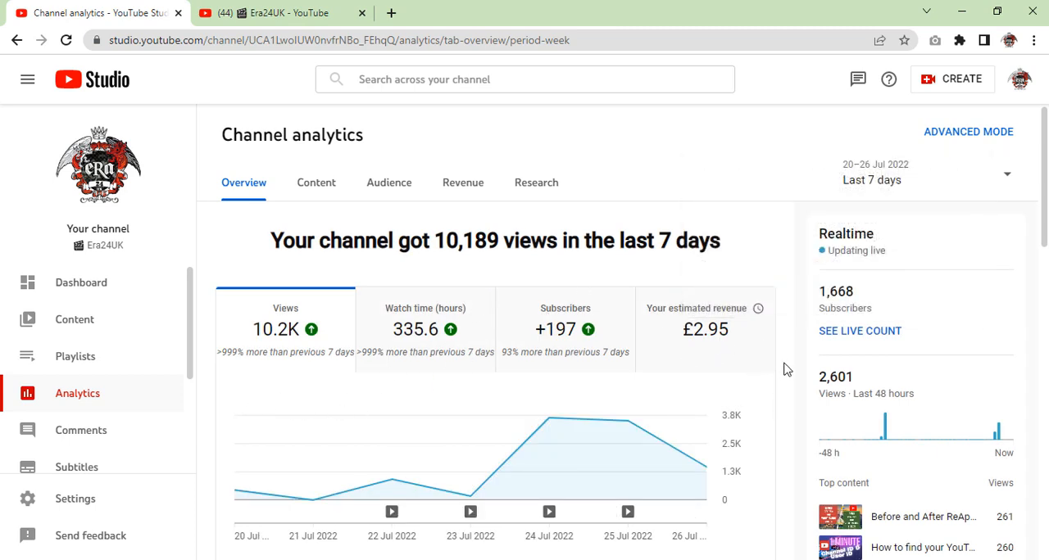
mouse_move(663, 311)
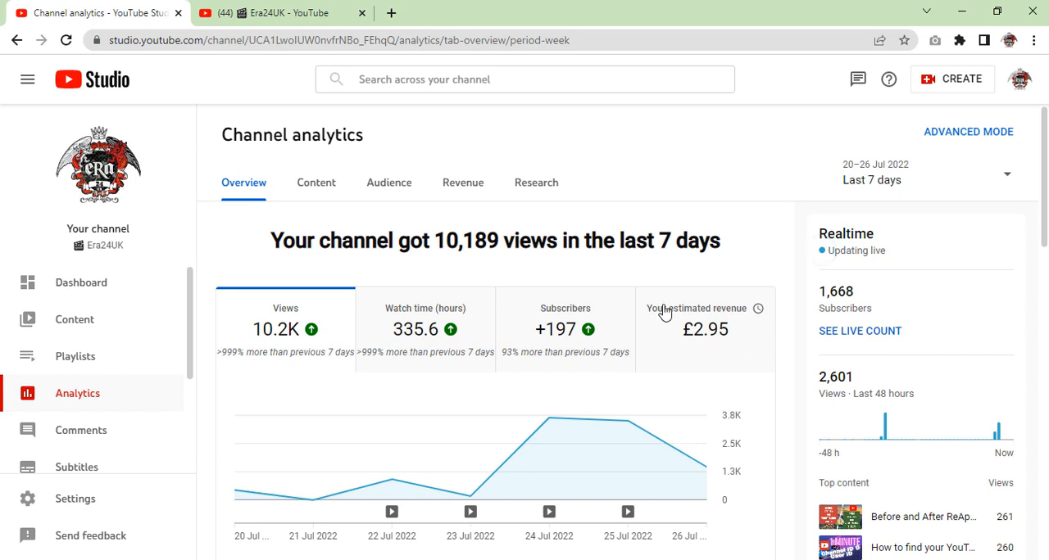
mouse_move(665, 348)
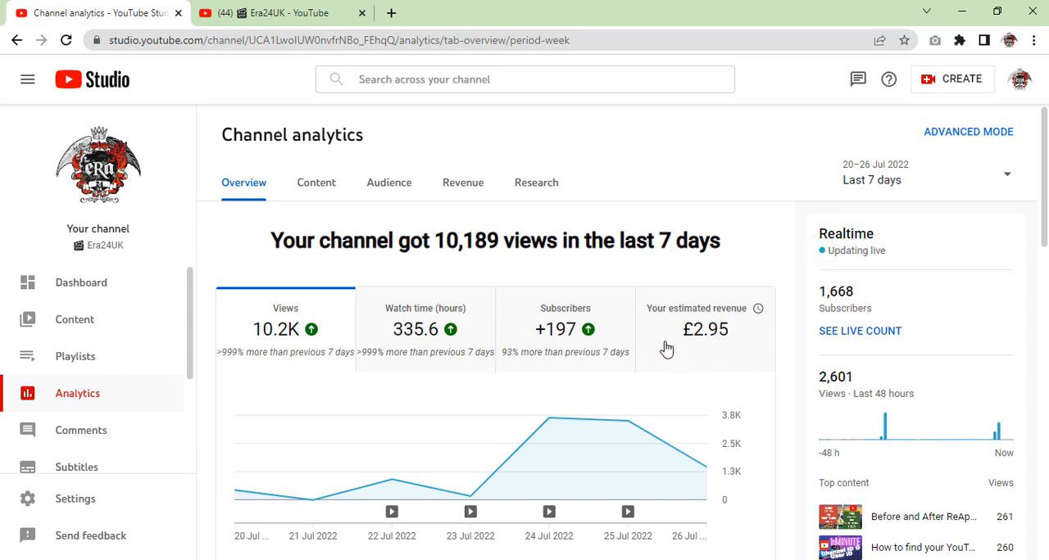
mouse_move(714, 371)
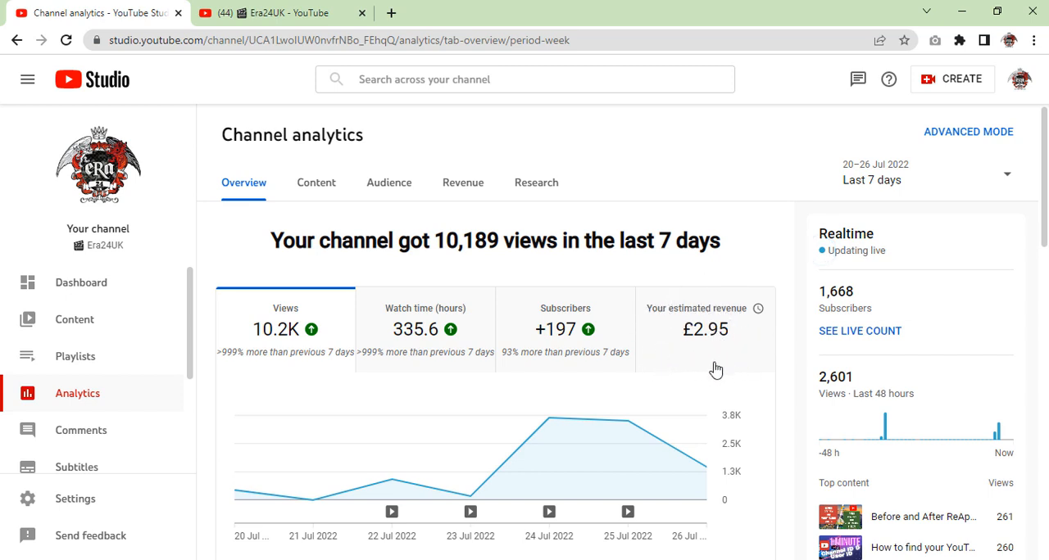
mouse_move(784, 377)
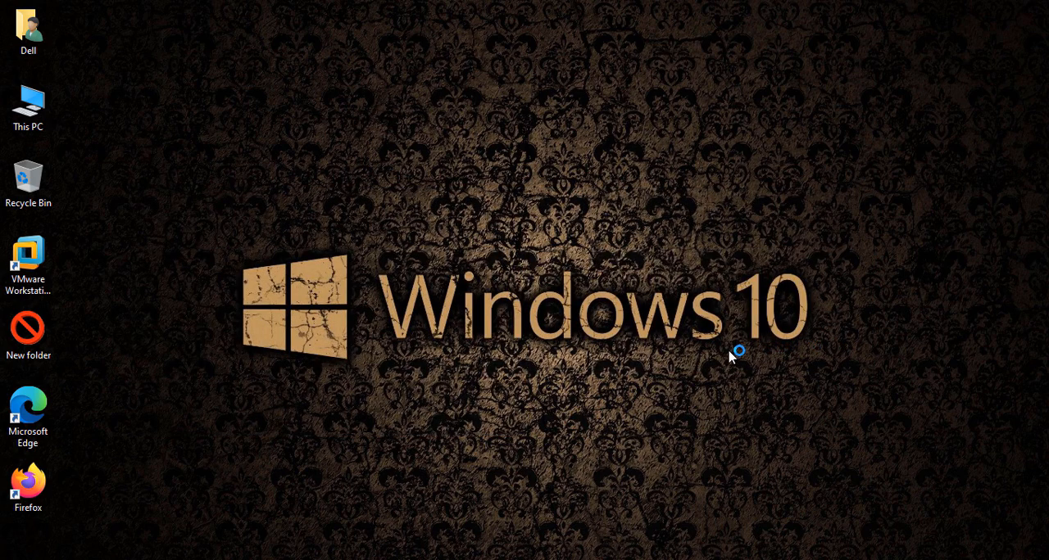
mouse_move(478, 354)
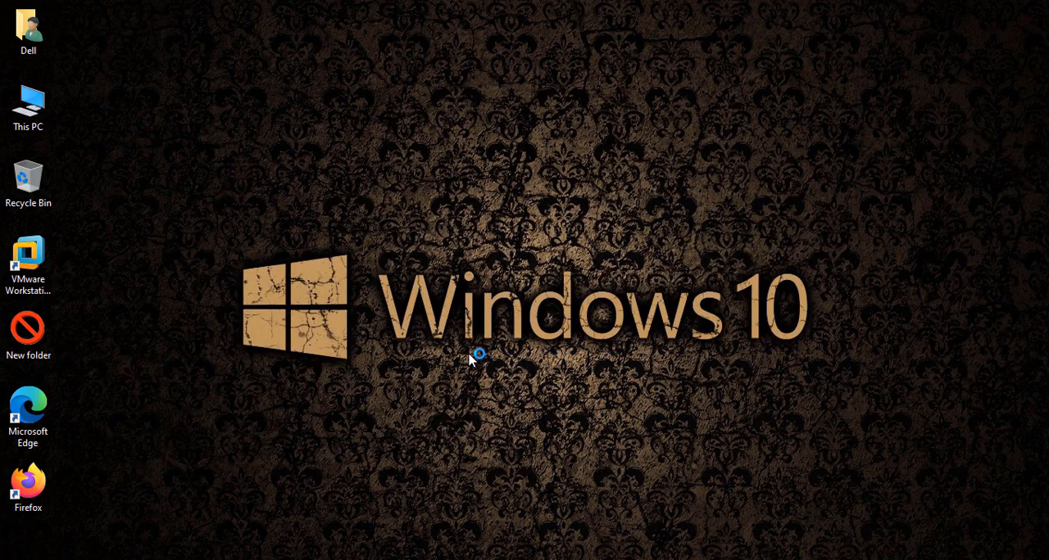
mouse_move(249, 352)
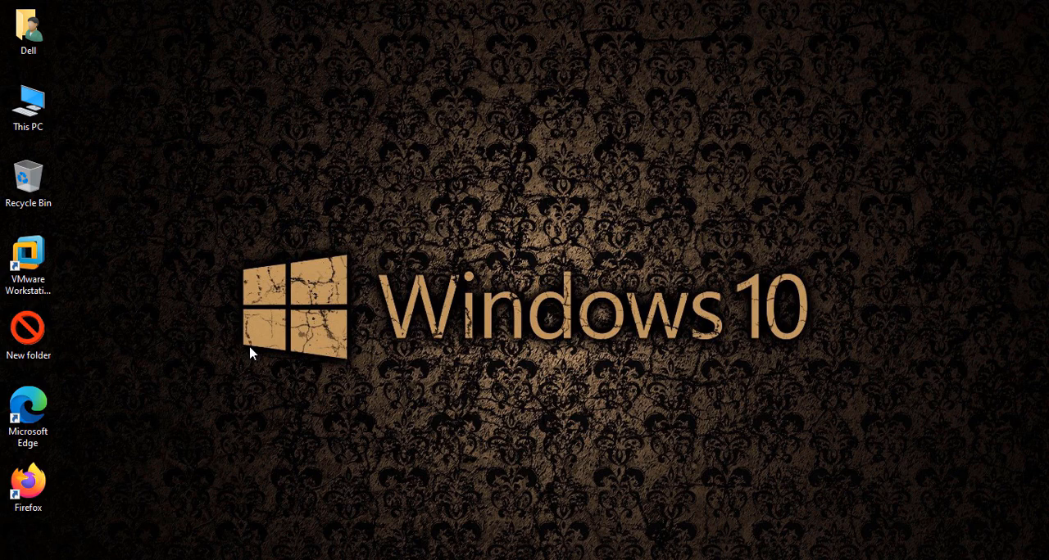
mouse_move(508, 557)
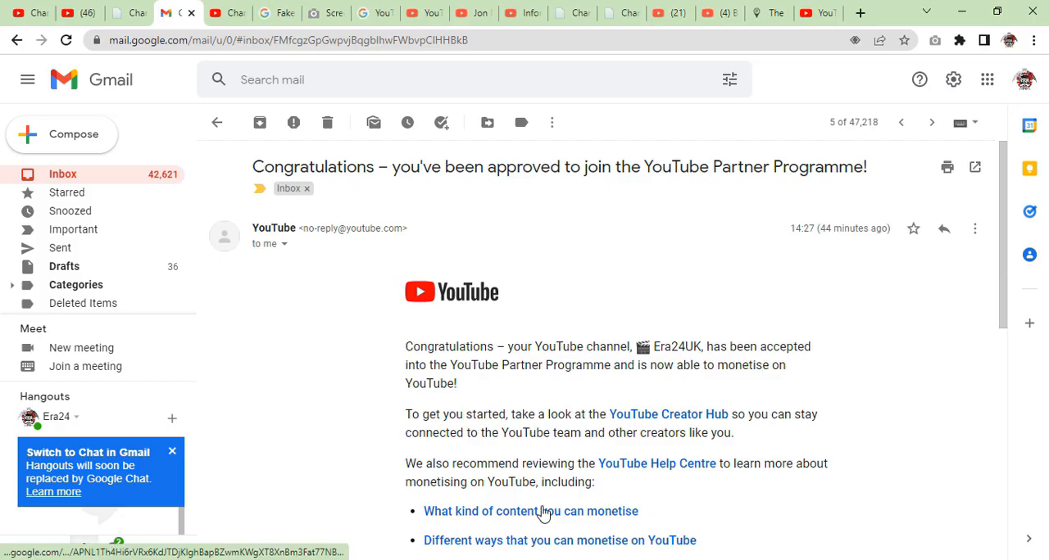
mouse_move(249, 190)
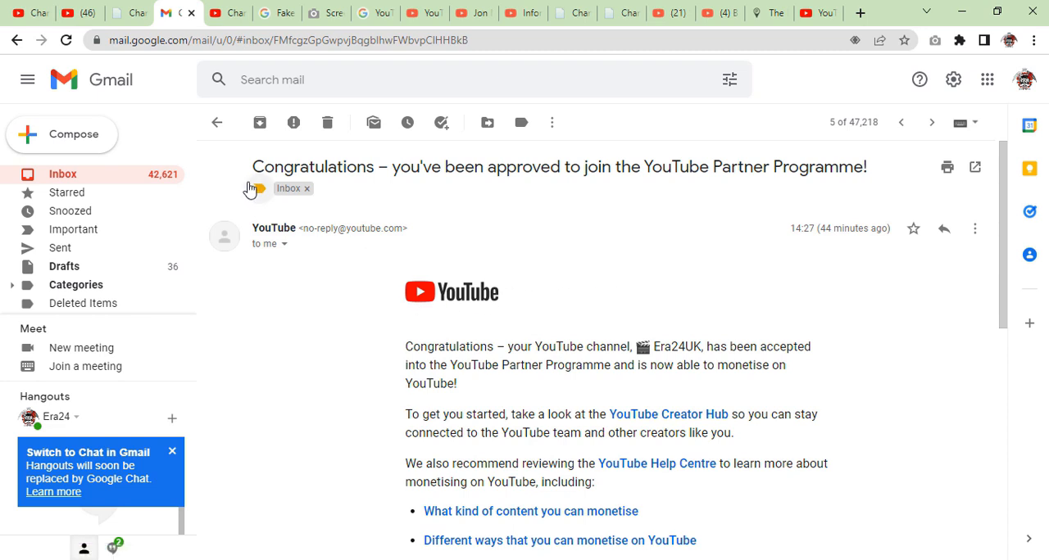
Step: Highlight the 'Congratulations – you've been approved' subject and skim the email's opening
double_click(309, 167)
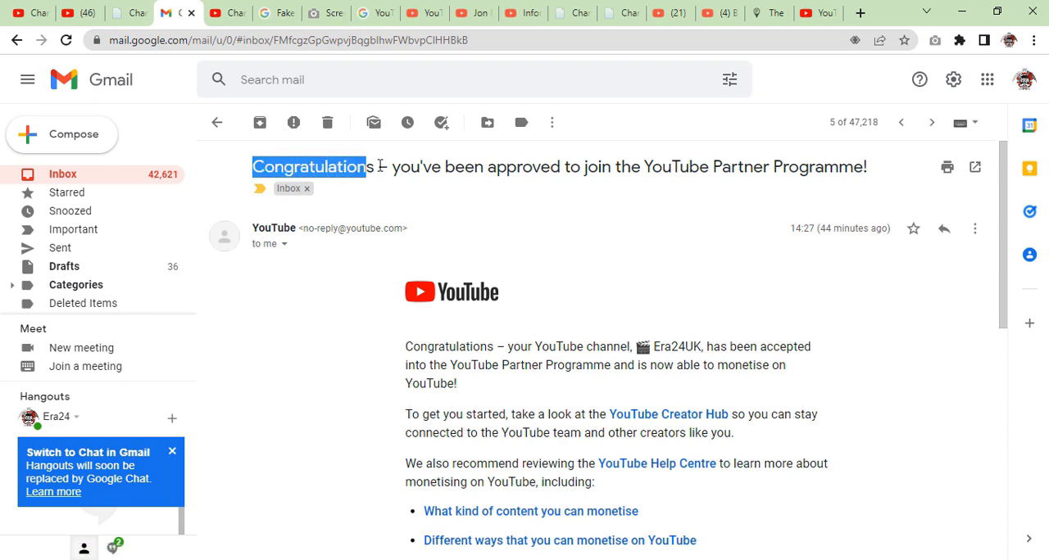
left_click_drag(369, 168, 800, 168)
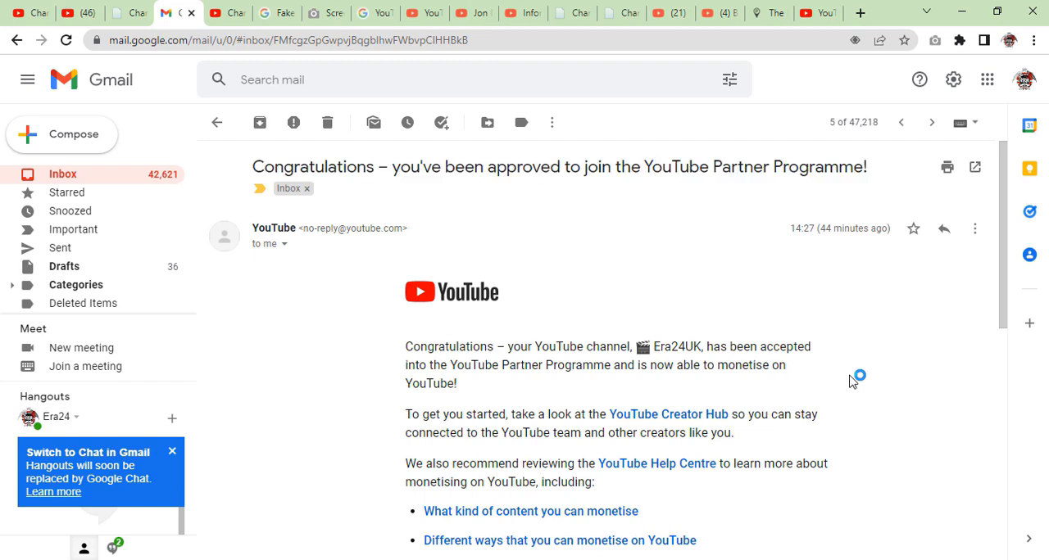
scroll("down", 3)
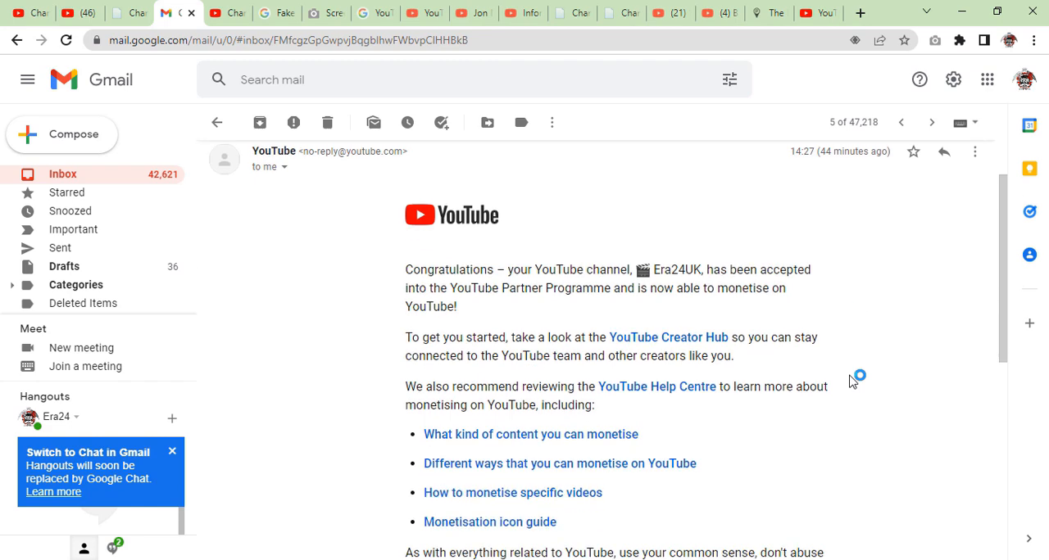
scroll("down", 3)
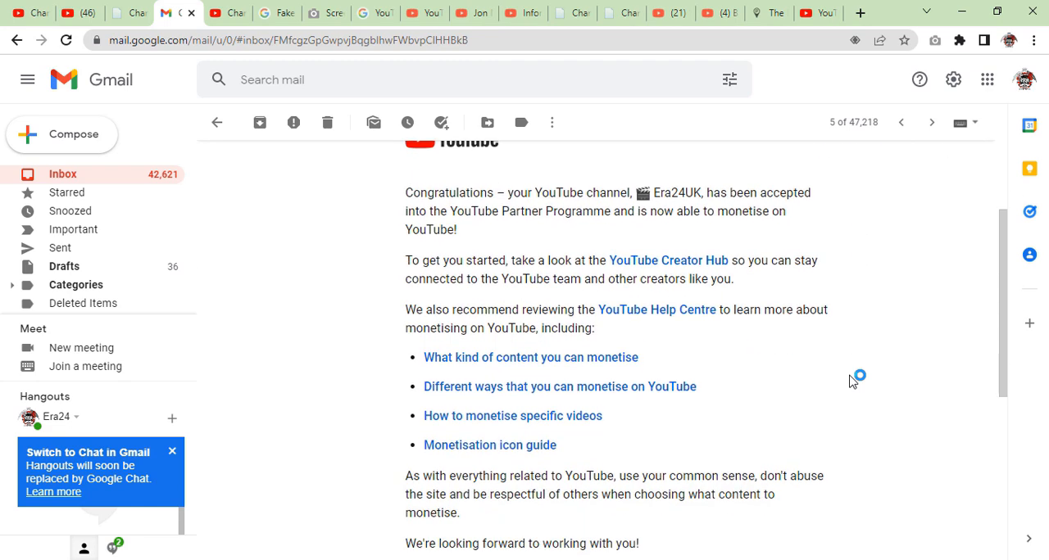
scroll("up", 3)
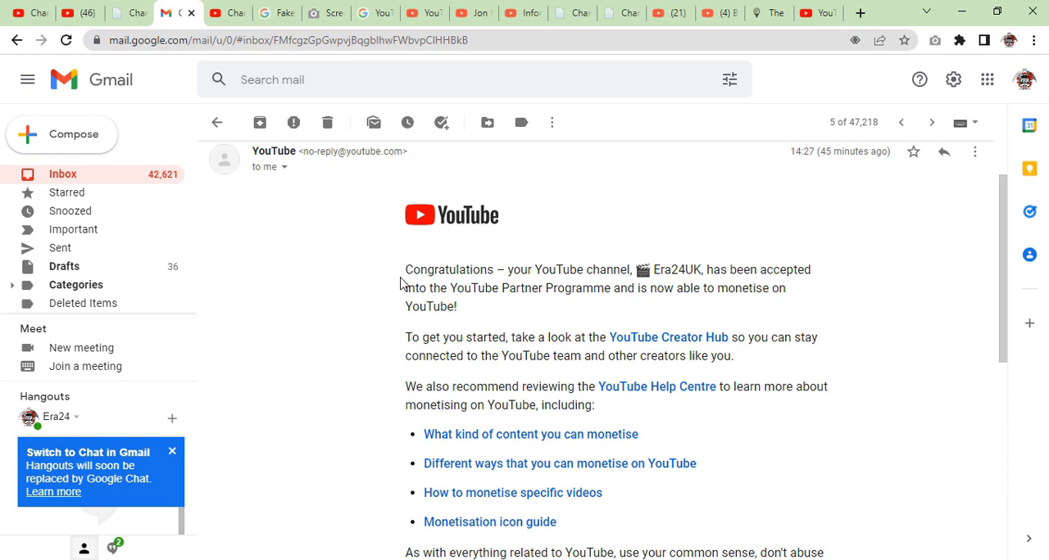
mouse_move(724, 289)
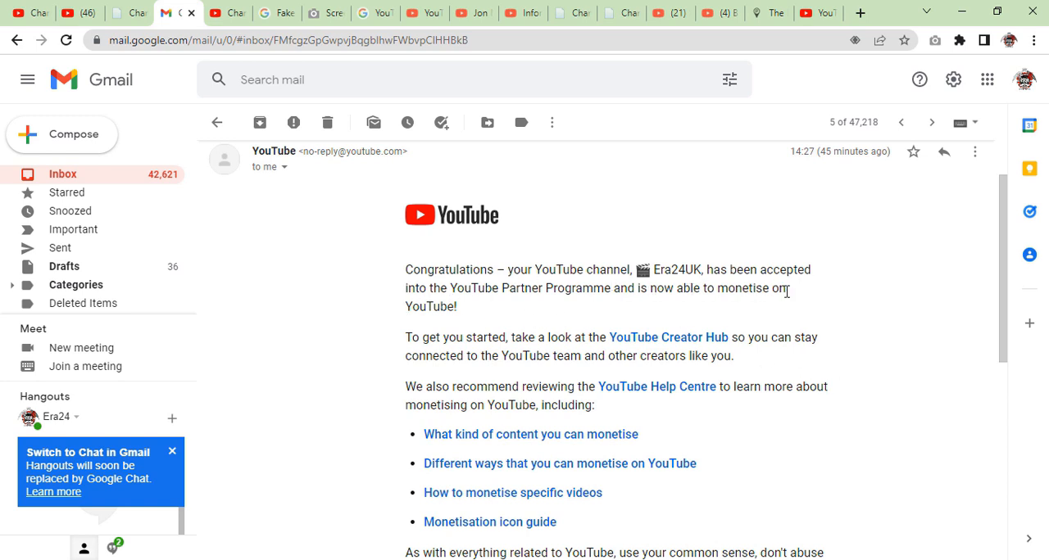
mouse_move(533, 310)
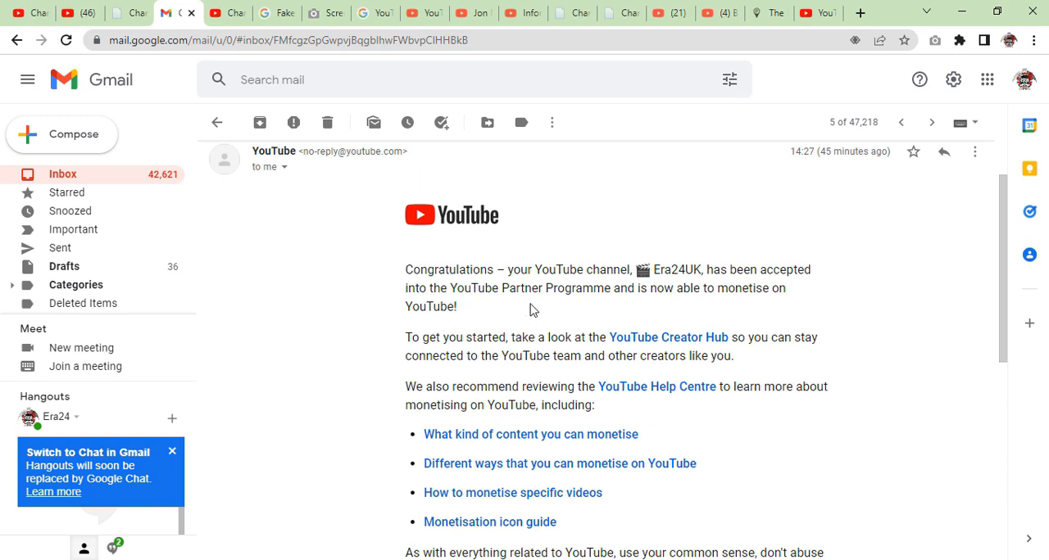
mouse_move(862, 383)
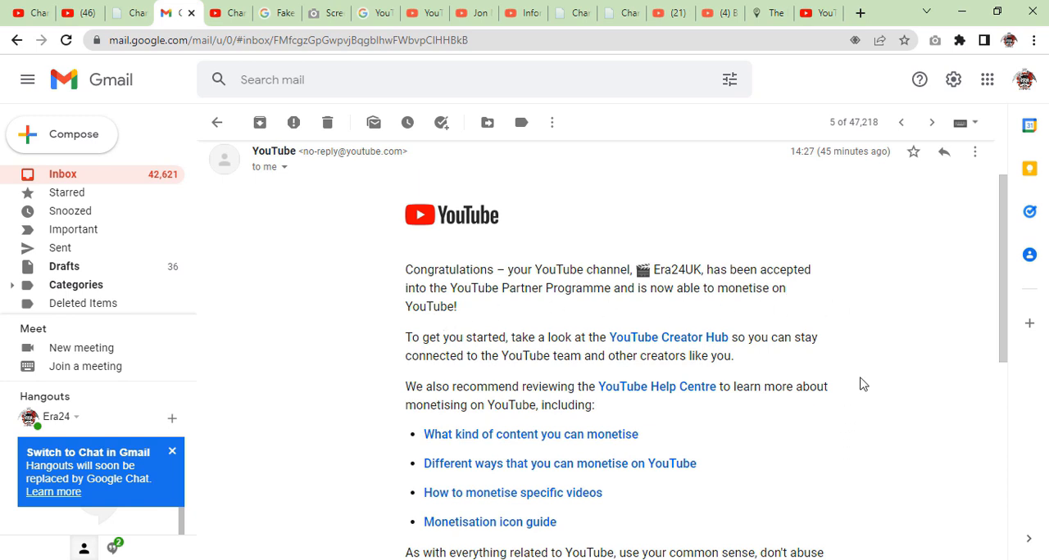
mouse_move(876, 381)
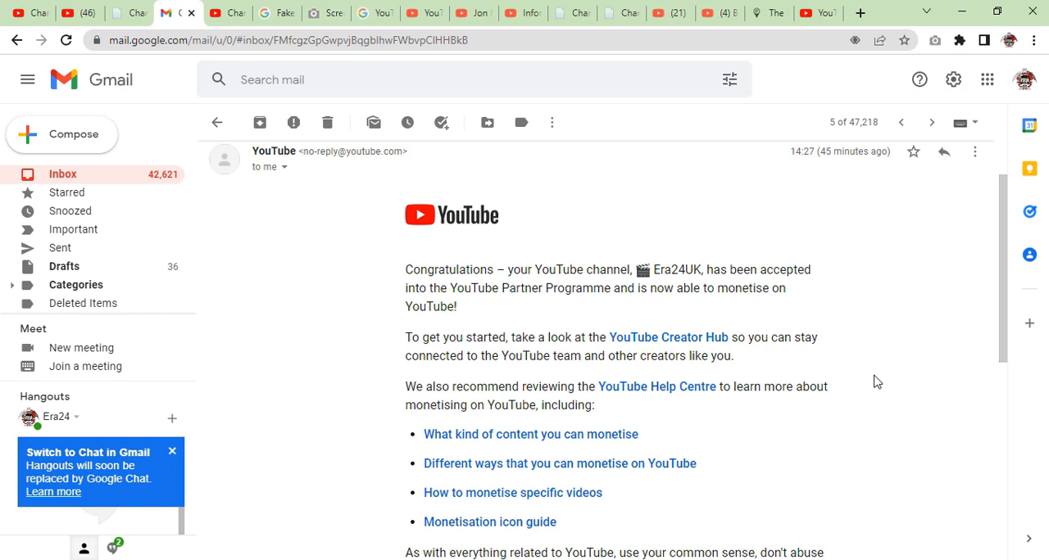
Step: Read the Partner Programme approval email through to its sign-off and return to the top
scroll("down", 3)
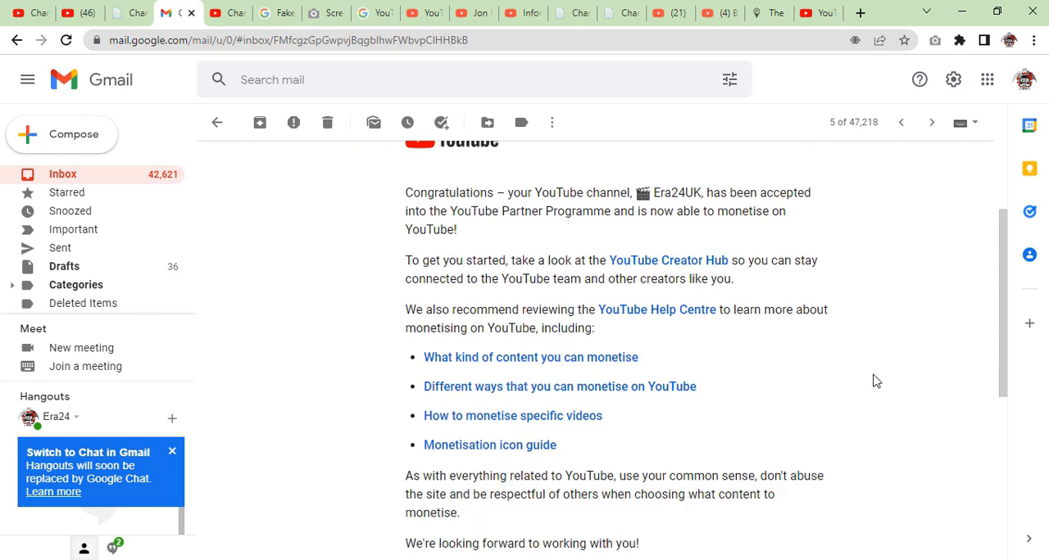
scroll("down", 3)
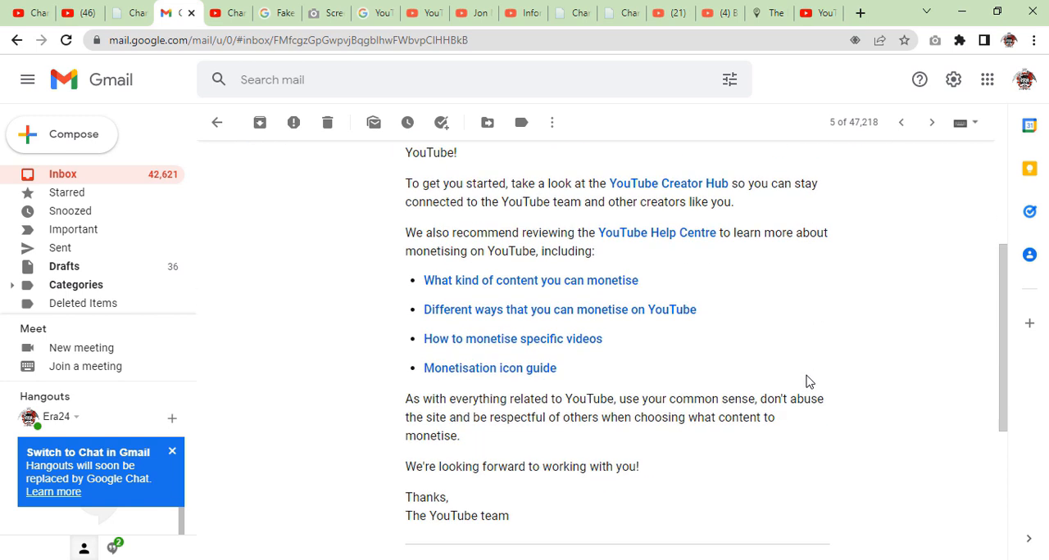
scroll("down", 3)
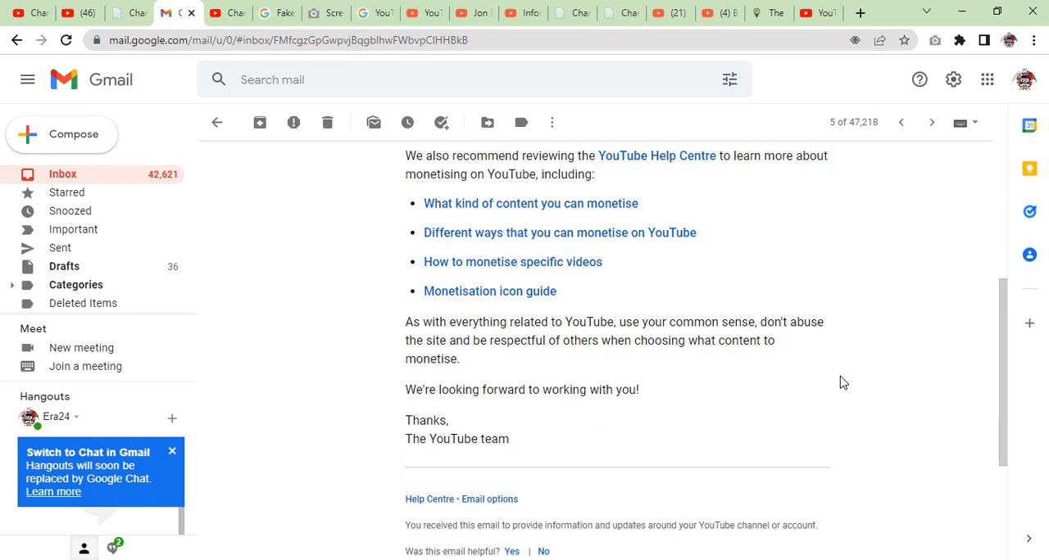
mouse_move(677, 436)
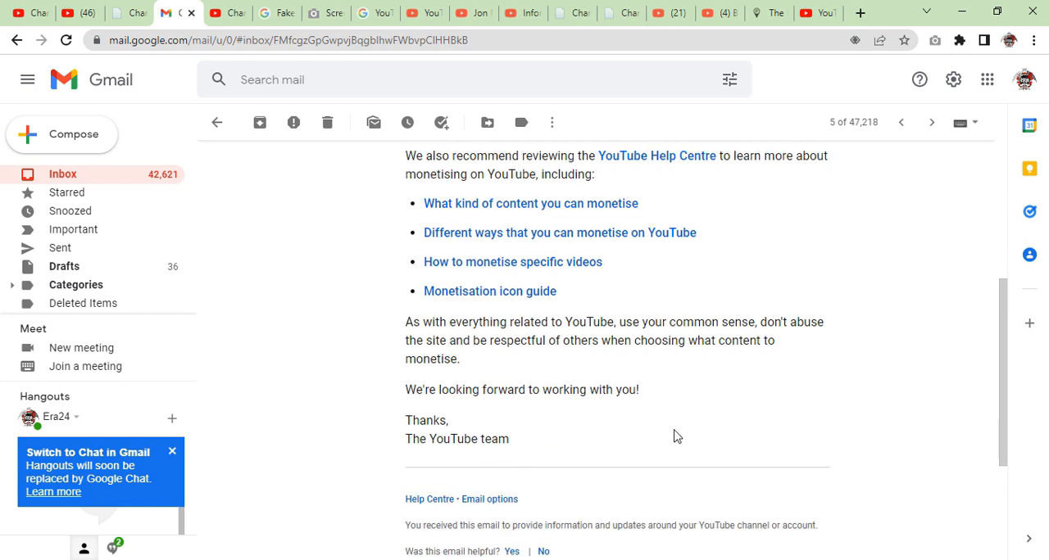
scroll("up", 3)
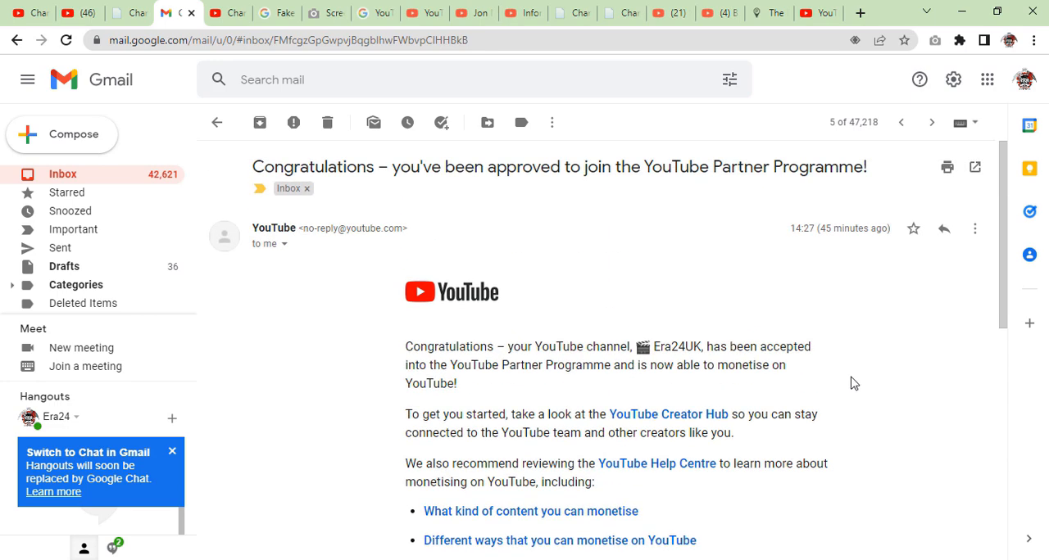
mouse_move(730, 191)
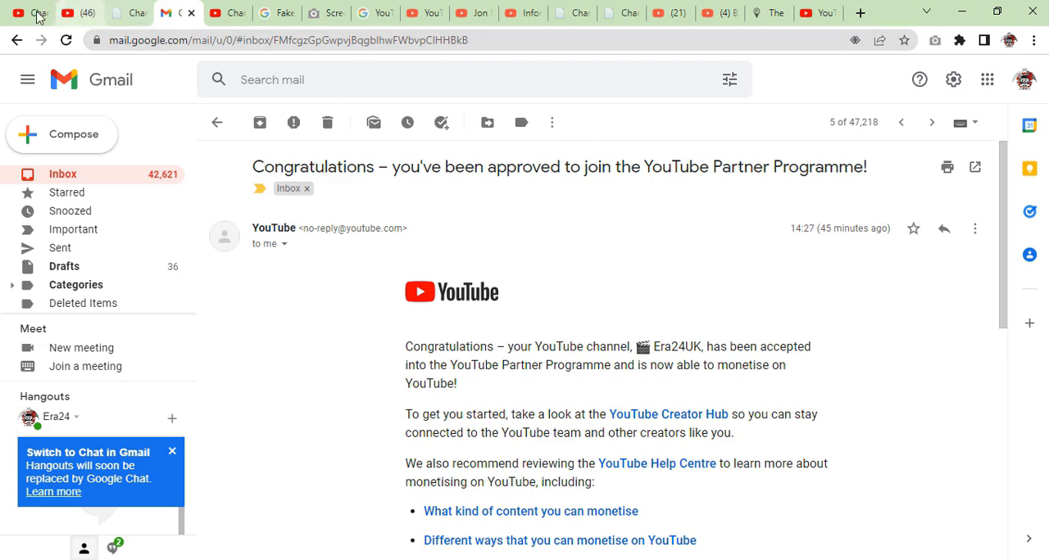
mouse_move(33, 13)
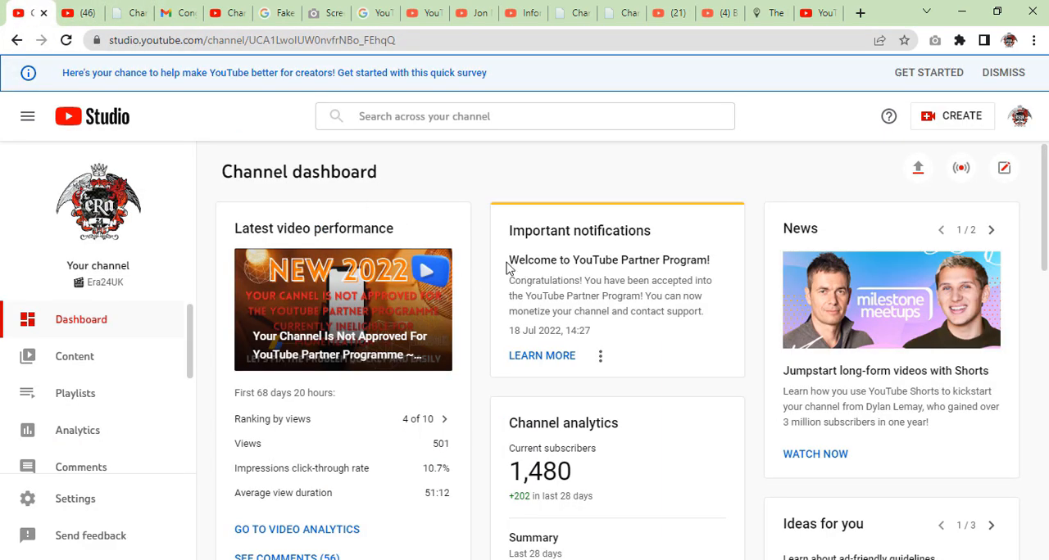
double_click(577, 231)
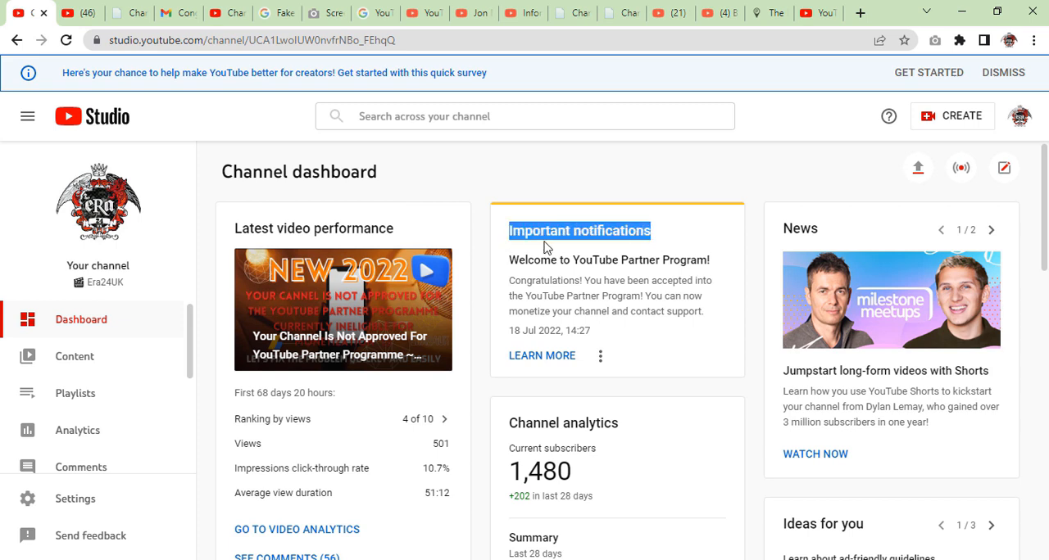
mouse_move(708, 276)
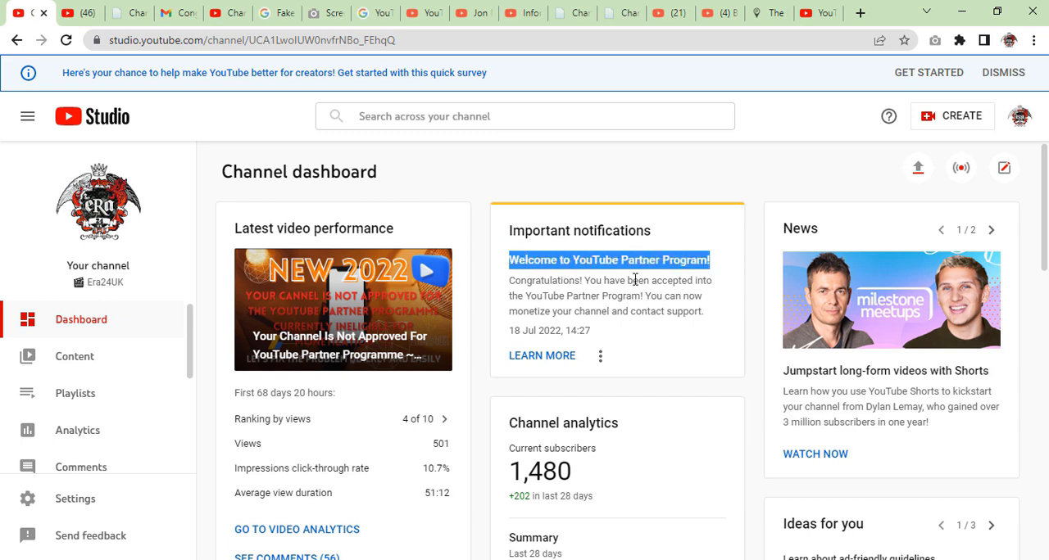
mouse_move(714, 274)
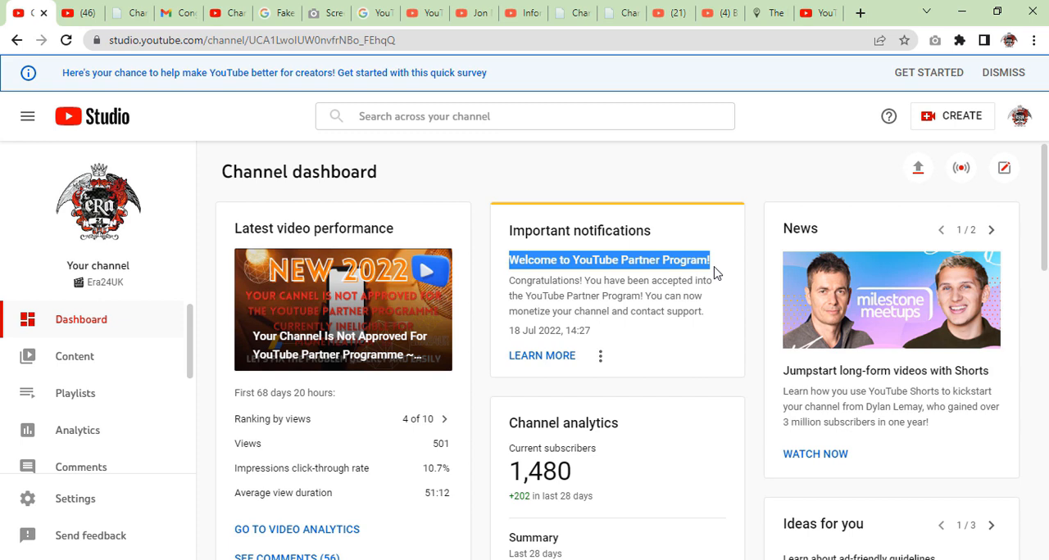
mouse_move(671, 285)
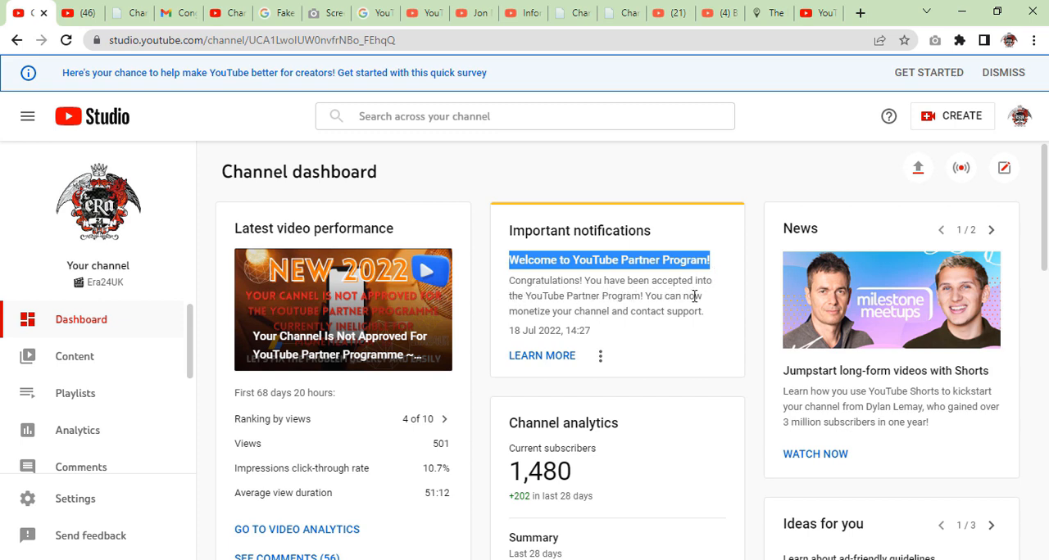
mouse_move(576, 331)
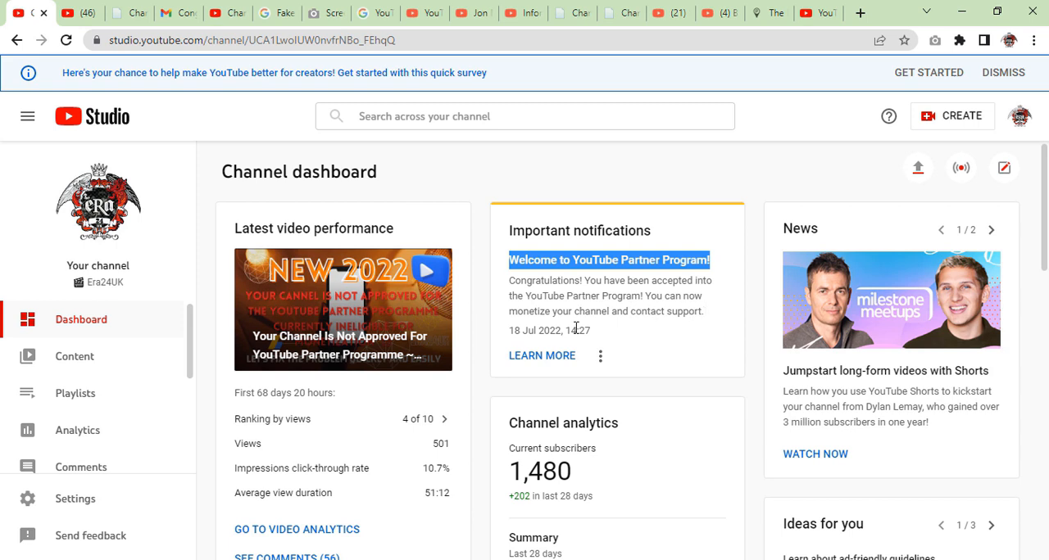
mouse_move(655, 407)
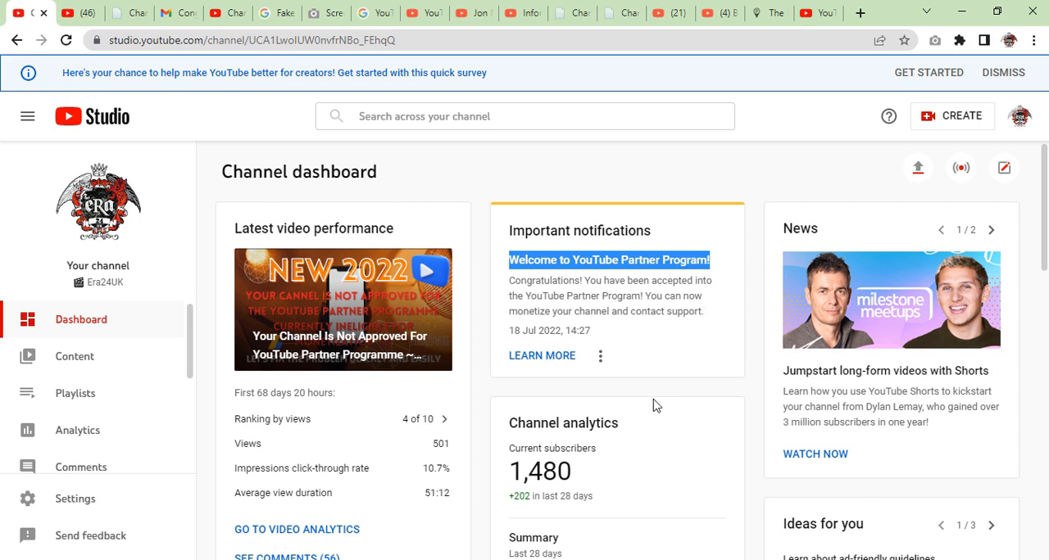
mouse_move(639, 325)
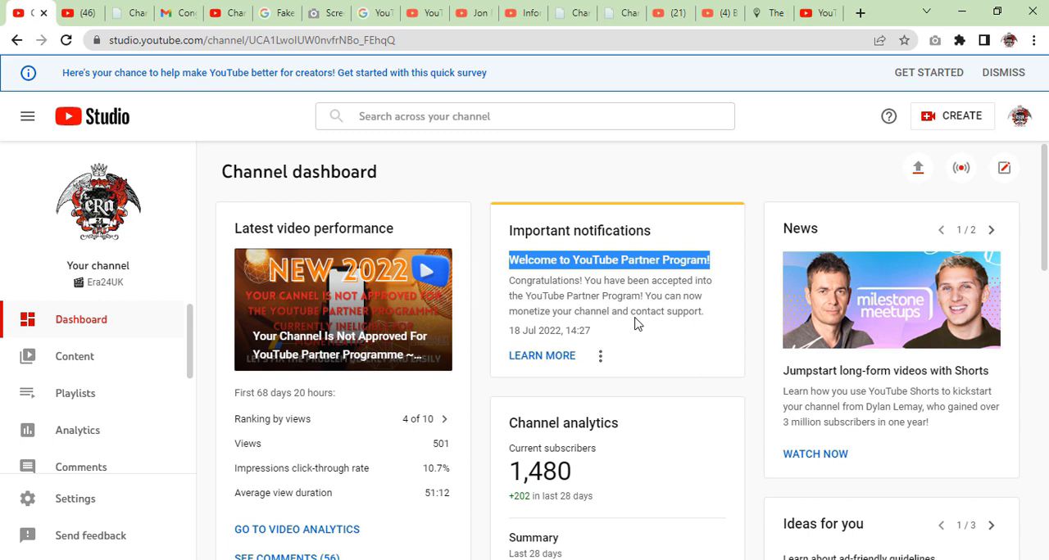
mouse_move(620, 329)
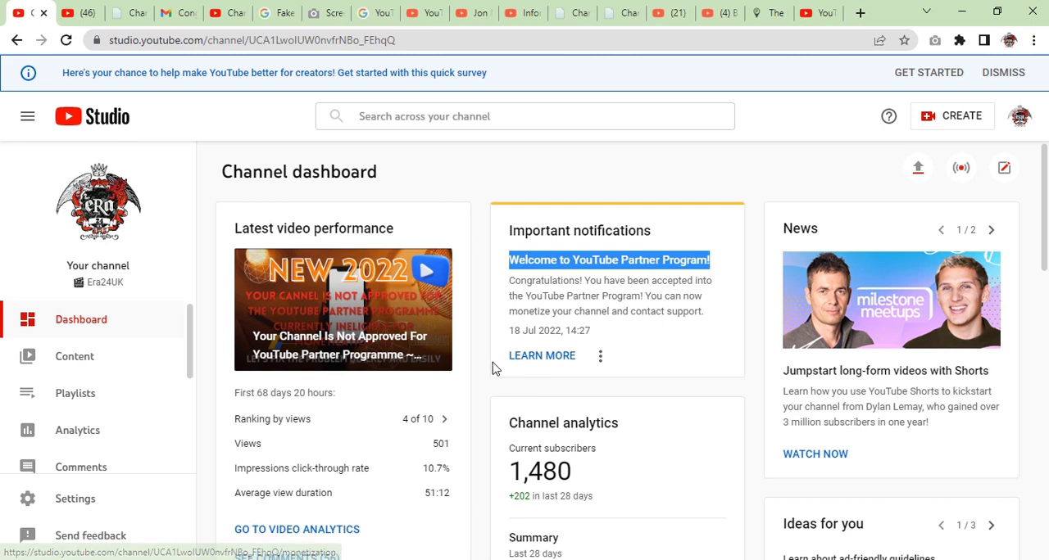
Step: Show the Channel monetisation overview confirming payment setup complete
scroll("down", 3)
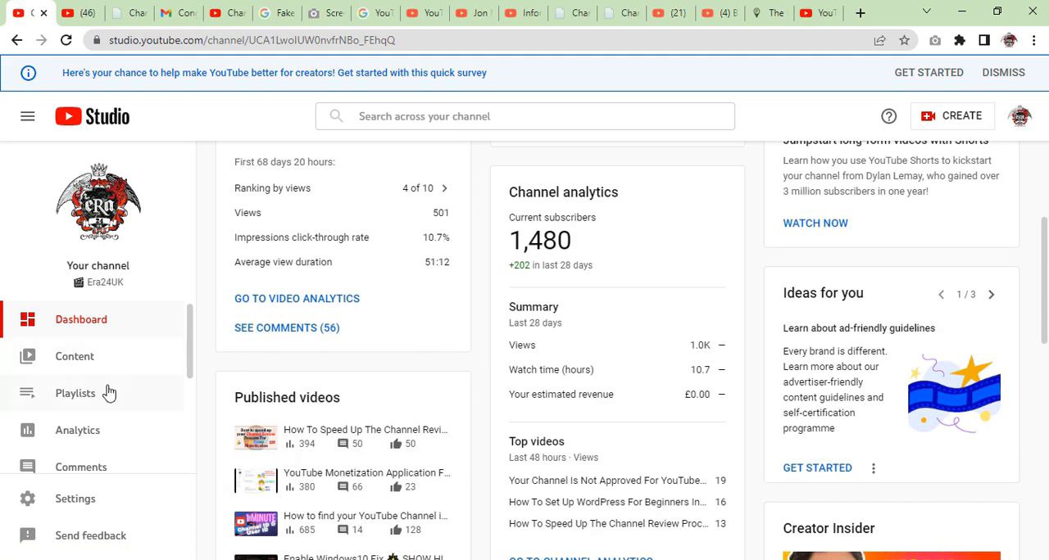
scroll("down", 3)
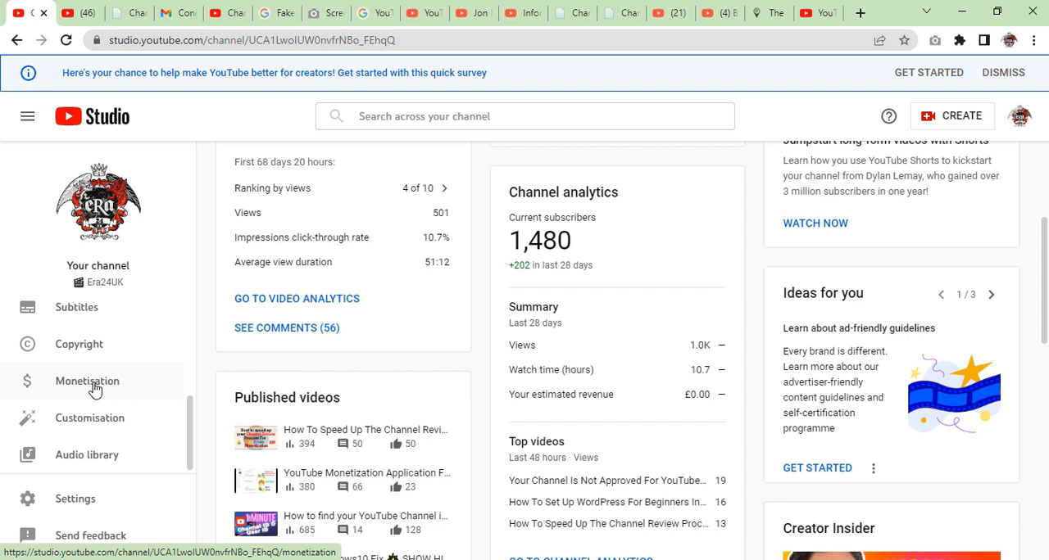
left_click(87, 380)
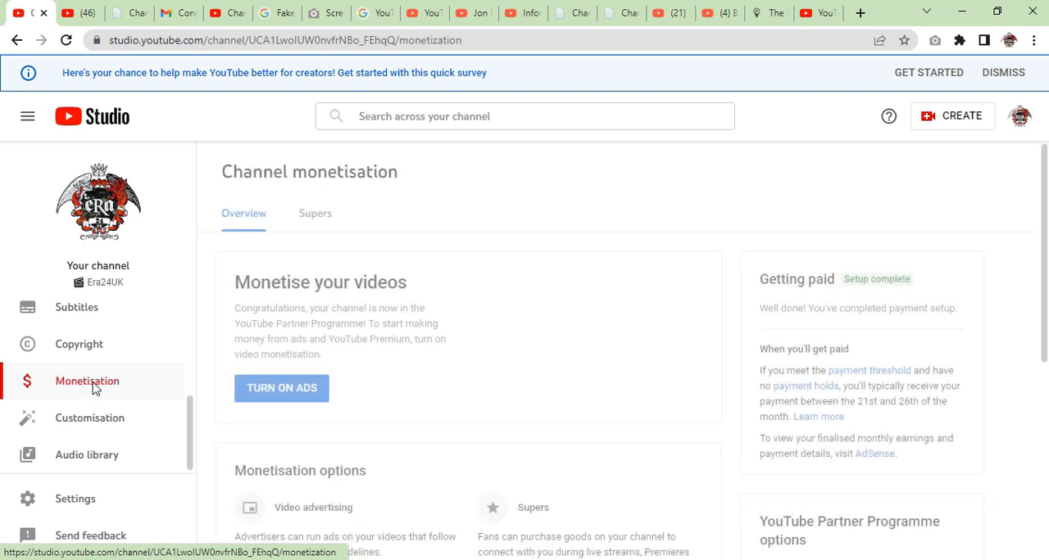
mouse_move(443, 293)
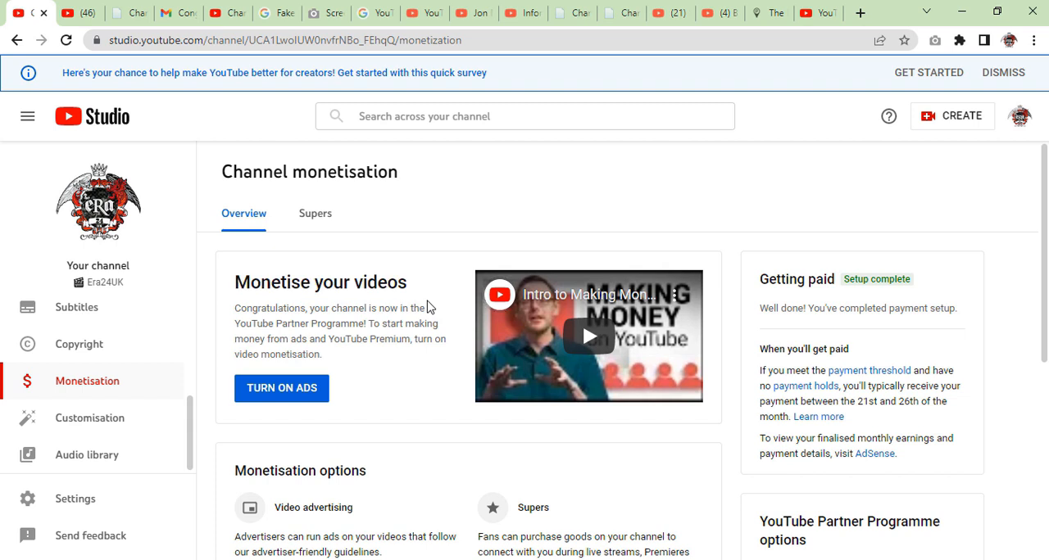
mouse_move(445, 341)
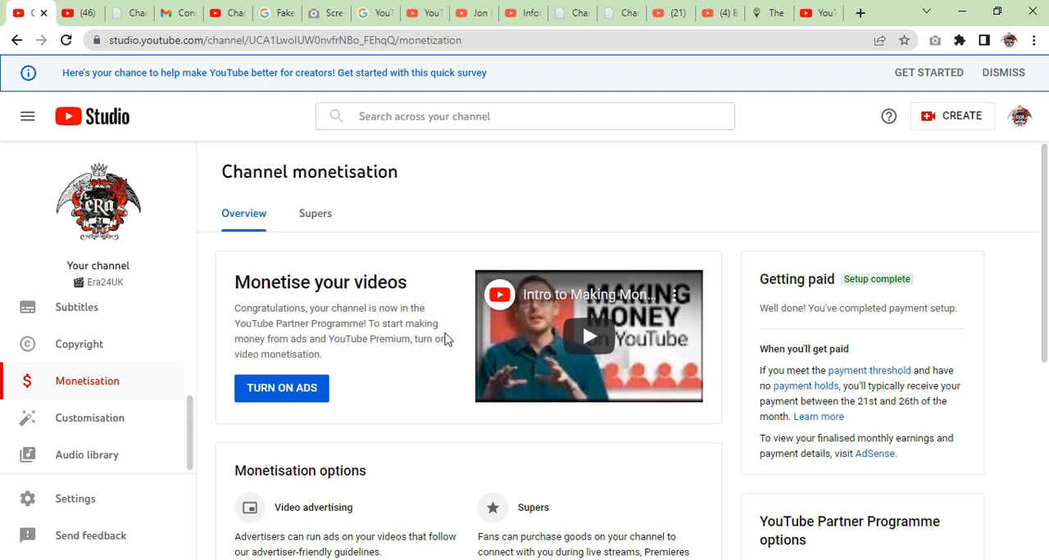
mouse_move(308, 369)
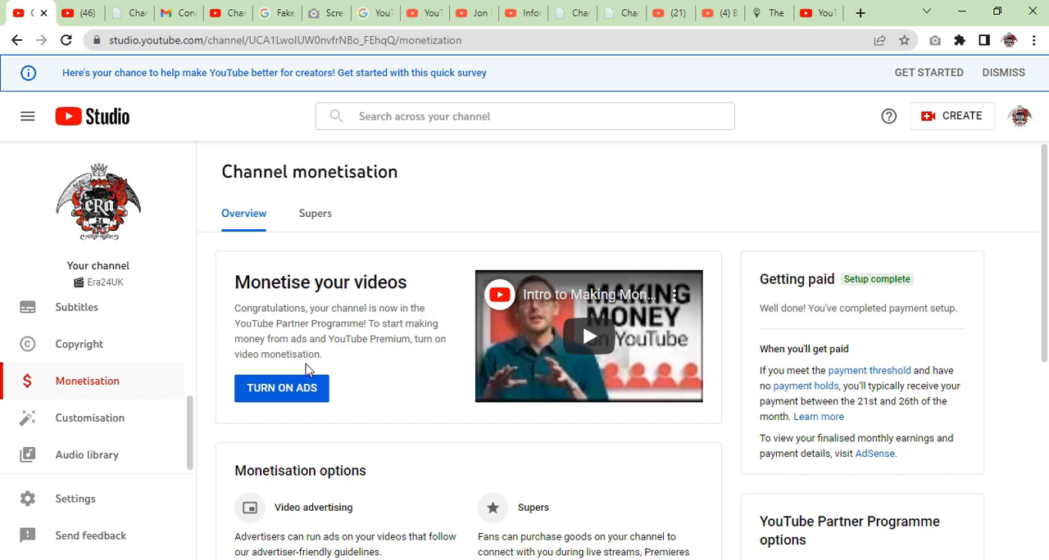
scroll("down", 3)
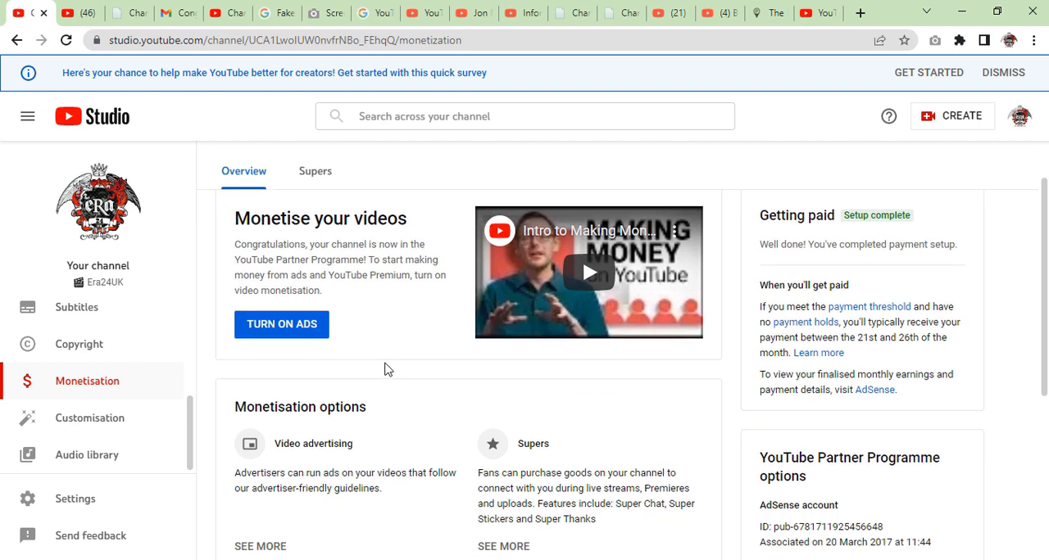
scroll("down", 3)
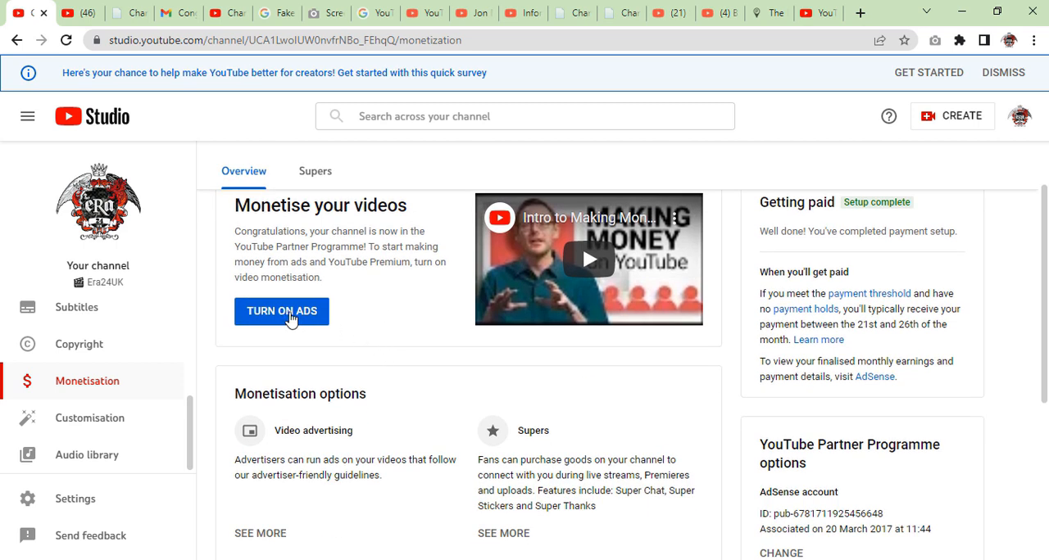
Step: Start Turn On Ads and review the default ad types and mid-roll placement
left_click(282, 311)
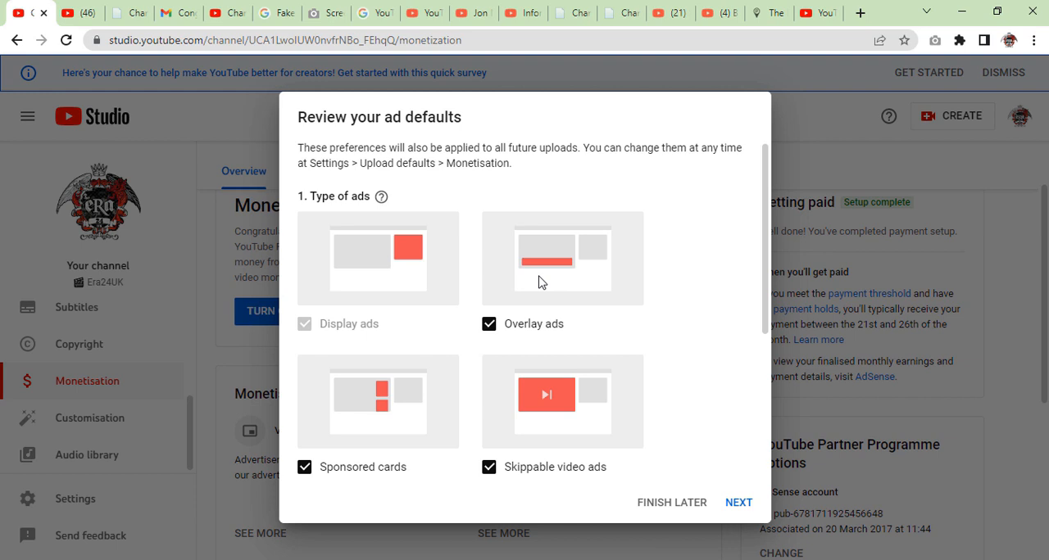
mouse_move(632, 396)
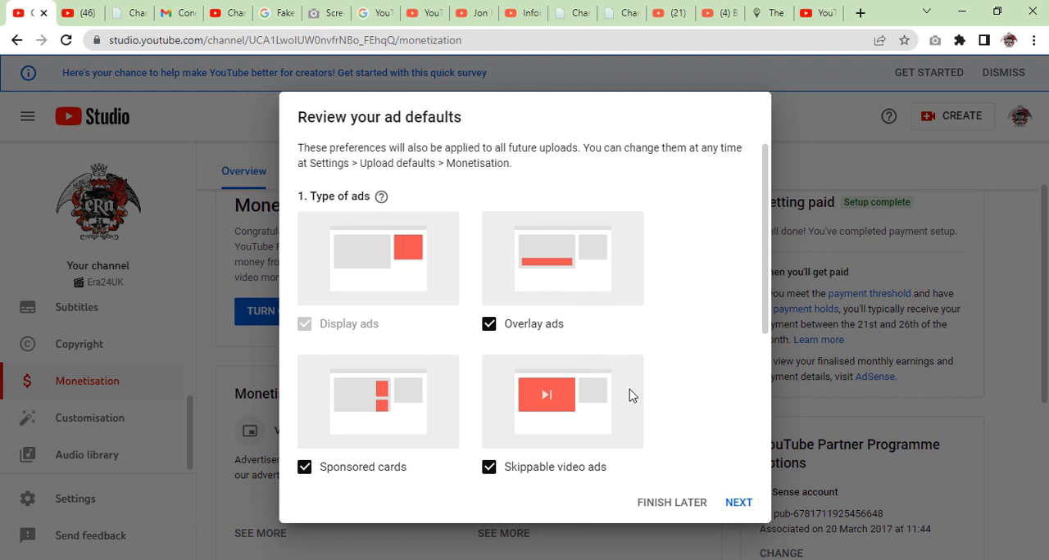
scroll("down", 3)
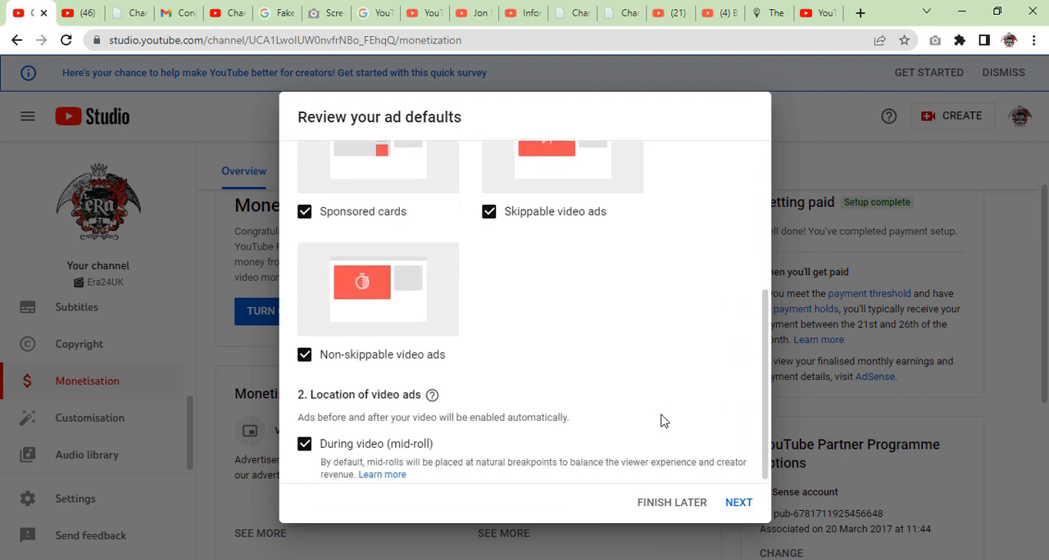
mouse_move(603, 409)
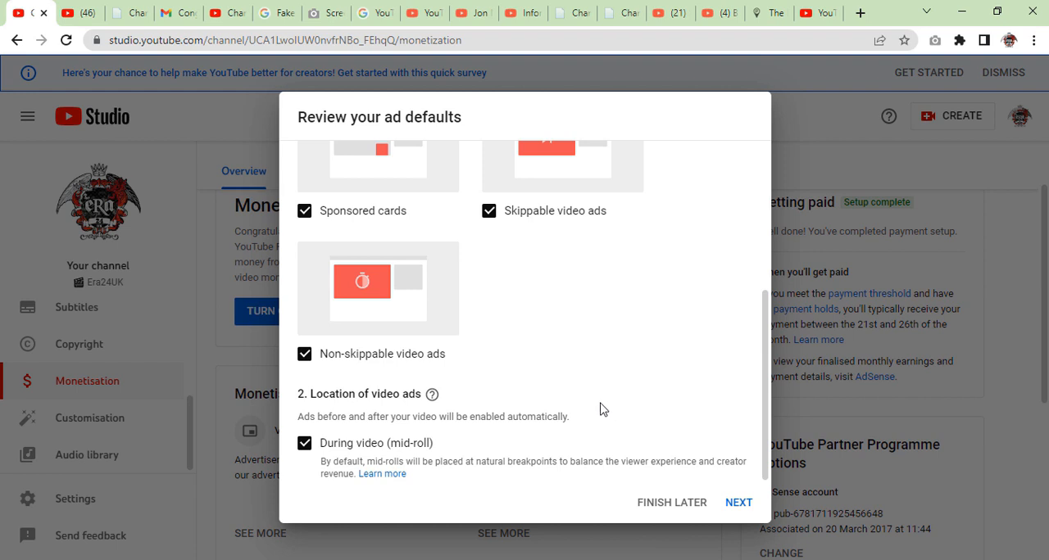
mouse_move(538, 434)
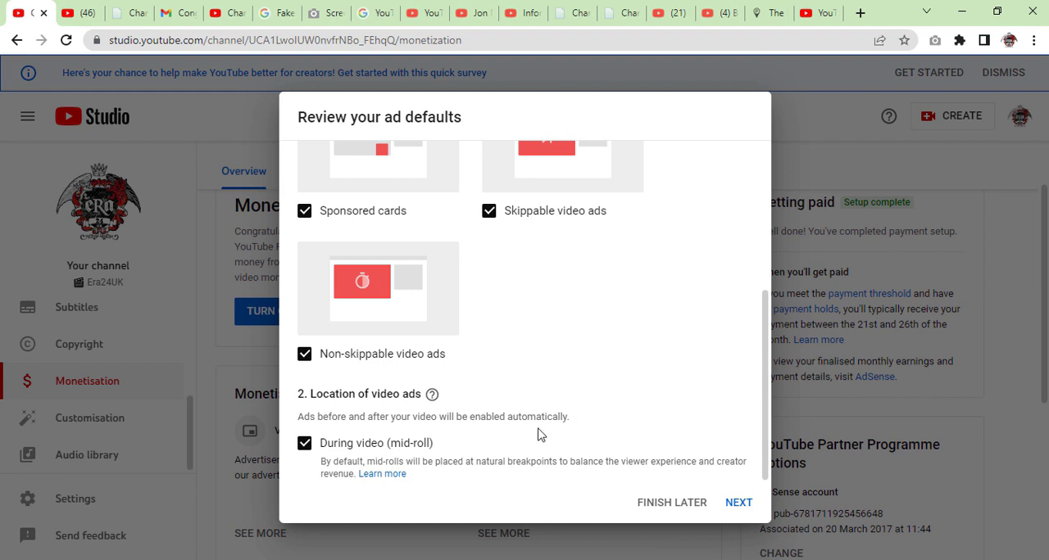
mouse_move(737, 501)
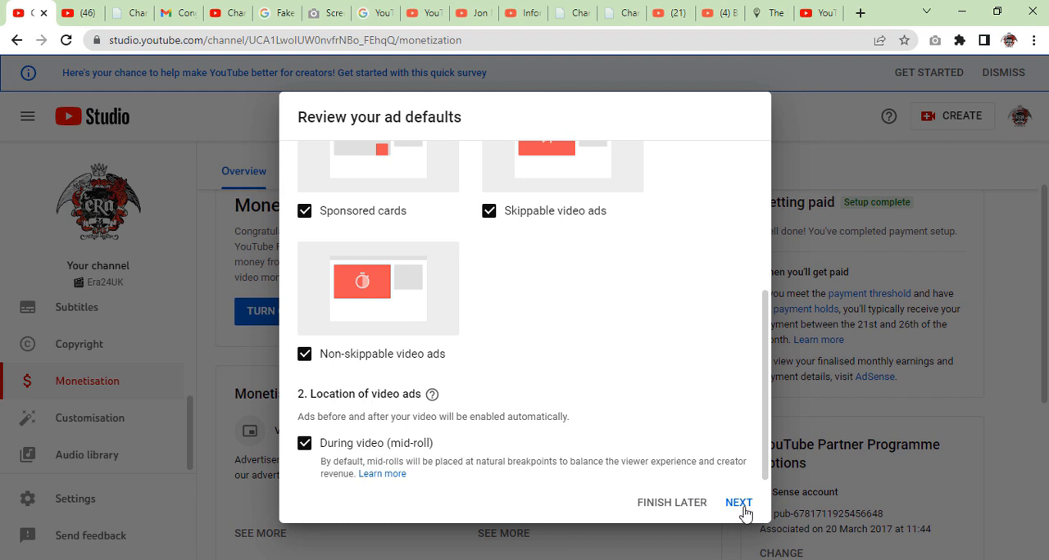
Step: Accept the ad defaults and continue to the existing-videos choice with All of my existing videos selected
left_click(737, 502)
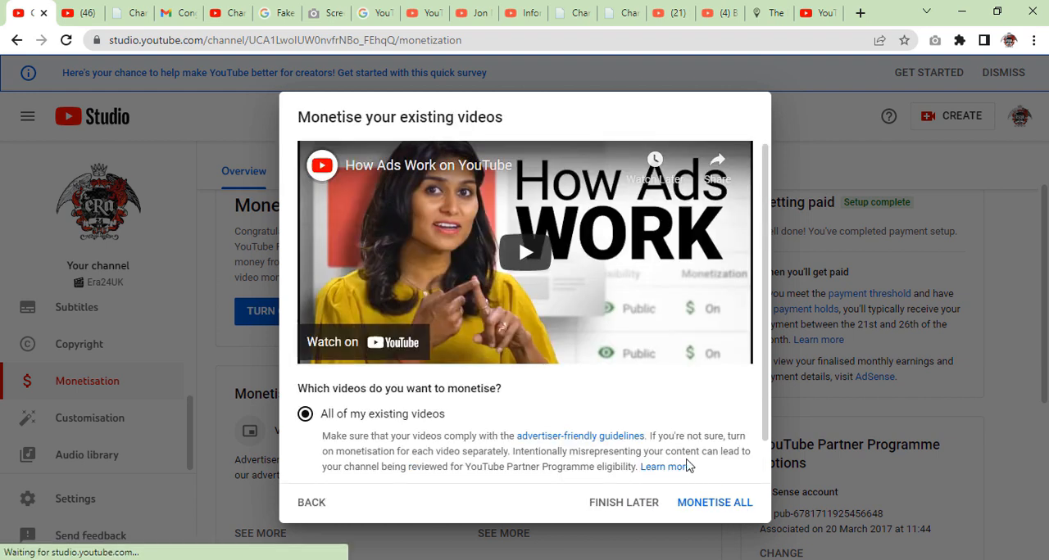
mouse_move(449, 364)
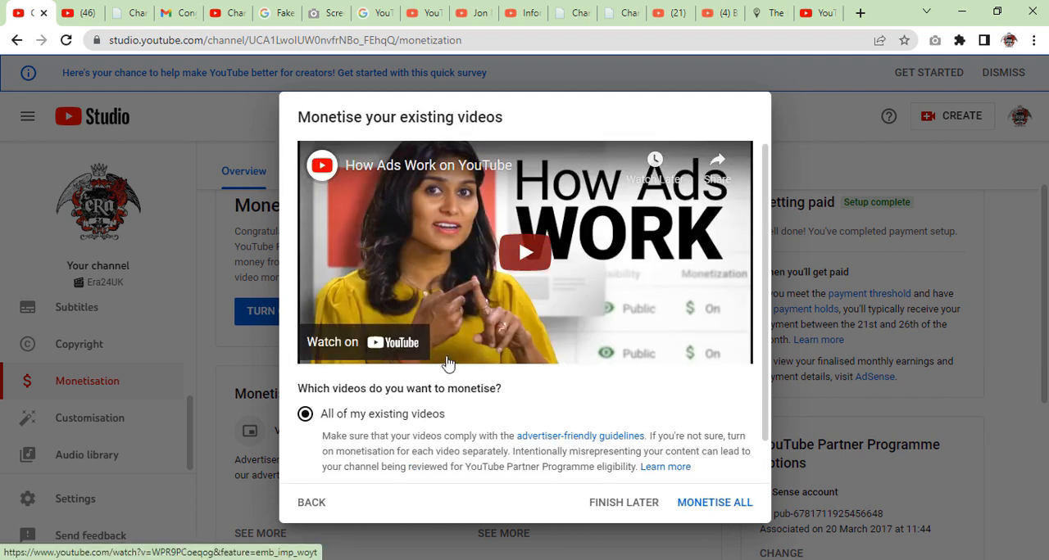
mouse_move(485, 411)
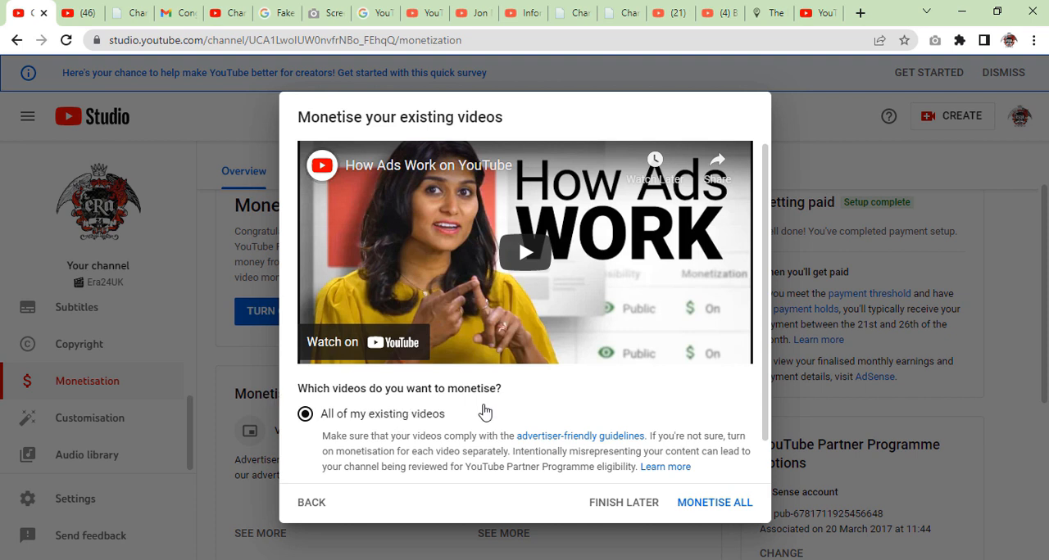
scroll("down", 3)
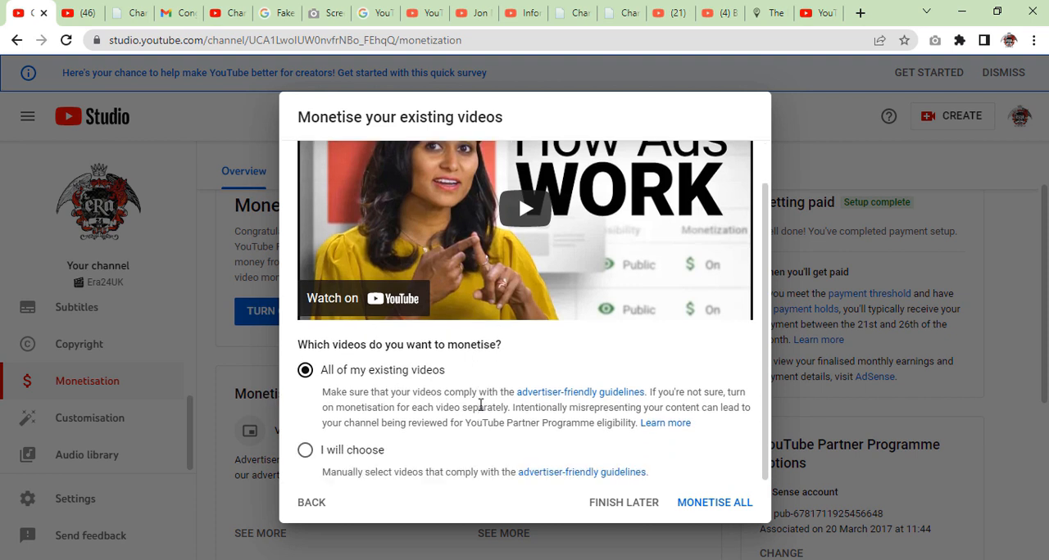
mouse_move(626, 410)
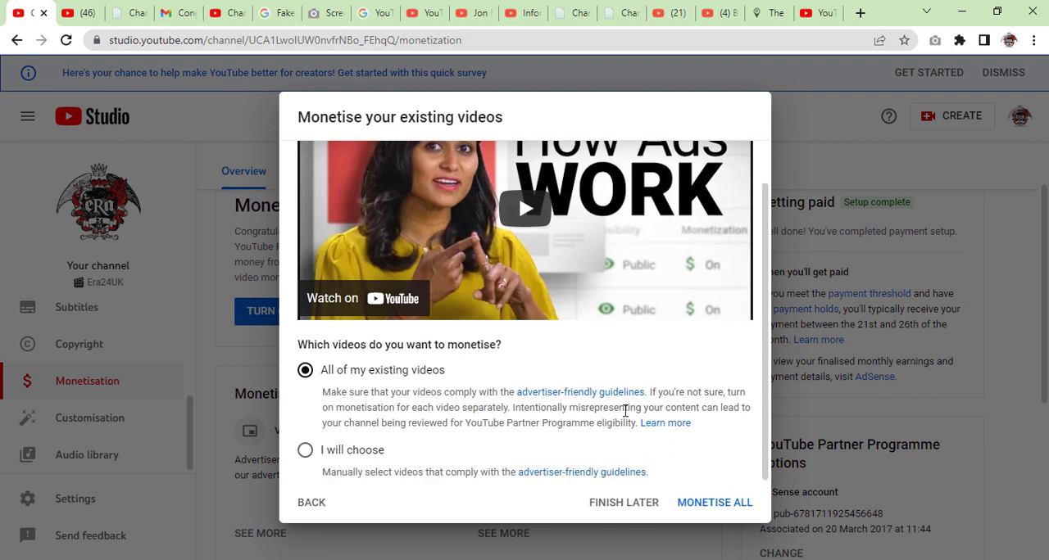
mouse_move(663, 423)
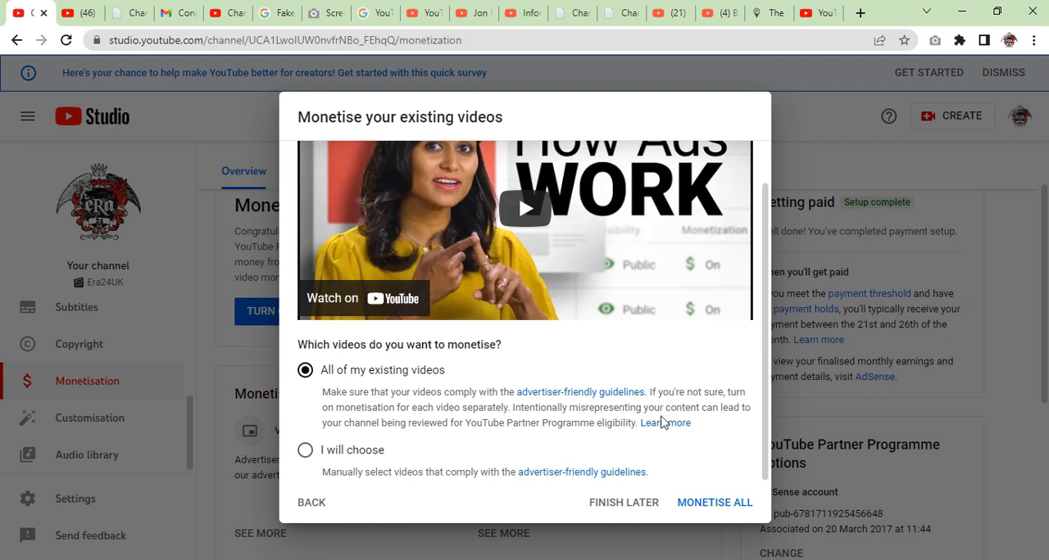
mouse_move(396, 390)
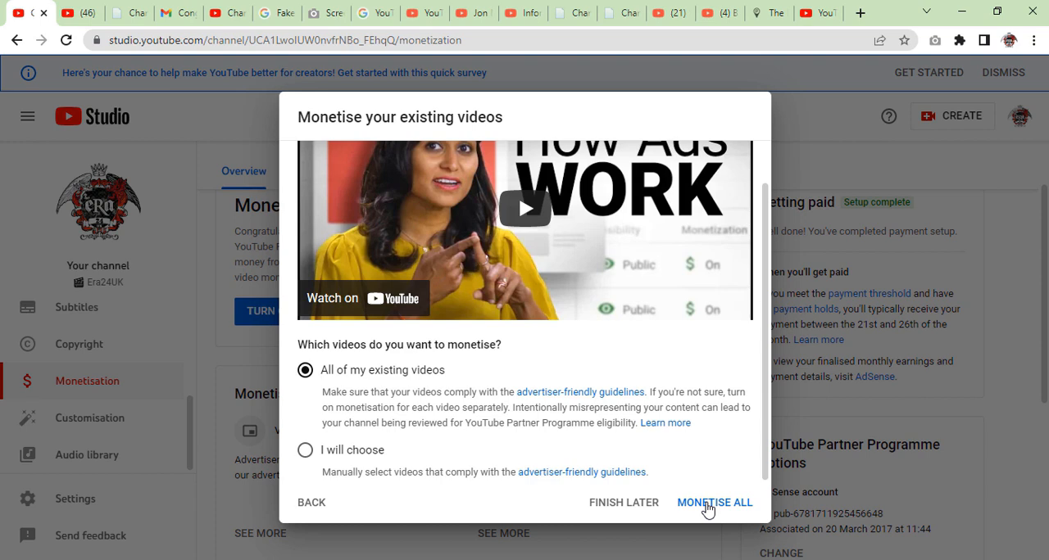
Step: Monetise all existing videos, dismiss the survey banner and scroll through the Channel monetisation page
left_click(715, 501)
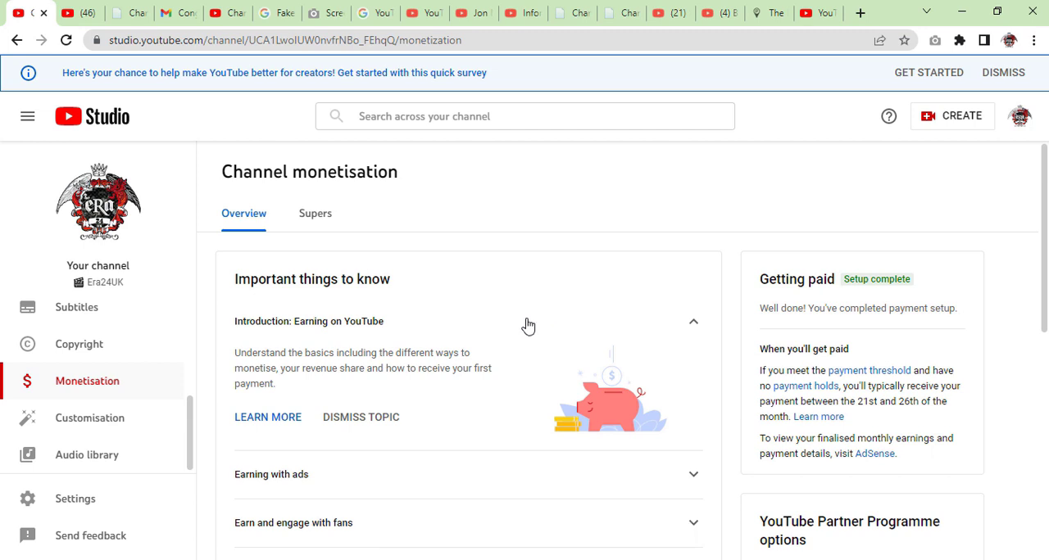
mouse_move(524, 312)
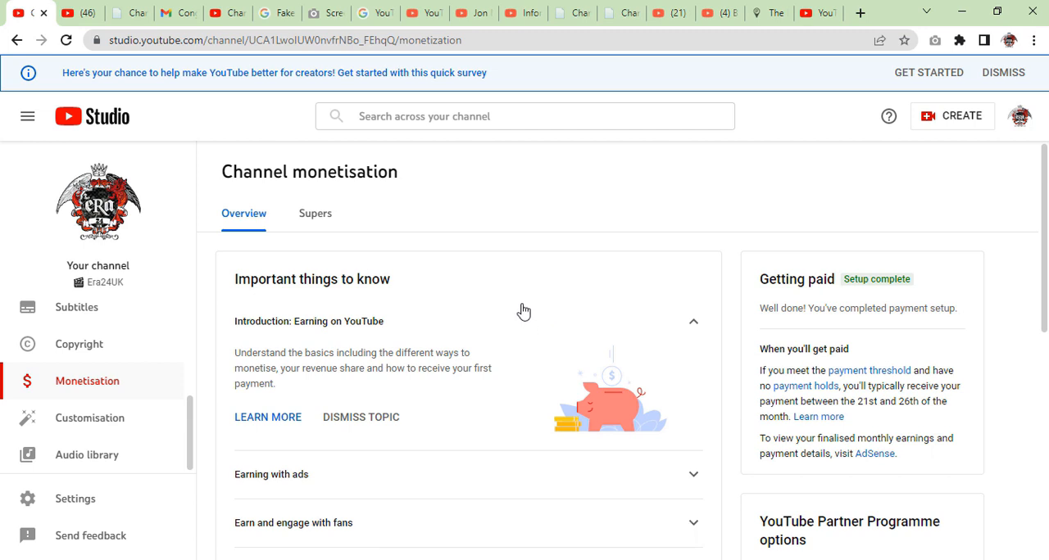
mouse_move(1003, 72)
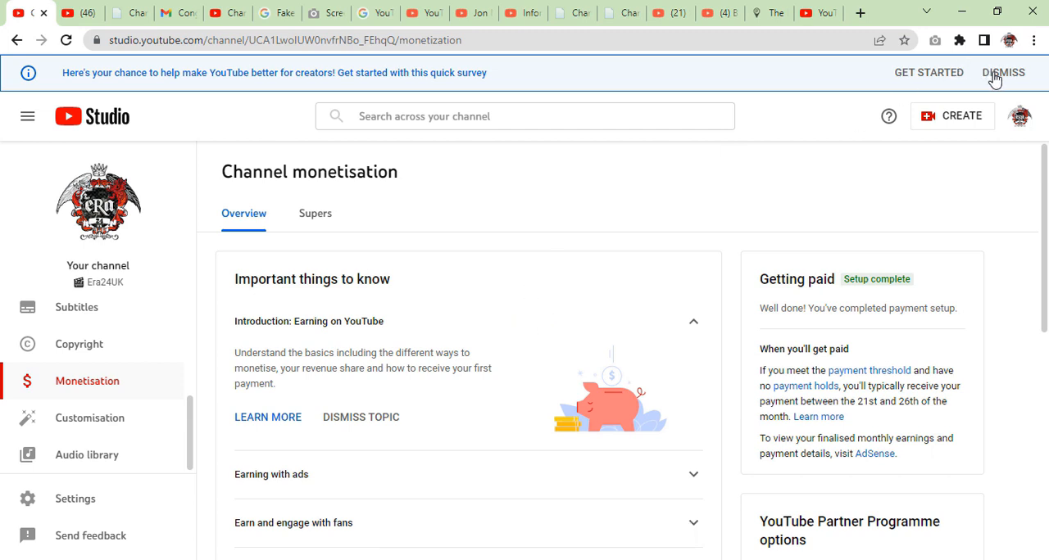
left_click(1003, 72)
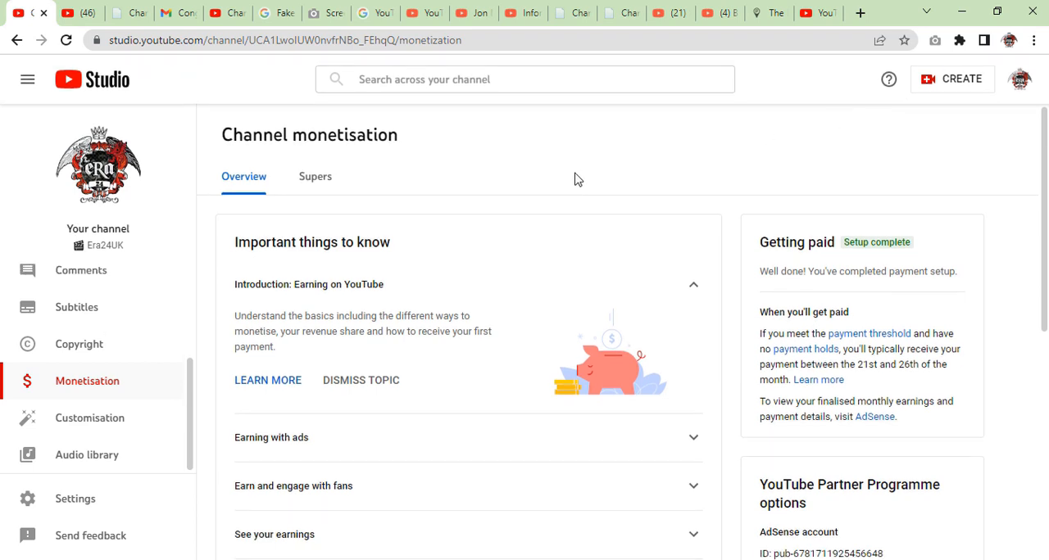
scroll("down", 3)
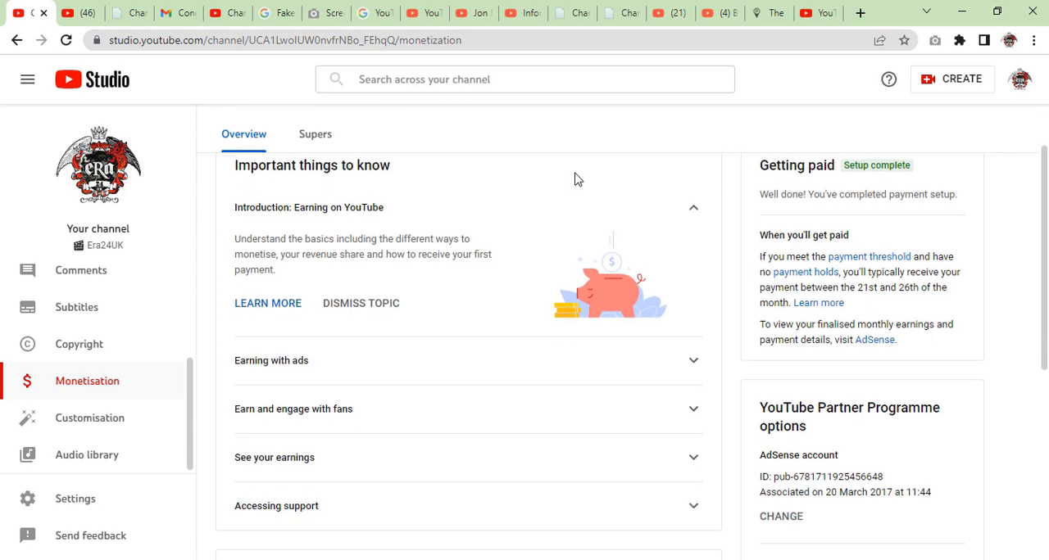
scroll("down", 3)
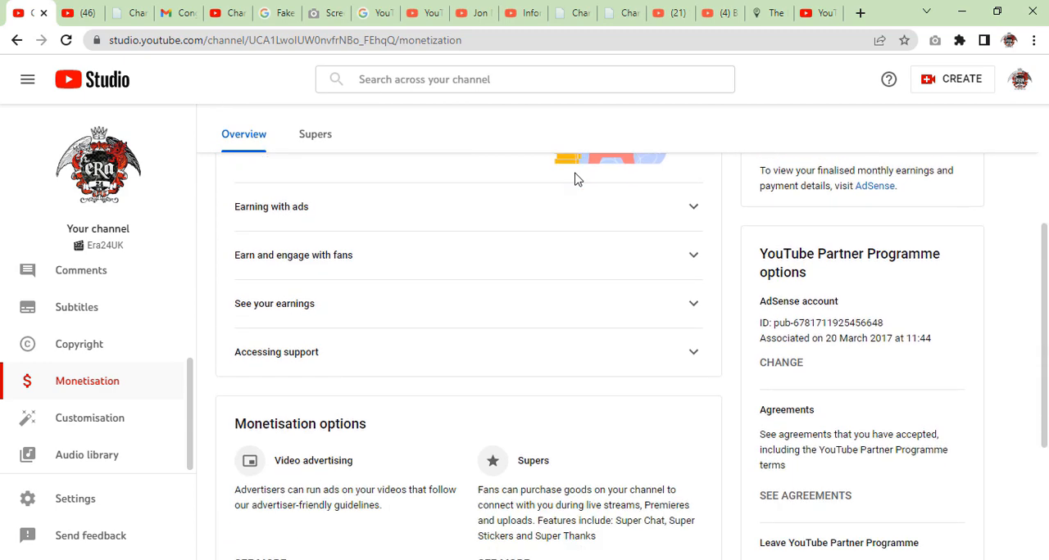
scroll("down", 3)
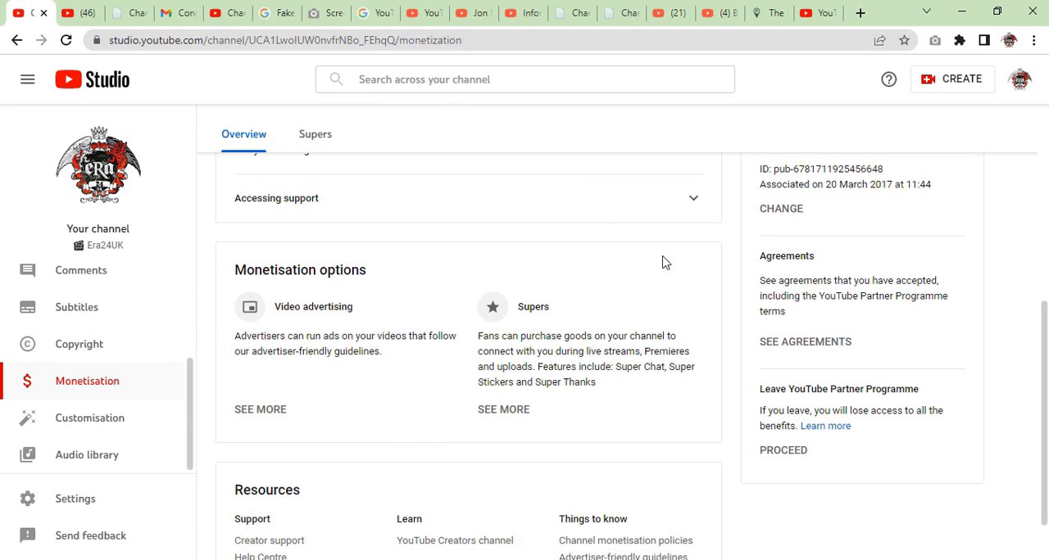
mouse_move(734, 344)
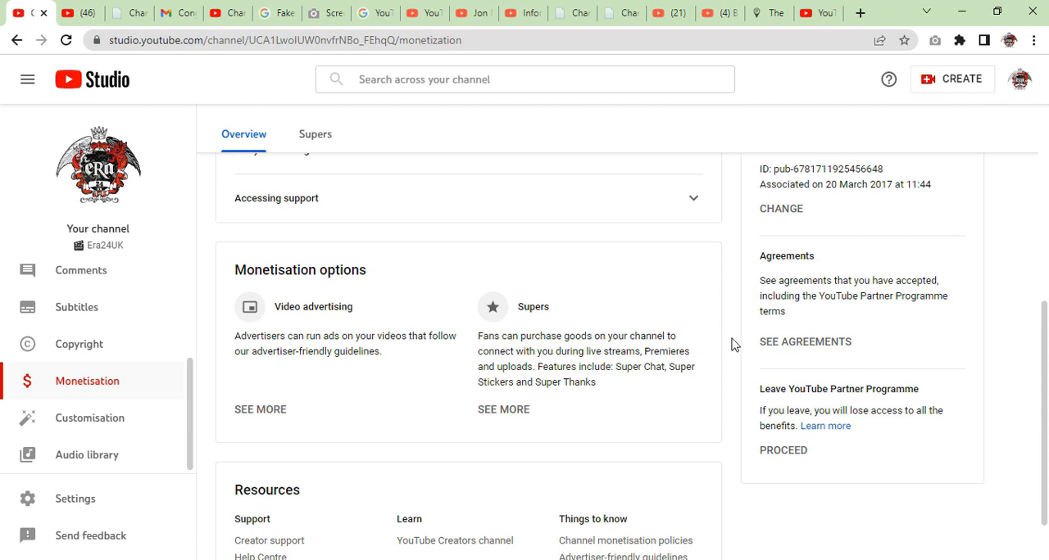
scroll("down", 3)
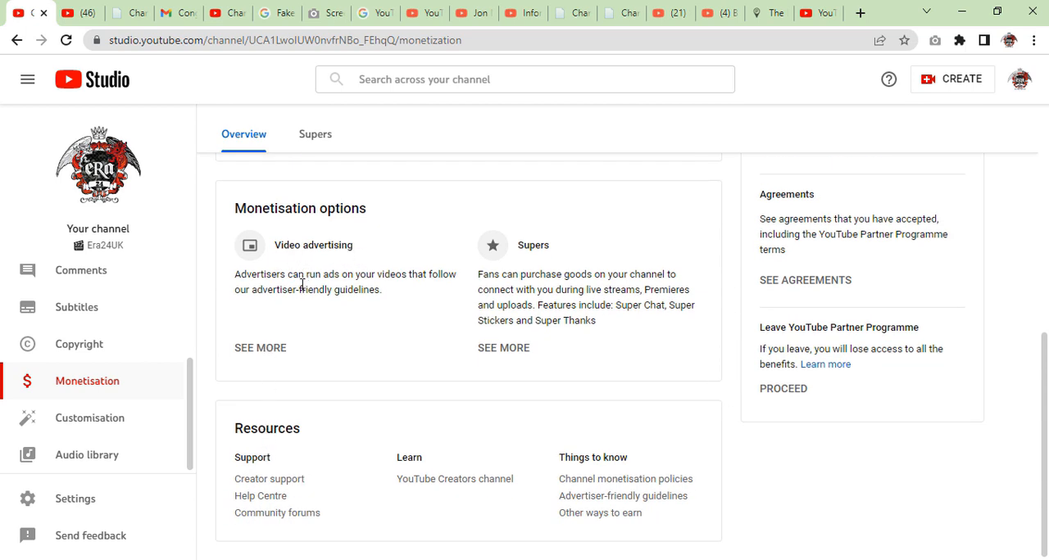
scroll("up", 3)
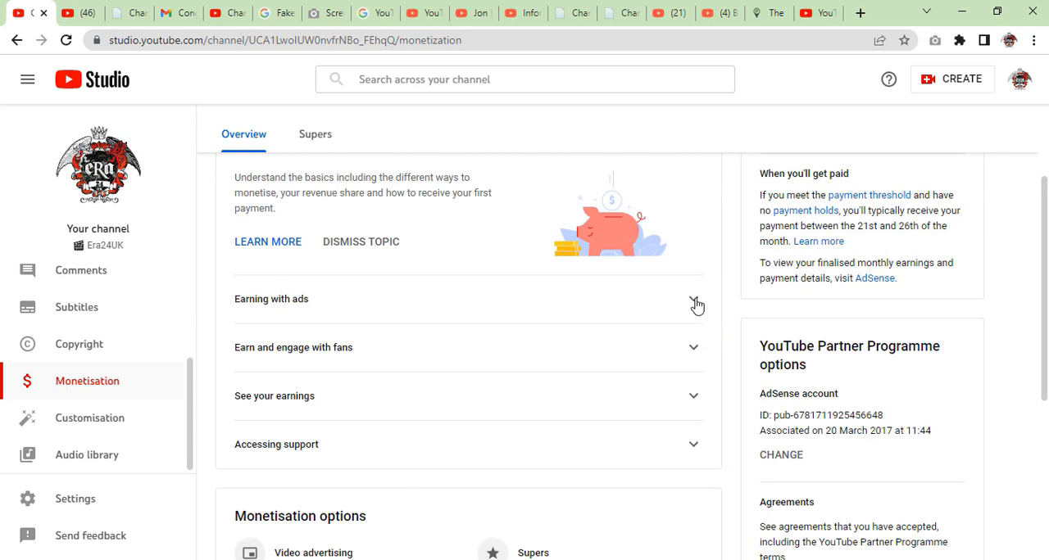
mouse_move(698, 305)
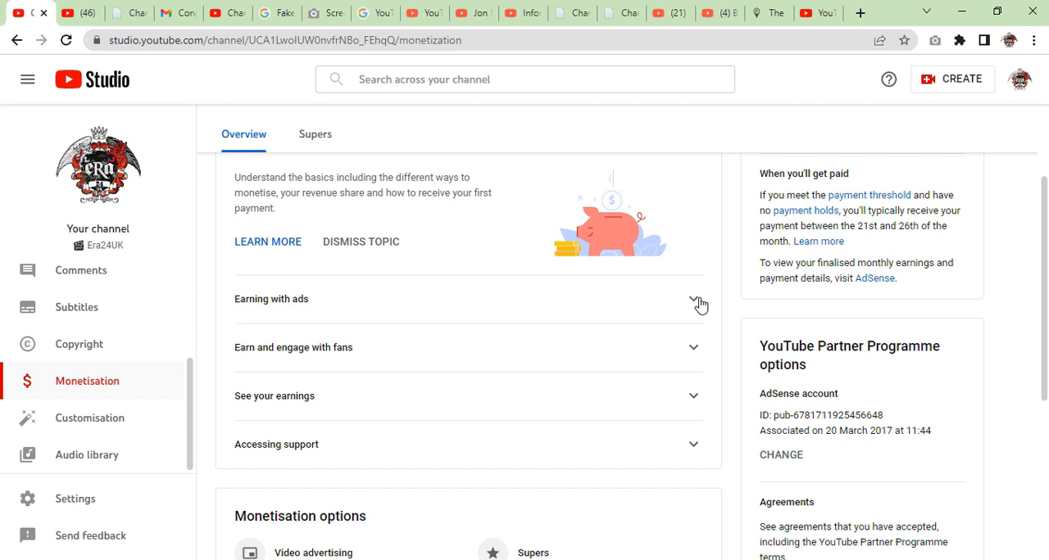
mouse_move(696, 305)
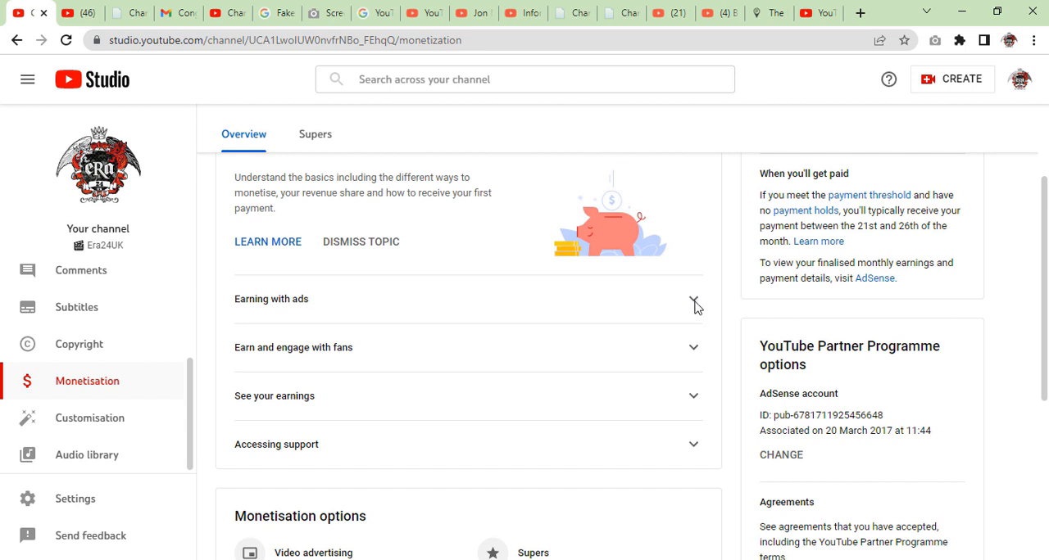
Step: Review the Earning with ads, Earn and engage with fans and Accessing support topics
left_click(693, 298)
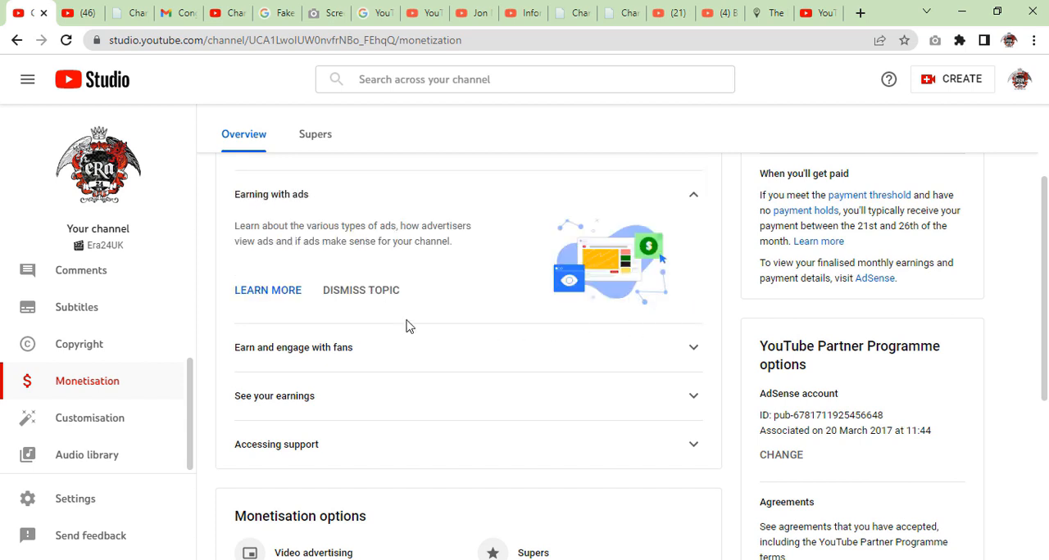
mouse_move(490, 246)
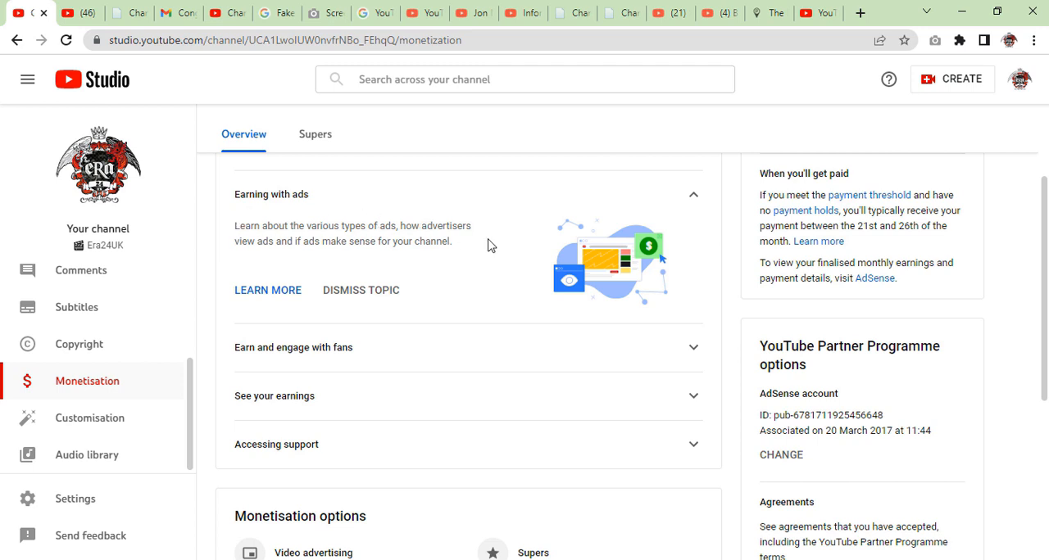
mouse_move(691, 352)
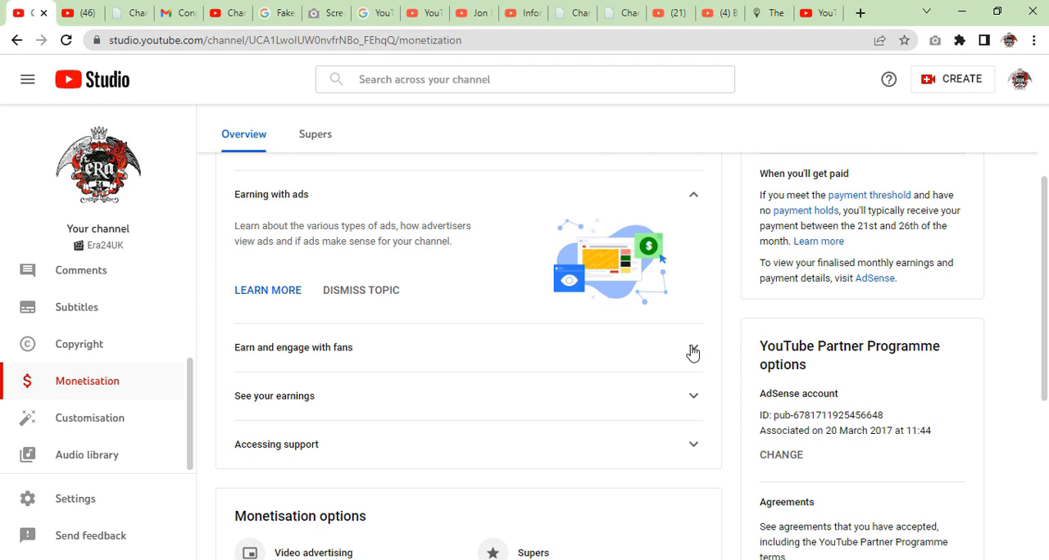
left_click(693, 348)
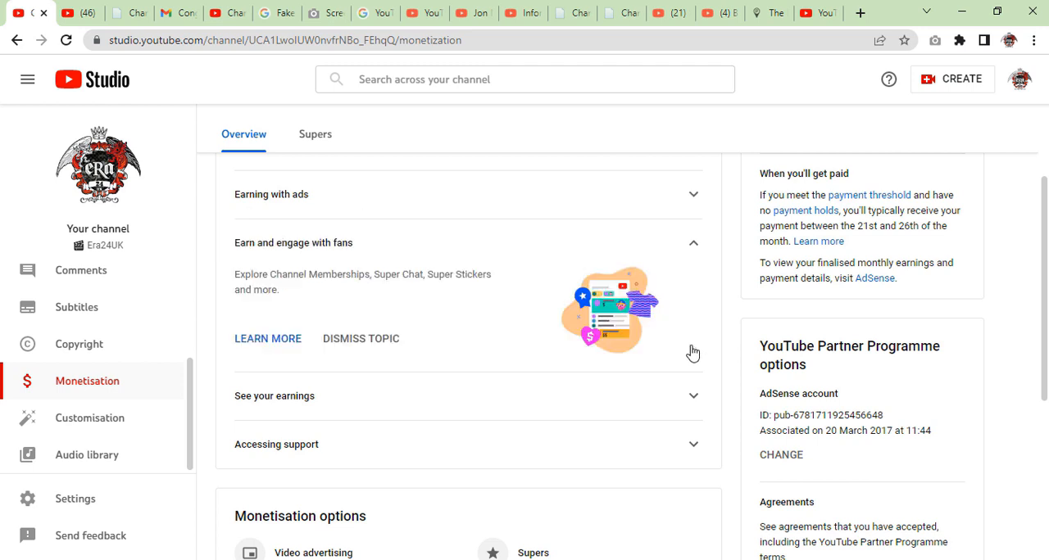
mouse_move(362, 258)
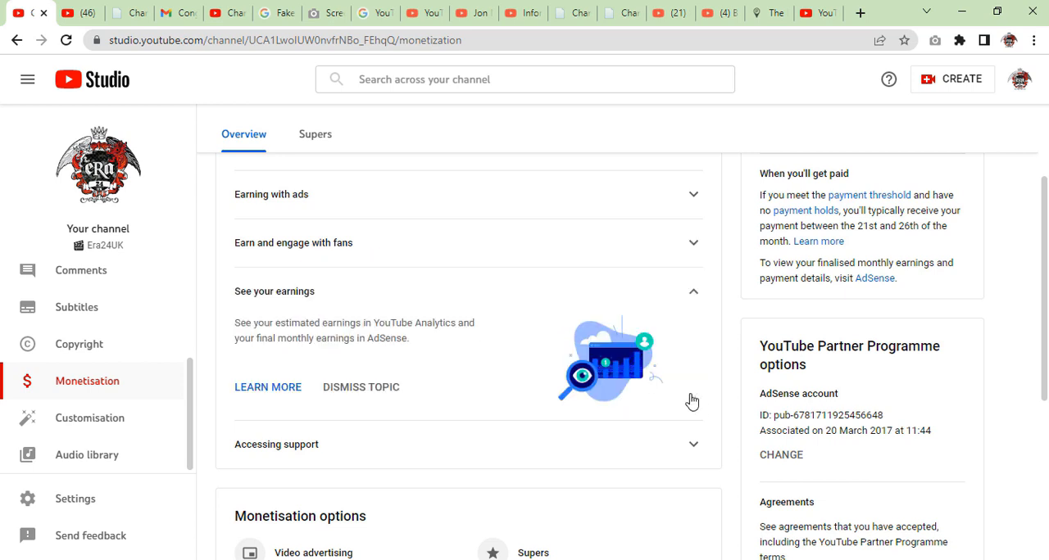
mouse_move(229, 341)
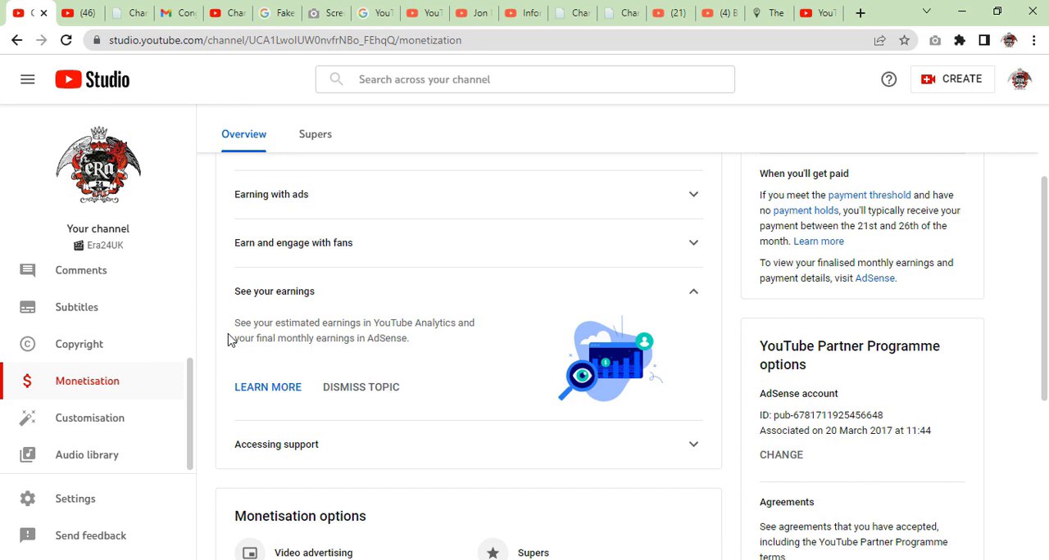
mouse_move(642, 431)
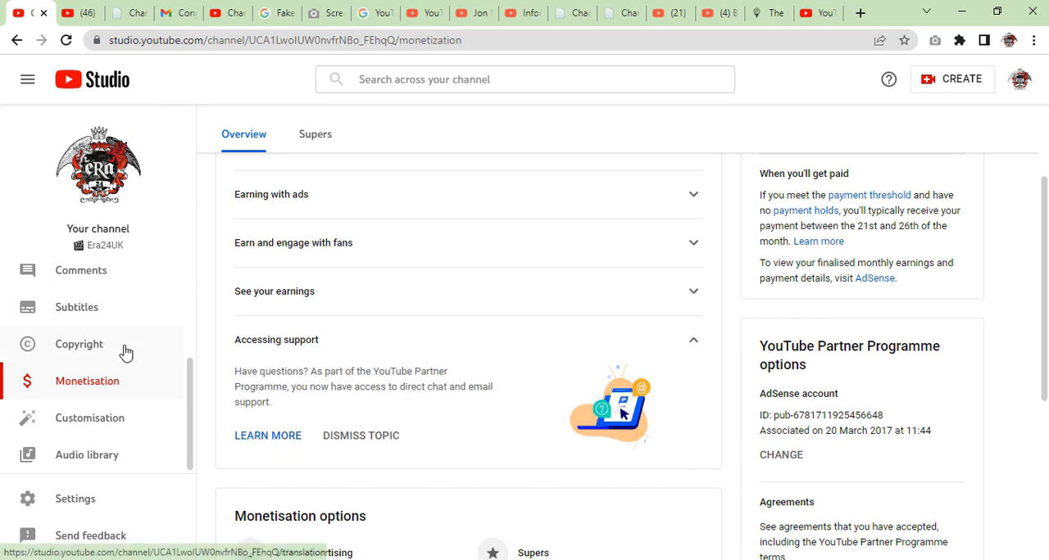
mouse_move(459, 389)
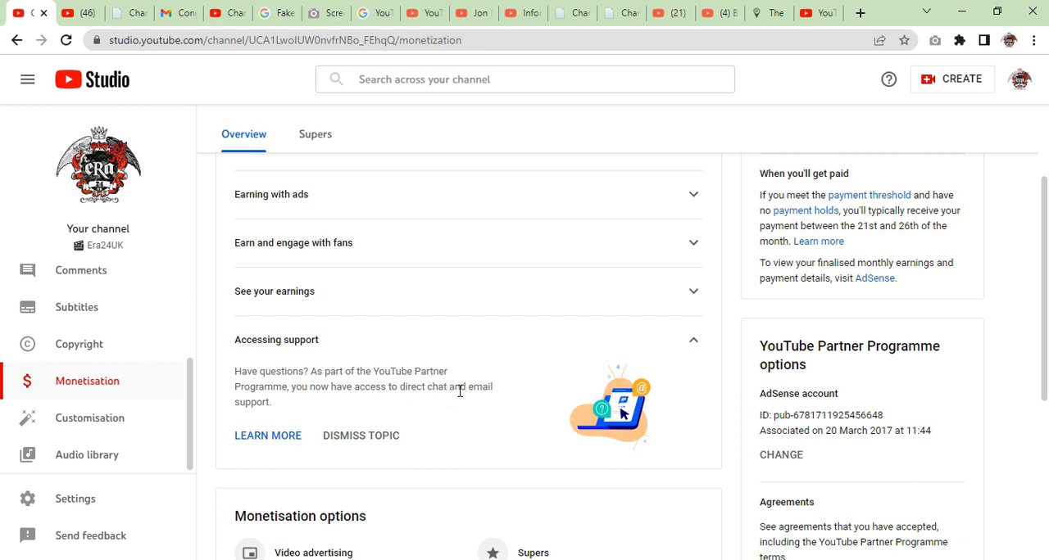
mouse_move(755, 396)
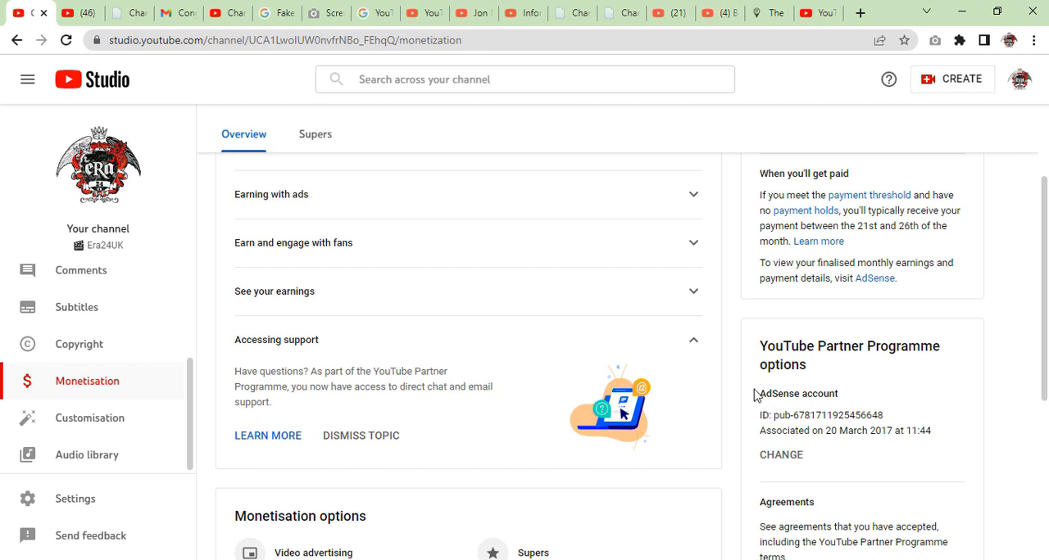
left_click(693, 339)
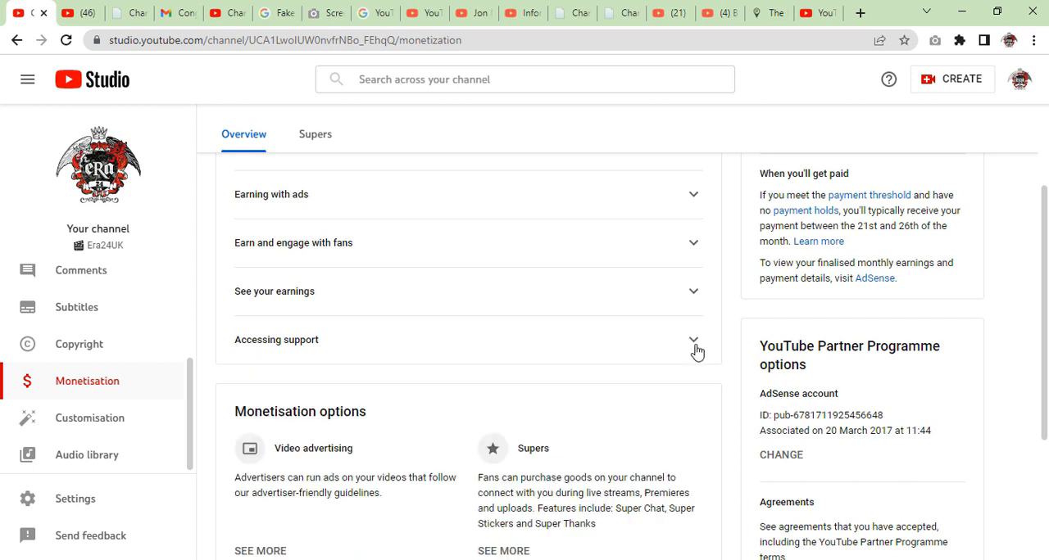
mouse_move(151, 357)
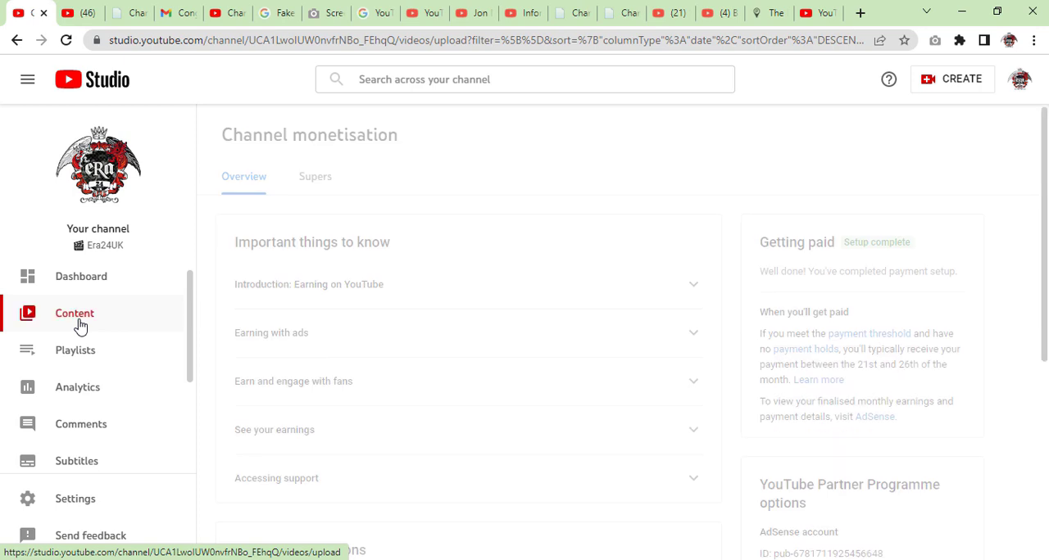
Step: In the Content list, set monetisation to On for the newest and second videos
left_click(76, 312)
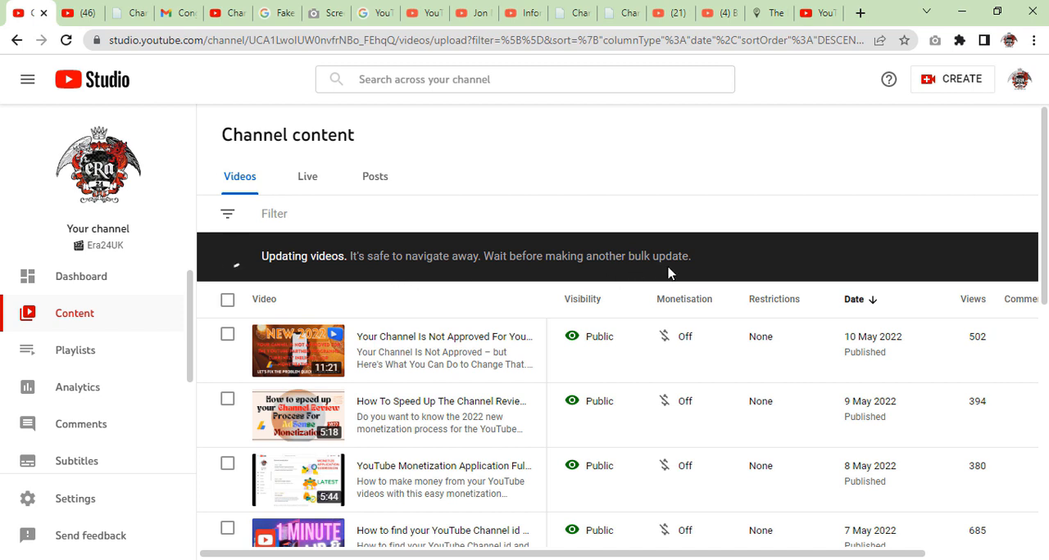
mouse_move(734, 281)
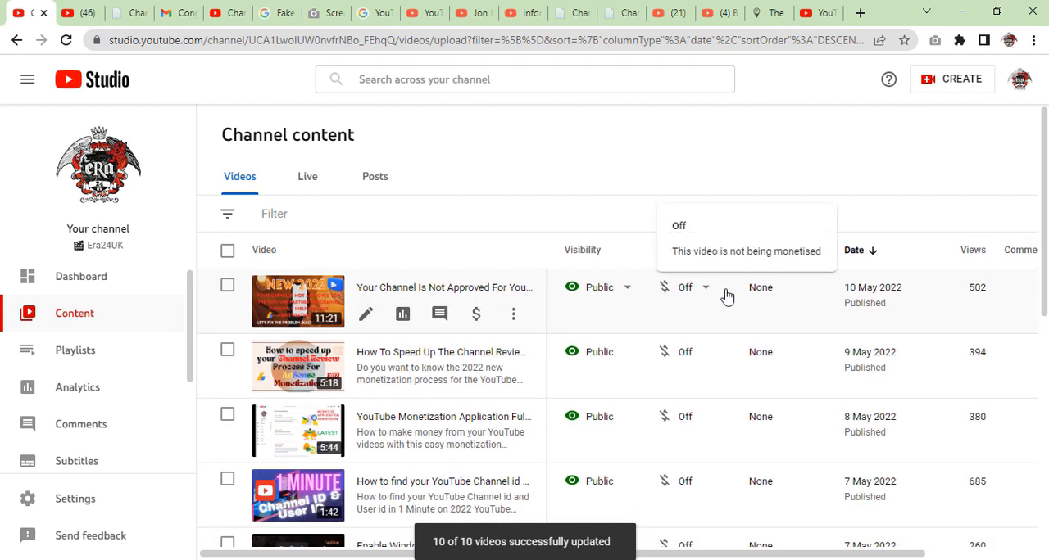
mouse_move(708, 298)
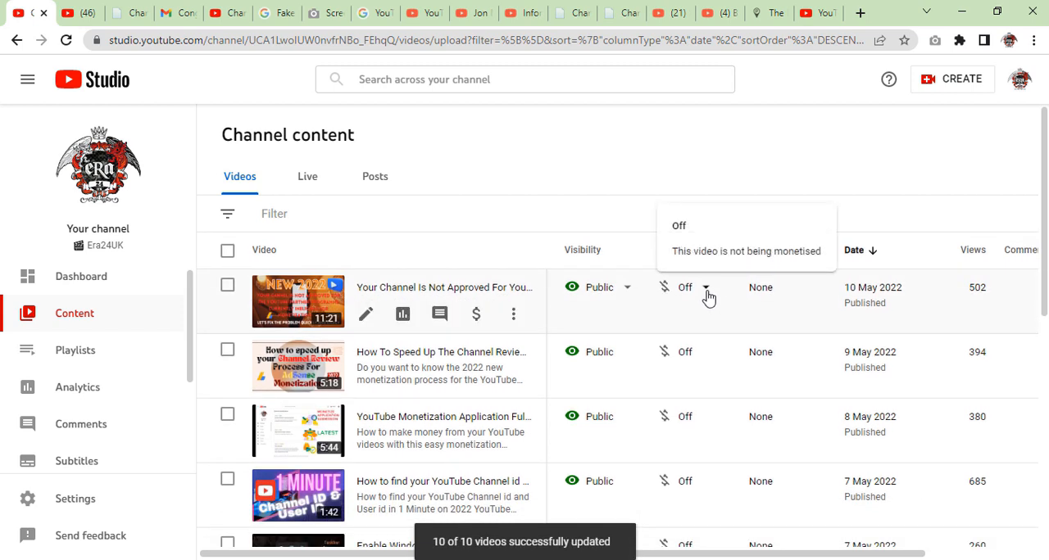
left_click(705, 289)
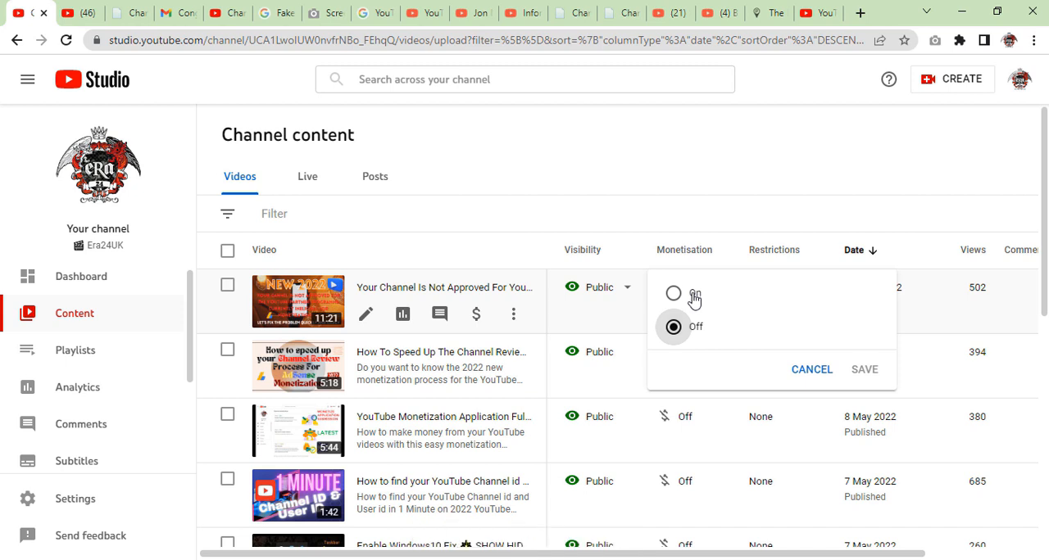
left_click(863, 368)
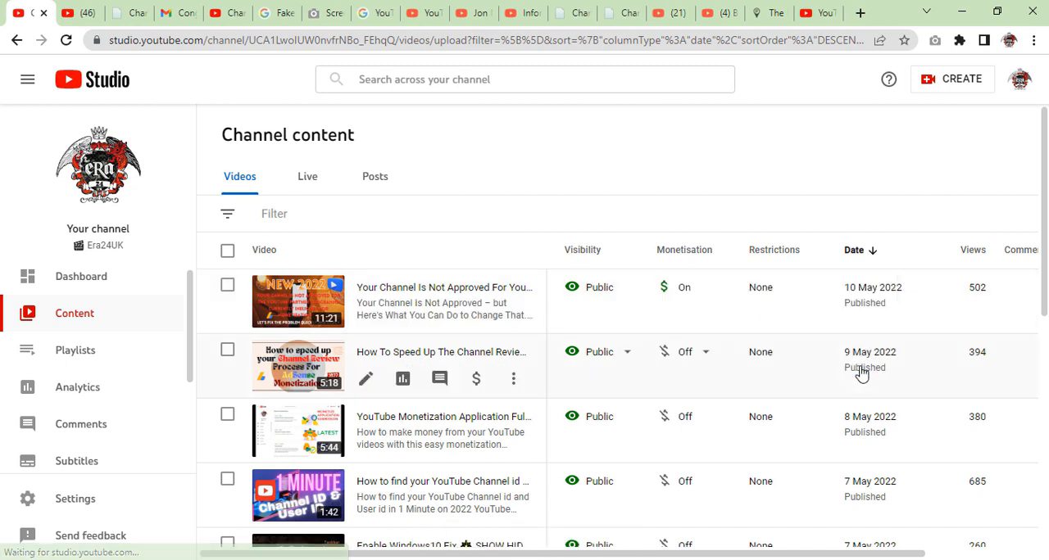
mouse_move(708, 359)
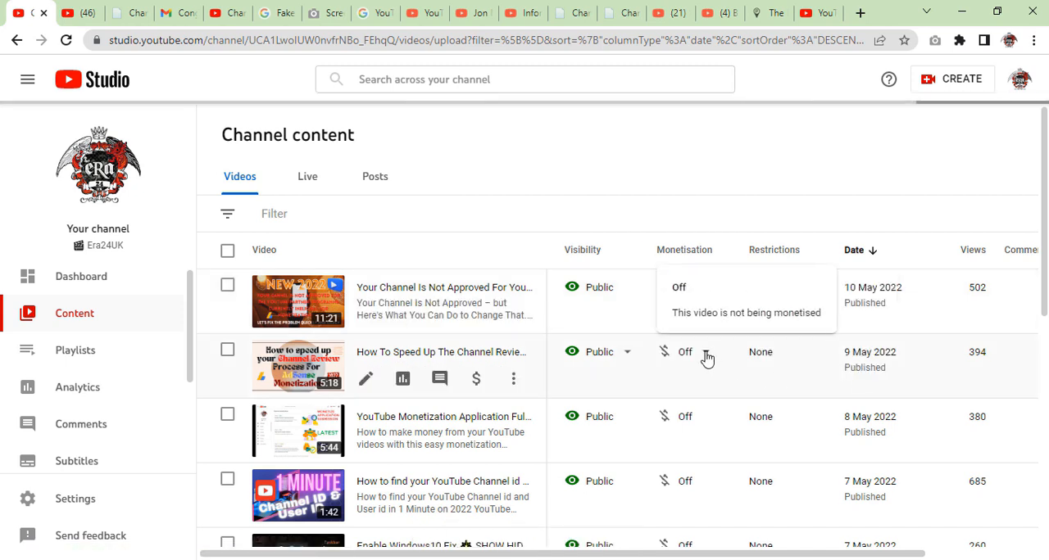
mouse_move(724, 357)
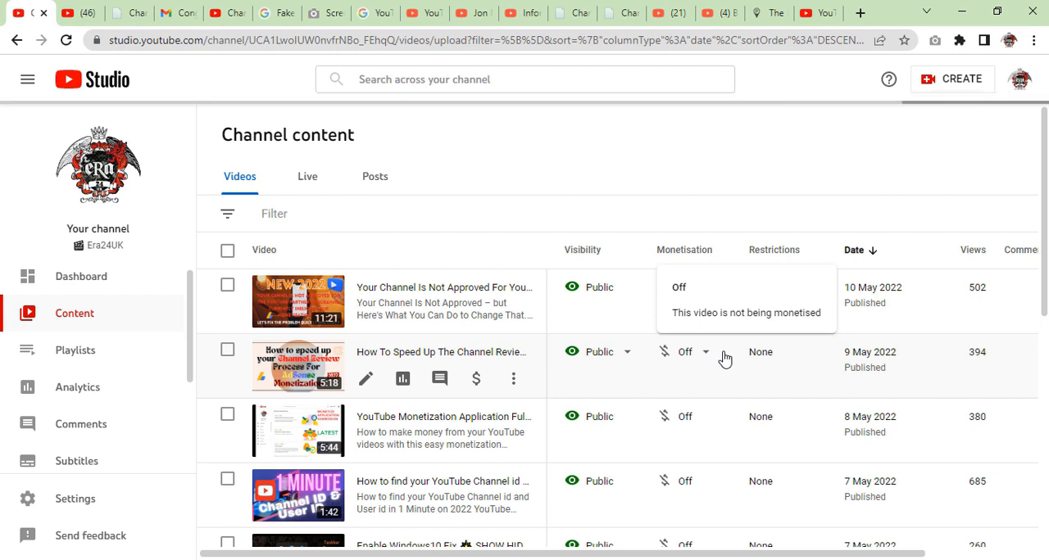
mouse_move(718, 353)
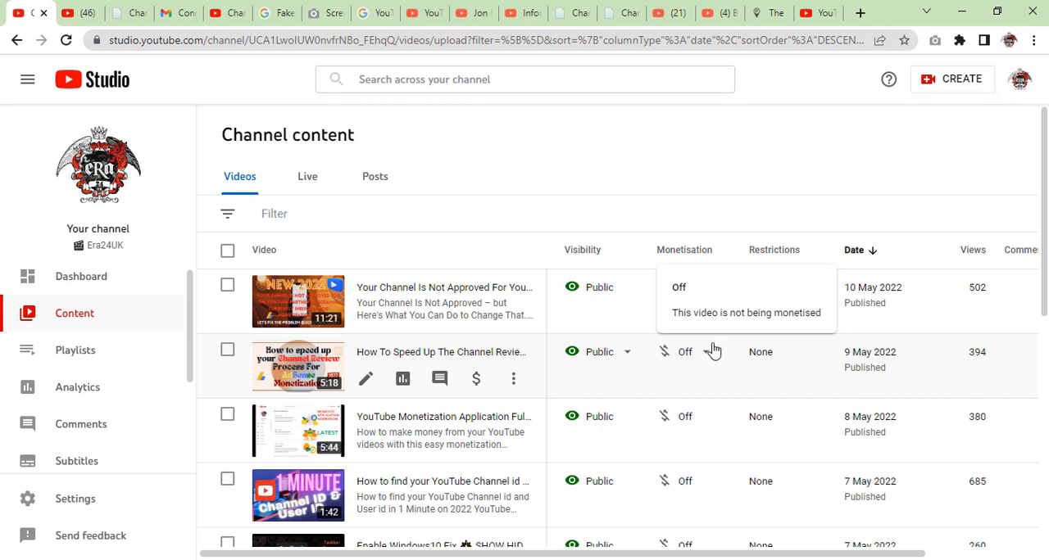
left_click(685, 351)
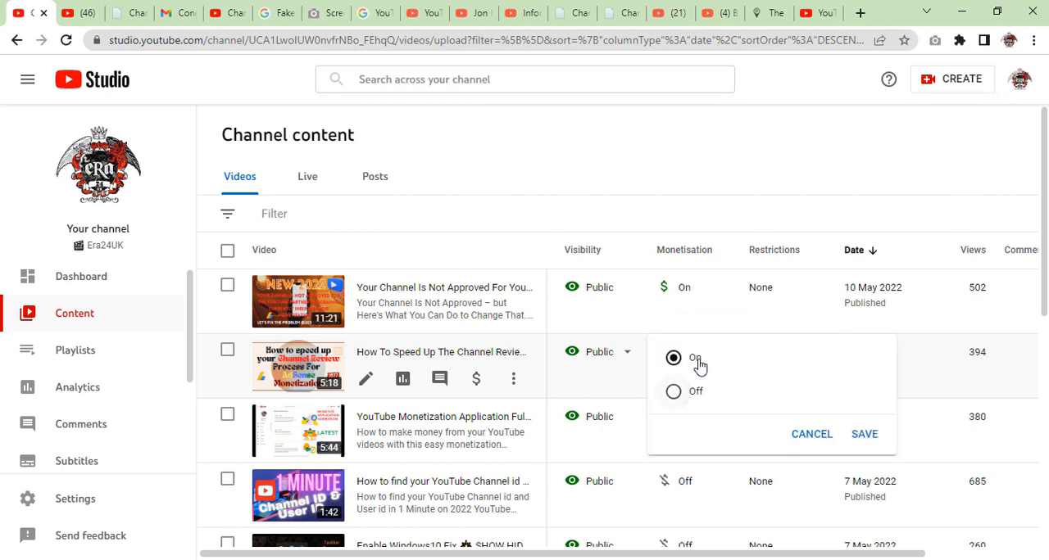
left_click(863, 434)
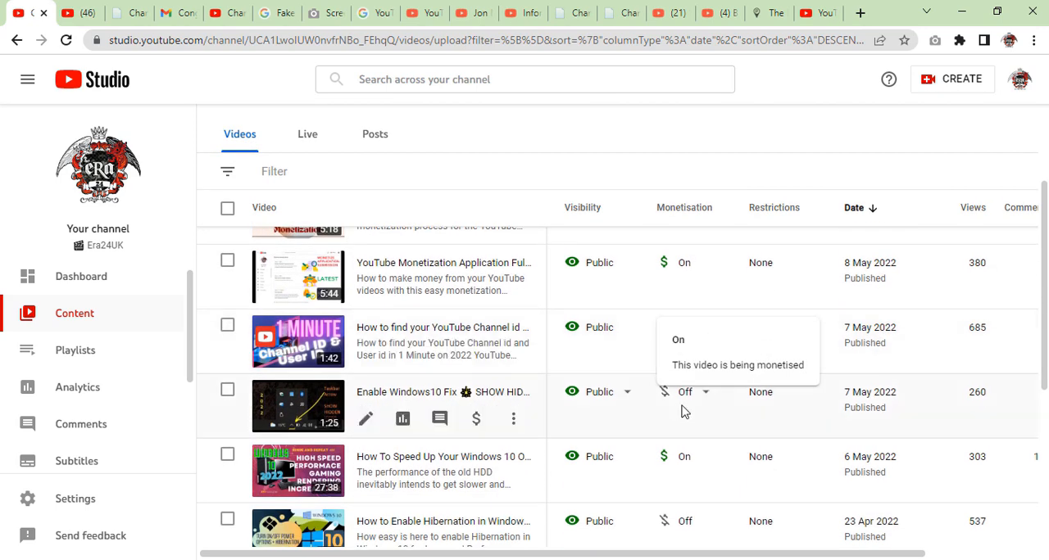
Step: Set monetisation to On for the Windows 10 hidden-files video and save it
left_click(691, 391)
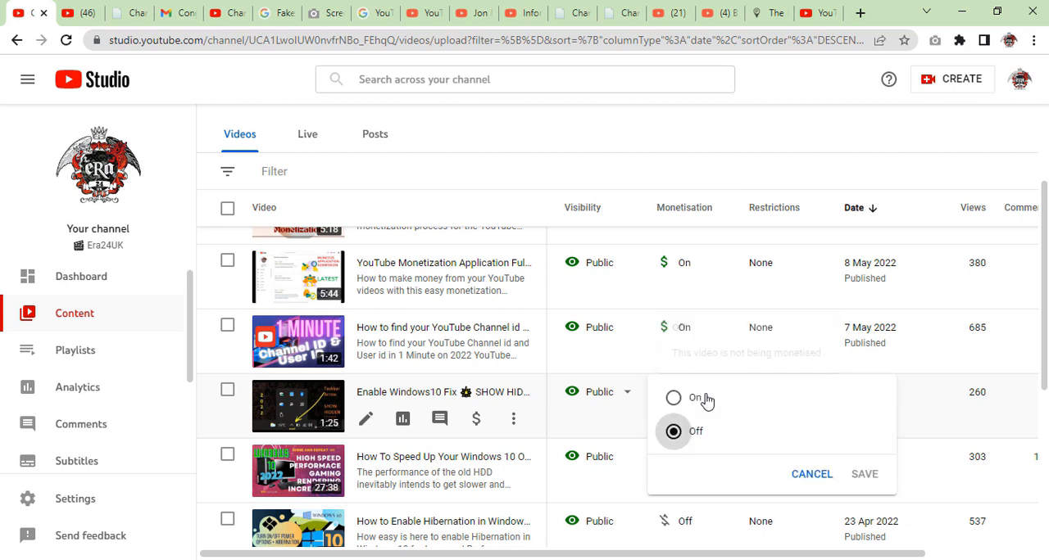
left_click(671, 396)
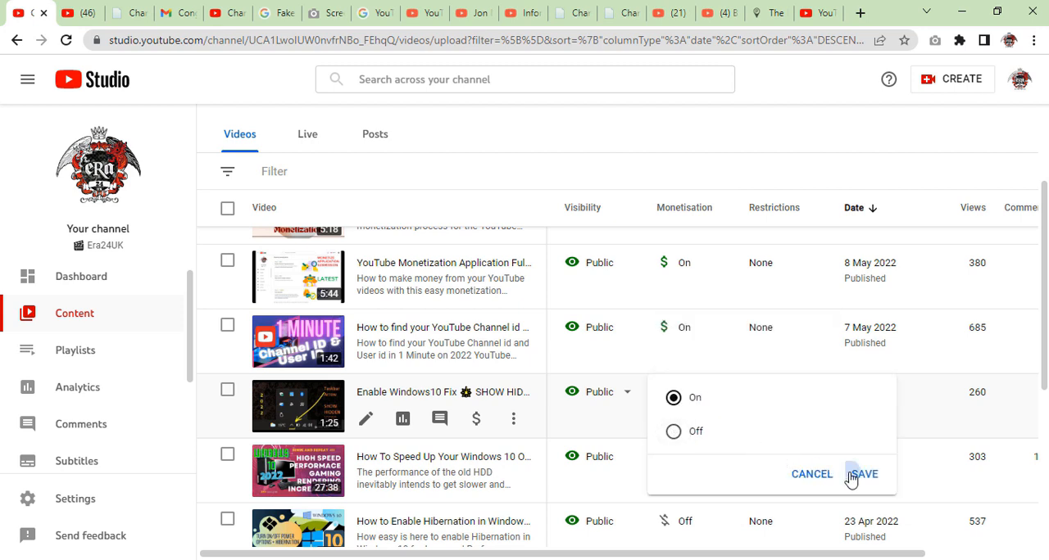
left_click(862, 475)
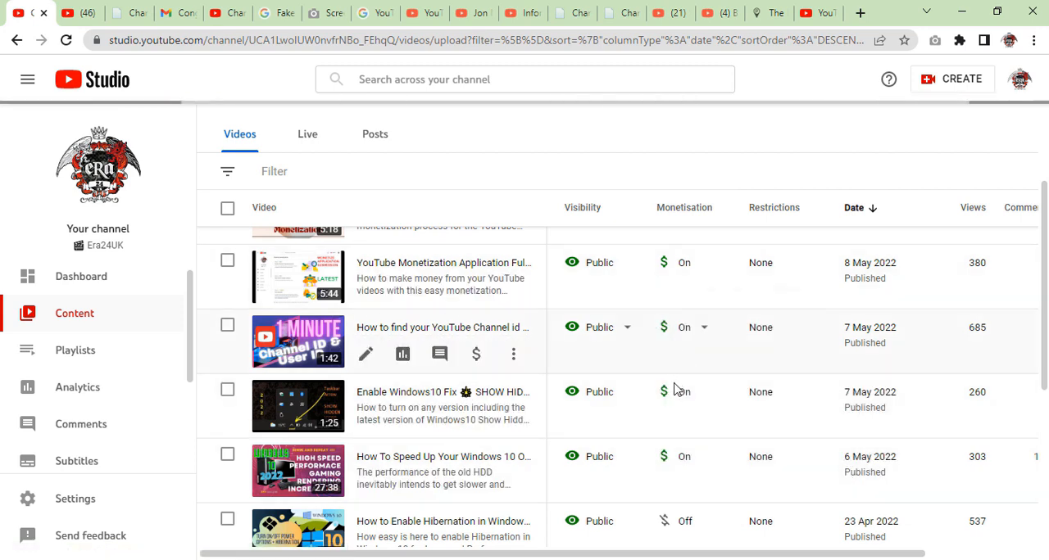
scroll("up", 3)
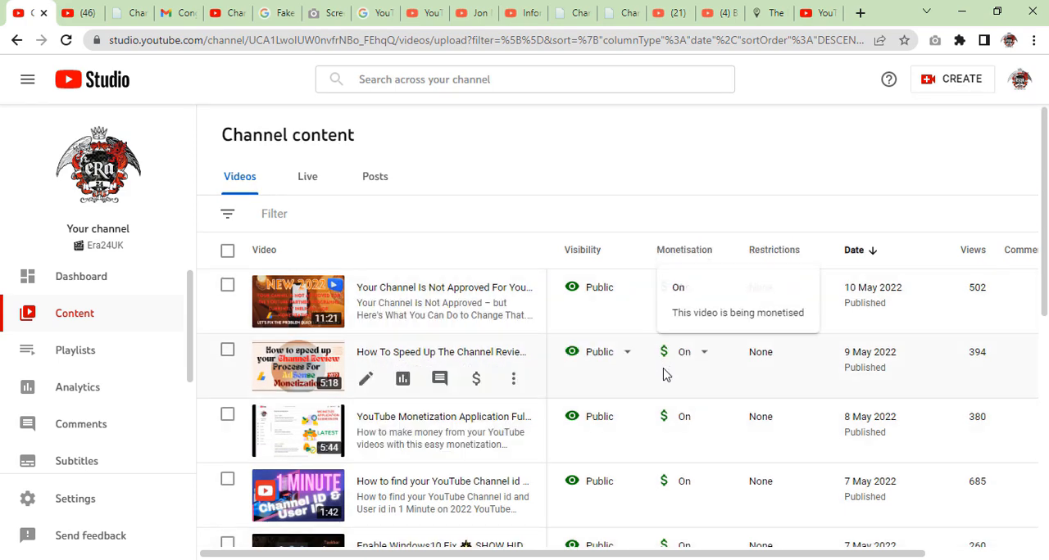
scroll("down", 3)
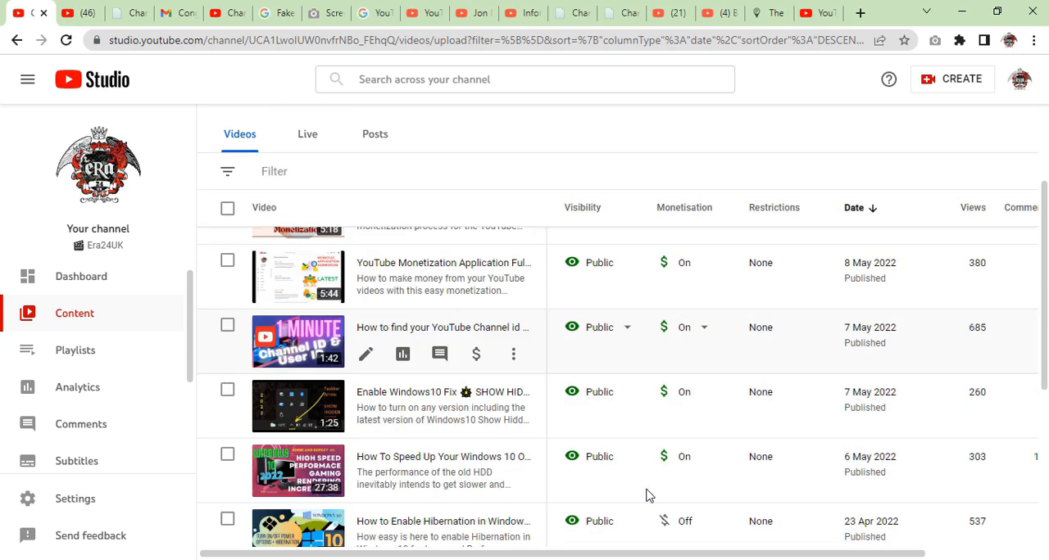
Step: Set monetisation to On for the hibernation and WordPress install videos and save
scroll("down", 3)
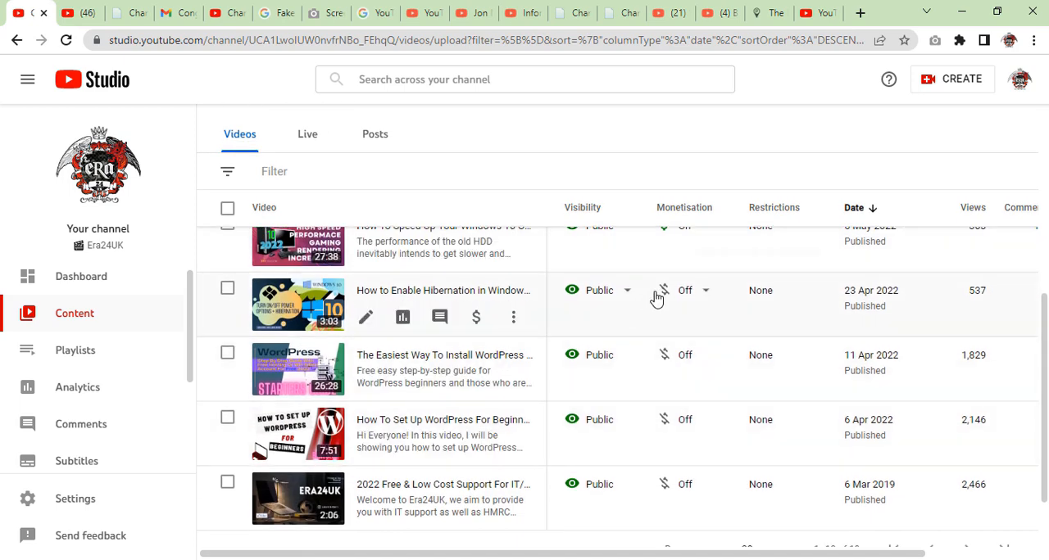
left_click(704, 290)
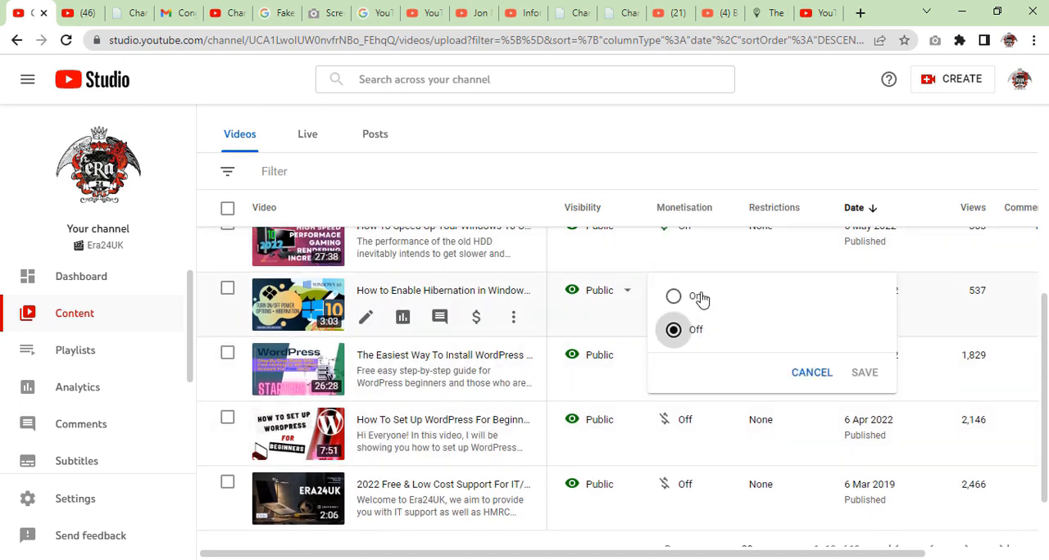
left_click(674, 295)
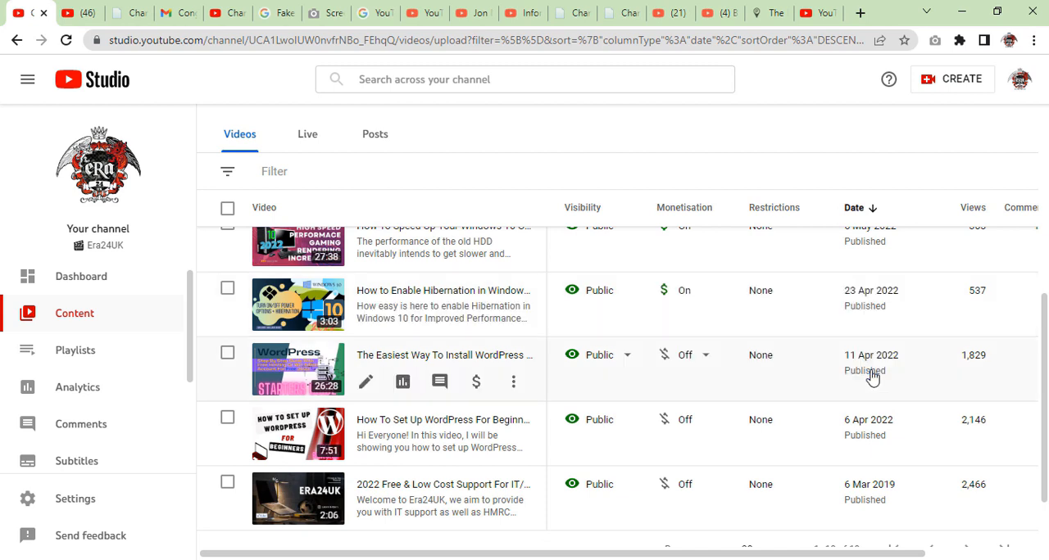
mouse_move(380, 375)
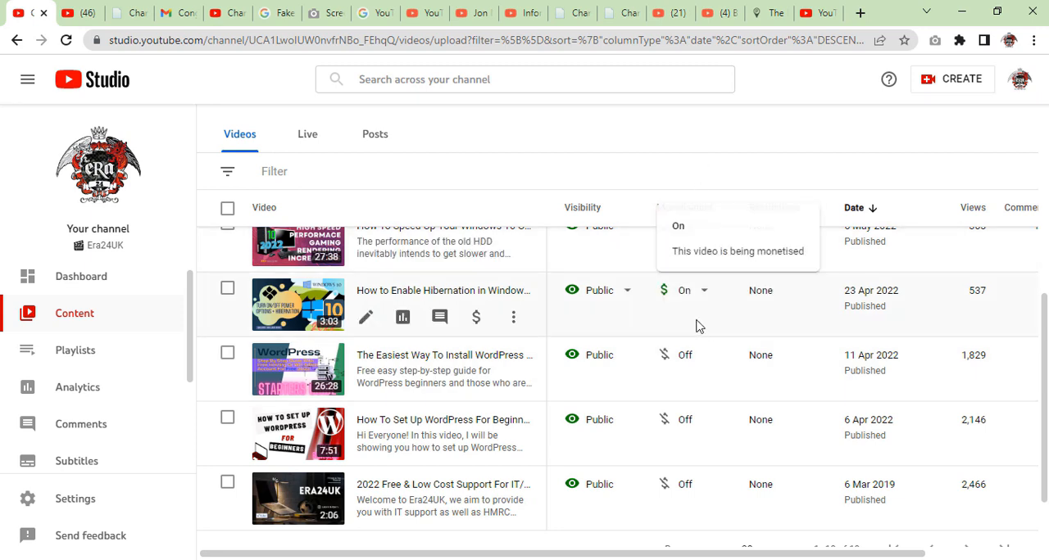
left_click(685, 354)
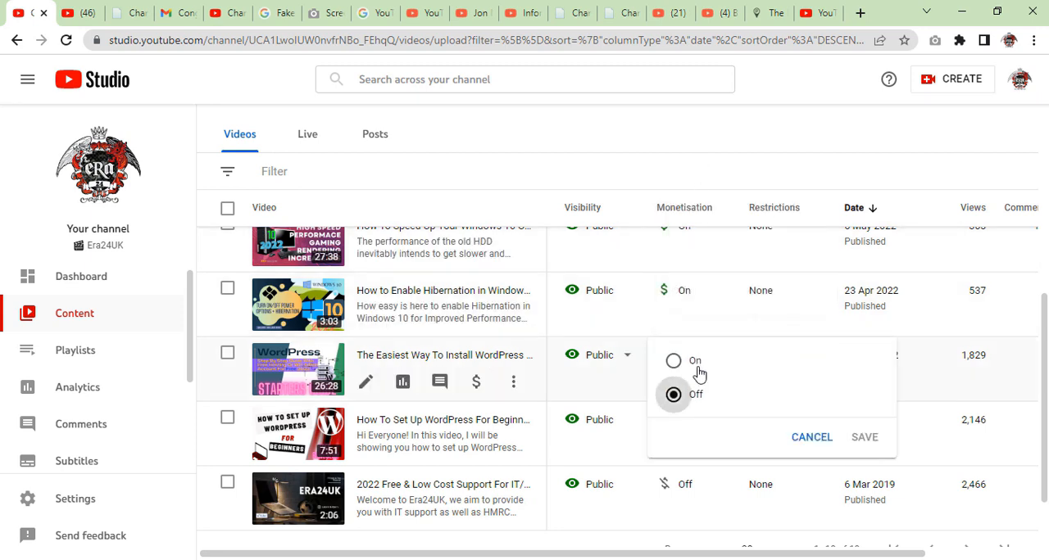
left_click(672, 360)
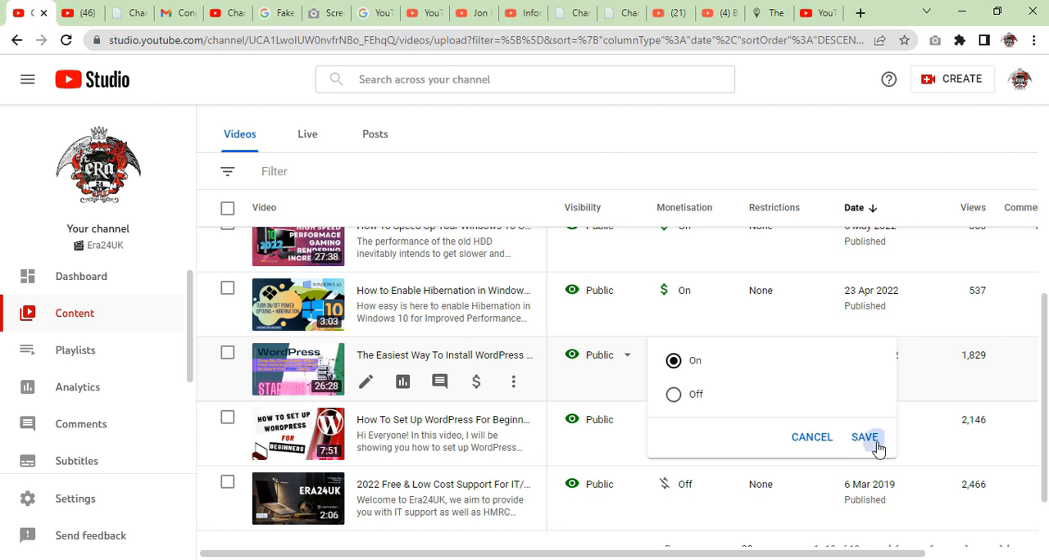
left_click(863, 436)
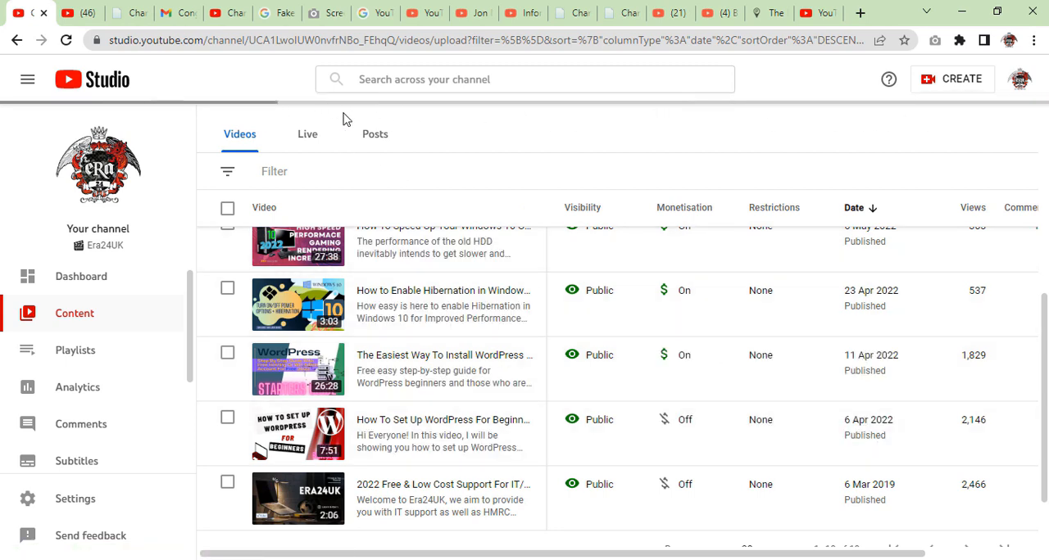
mouse_move(724, 398)
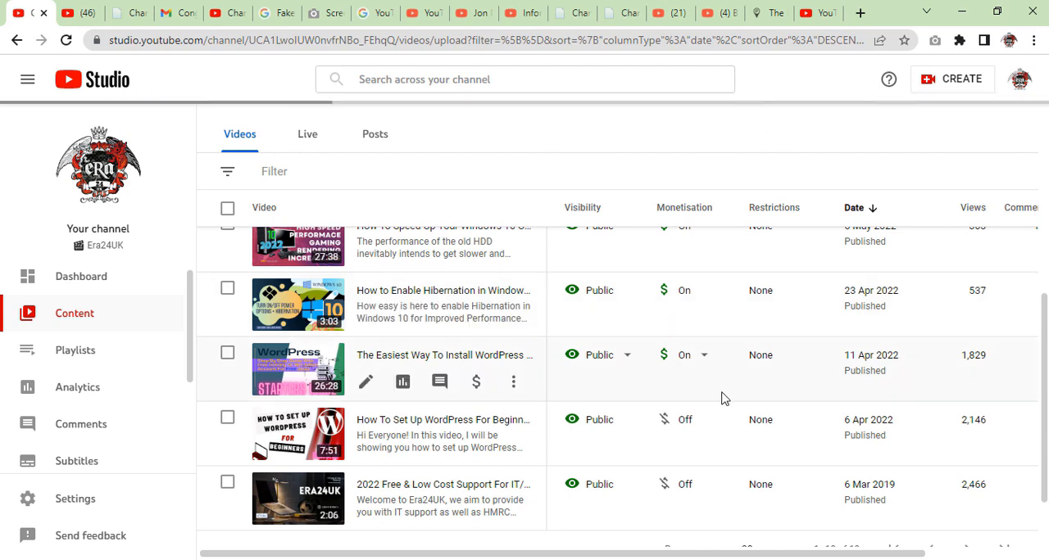
mouse_move(721, 139)
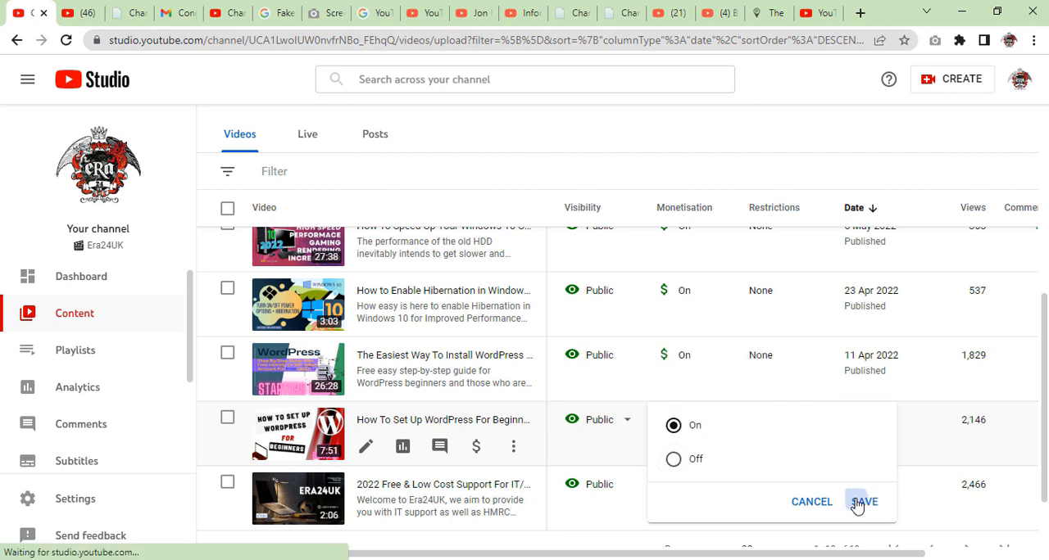
Step: Save monetisation On for the WordPress setup and IT support videos so every video shows On
left_click(862, 501)
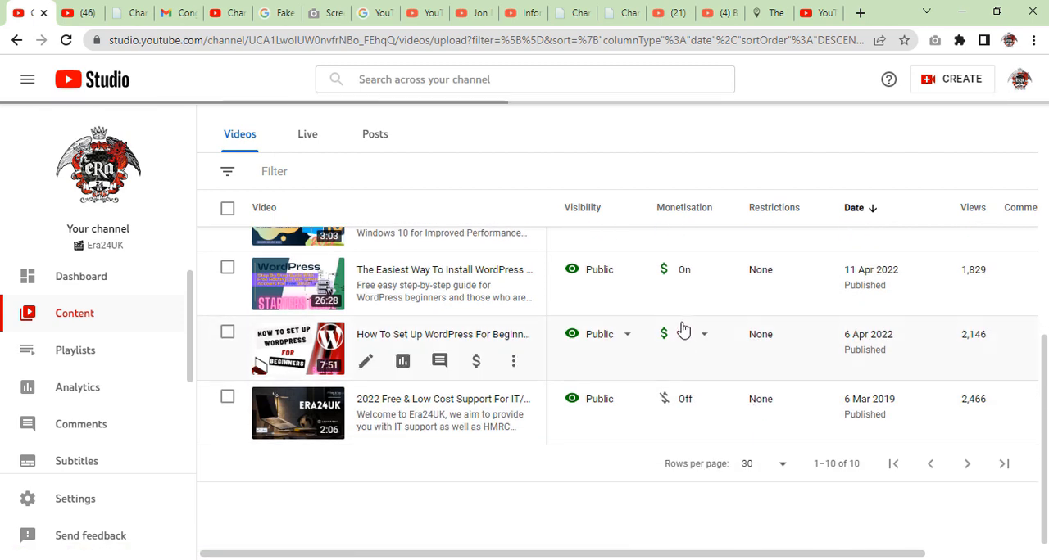
mouse_move(684, 400)
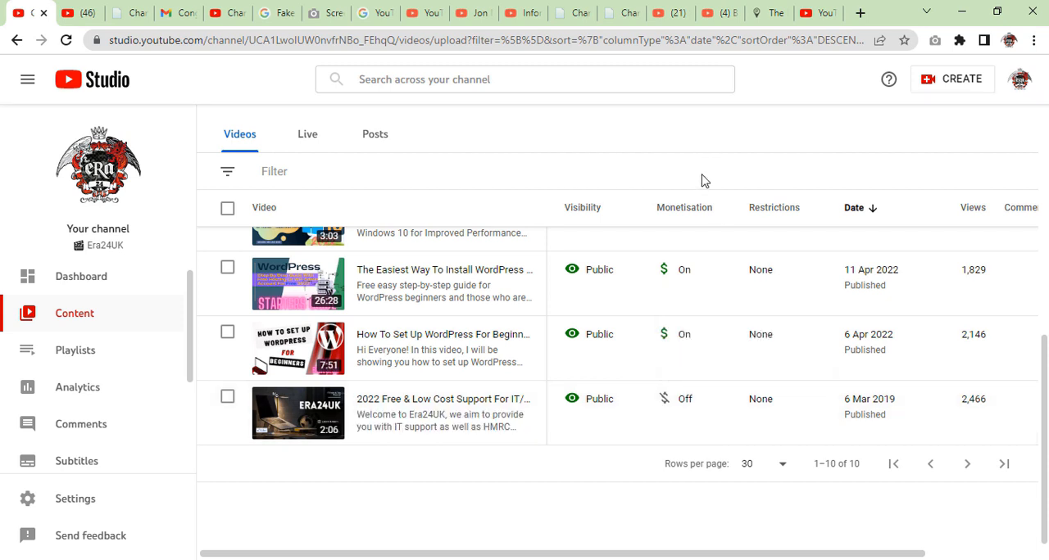
left_click(684, 399)
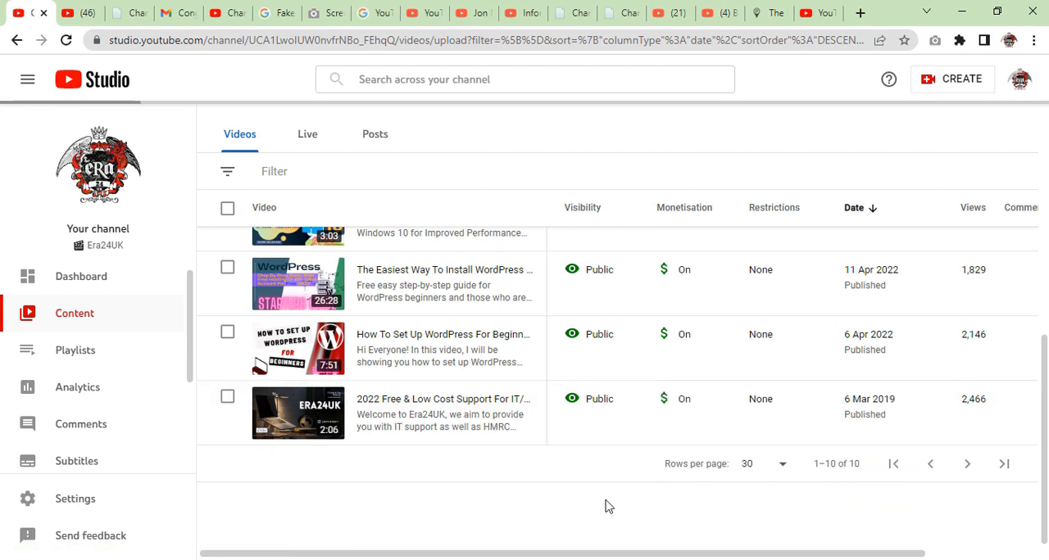
mouse_move(639, 468)
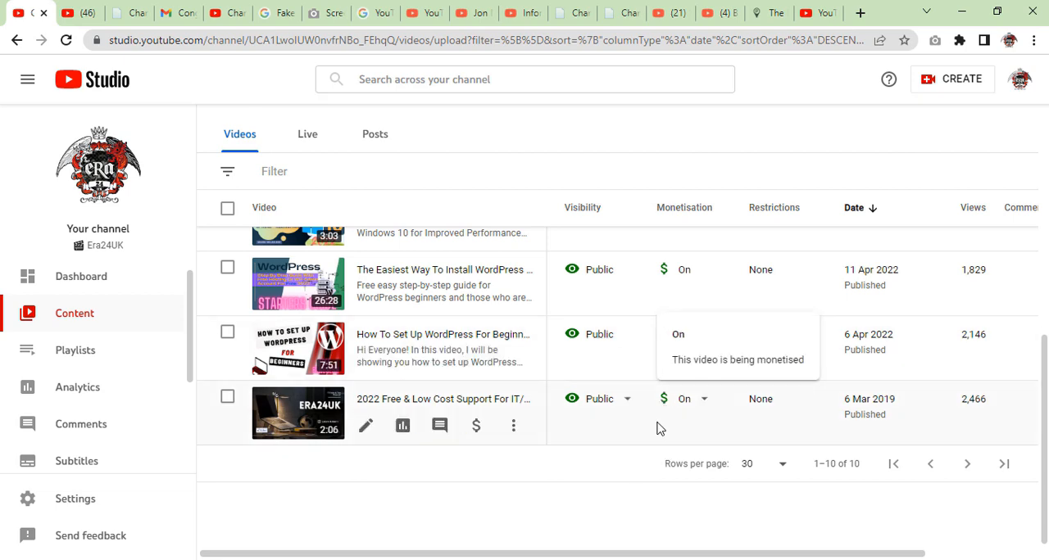
scroll("up", 3)
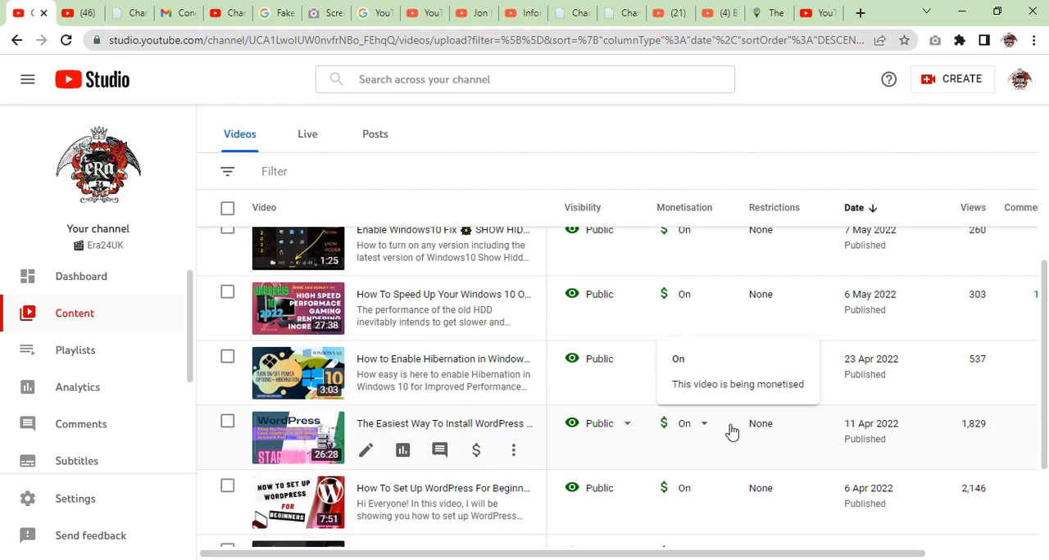
scroll("up", 3)
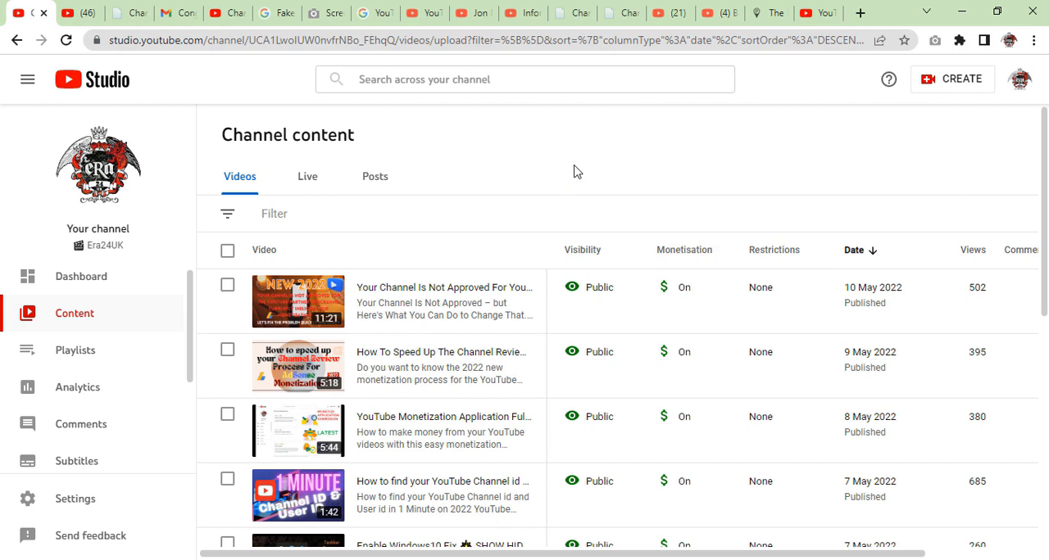
mouse_move(499, 172)
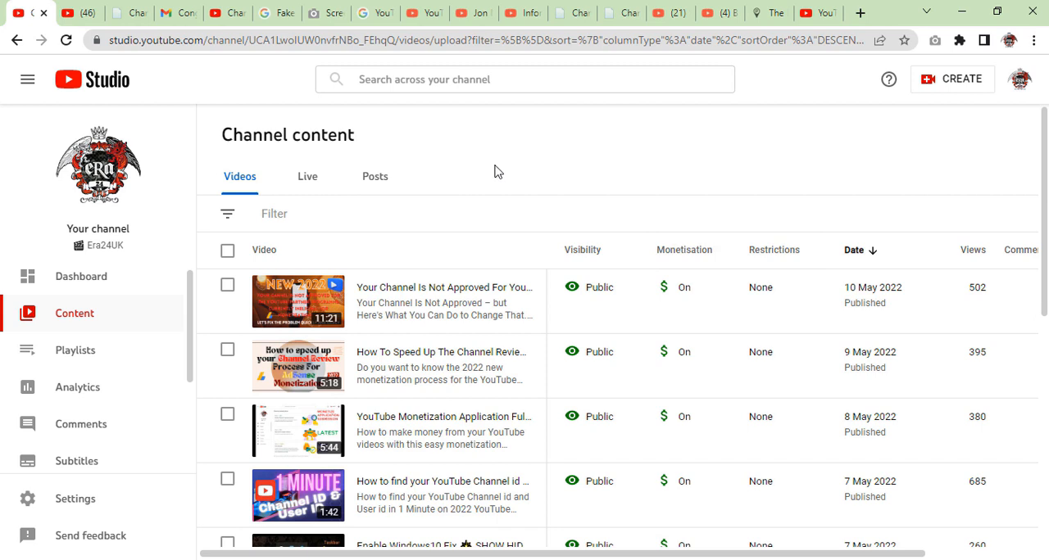
Step: Go to the Channel dashboard and scroll through its analytics, videos and comments cards
left_click(82, 276)
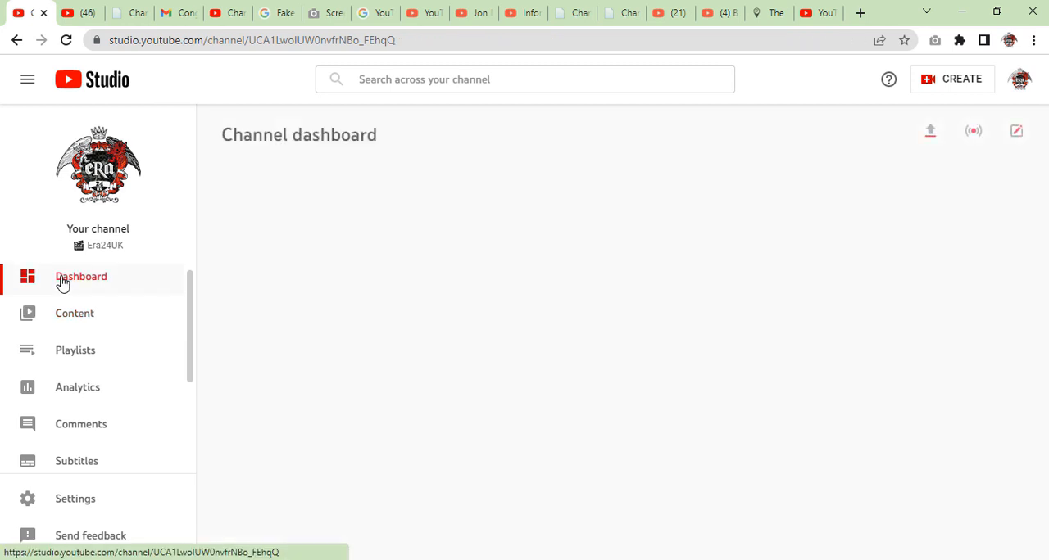
left_click(82, 275)
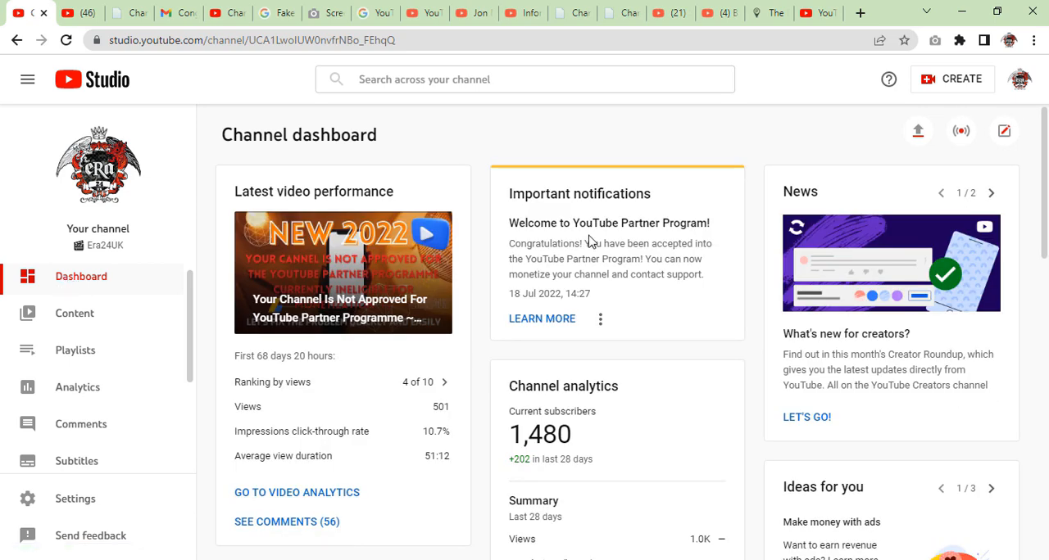
scroll("down", 3)
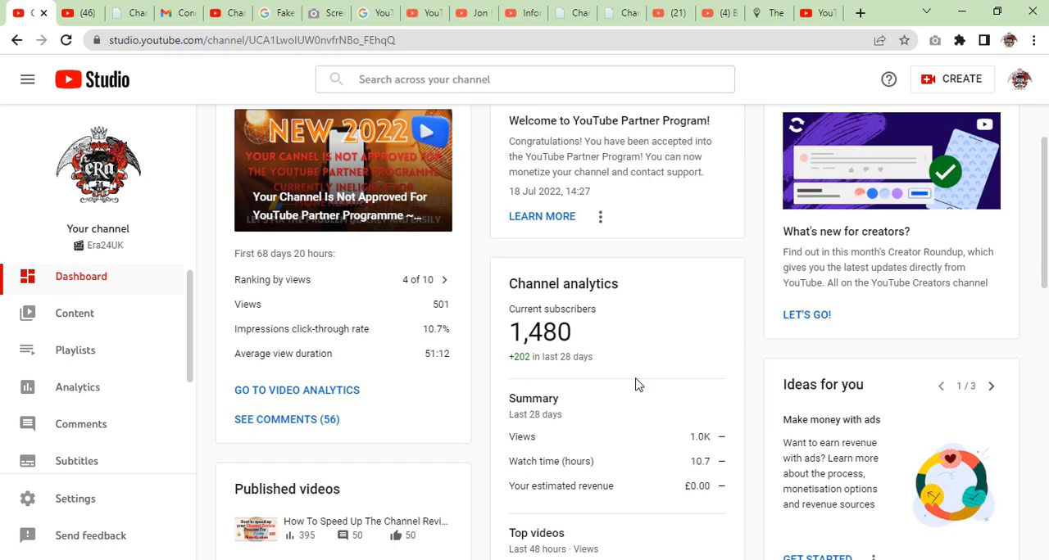
scroll("down", 3)
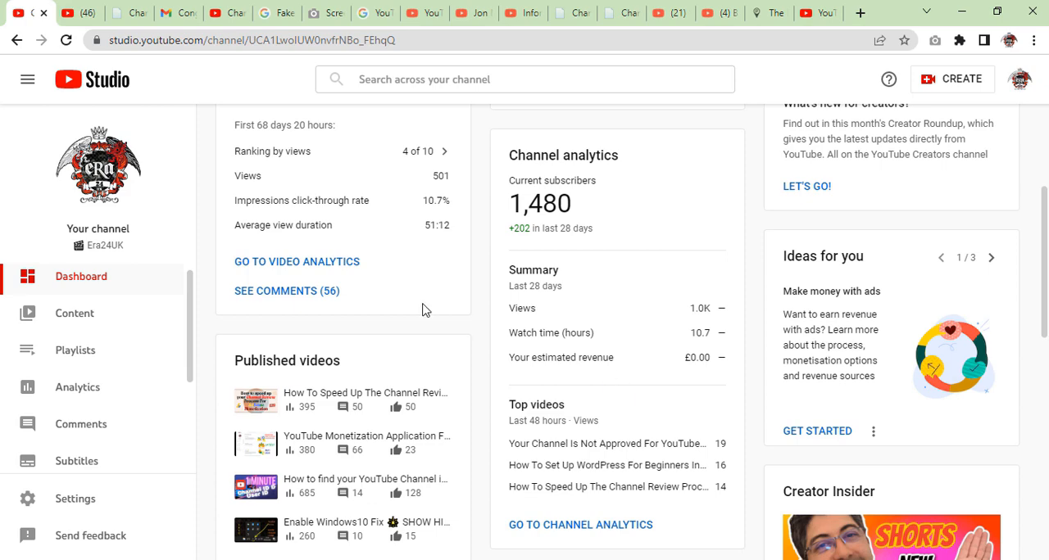
mouse_move(606, 341)
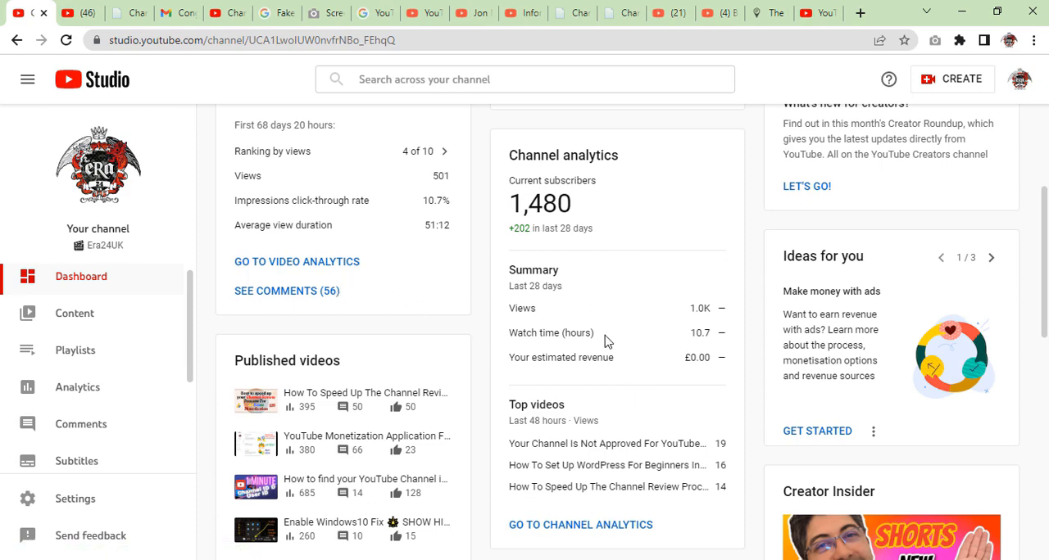
scroll("down", 3)
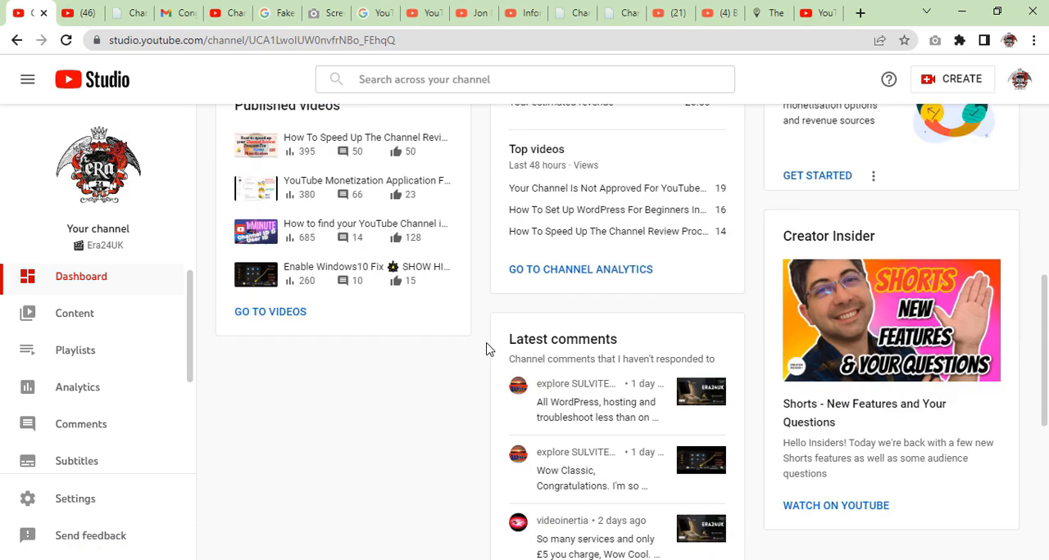
scroll("up", 3)
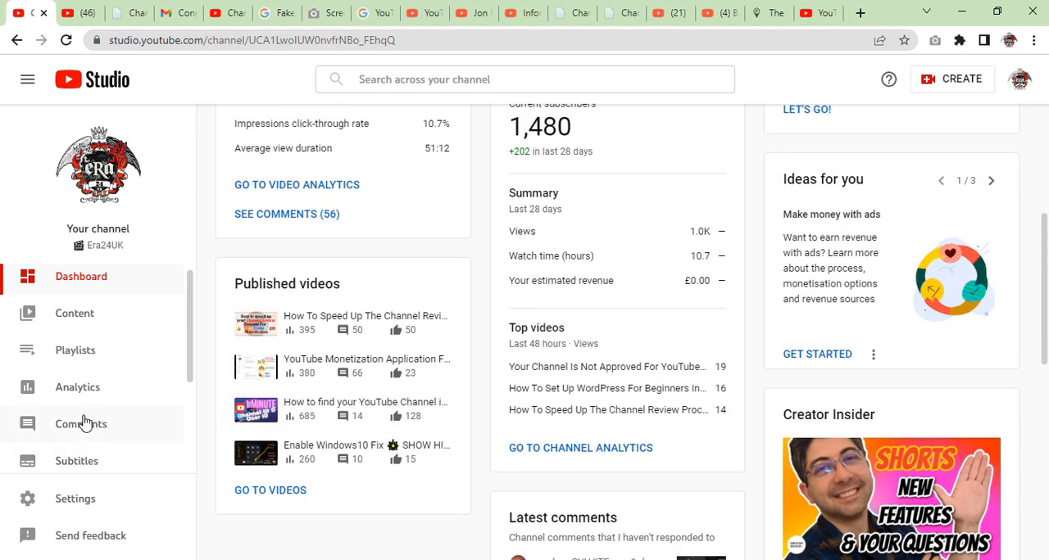
mouse_move(75, 315)
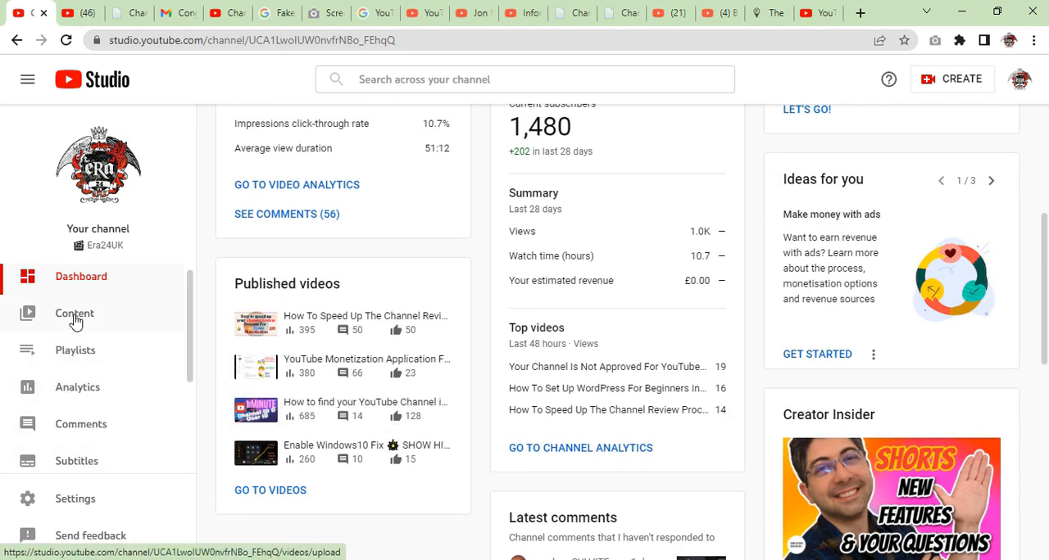
scroll("down", 3)
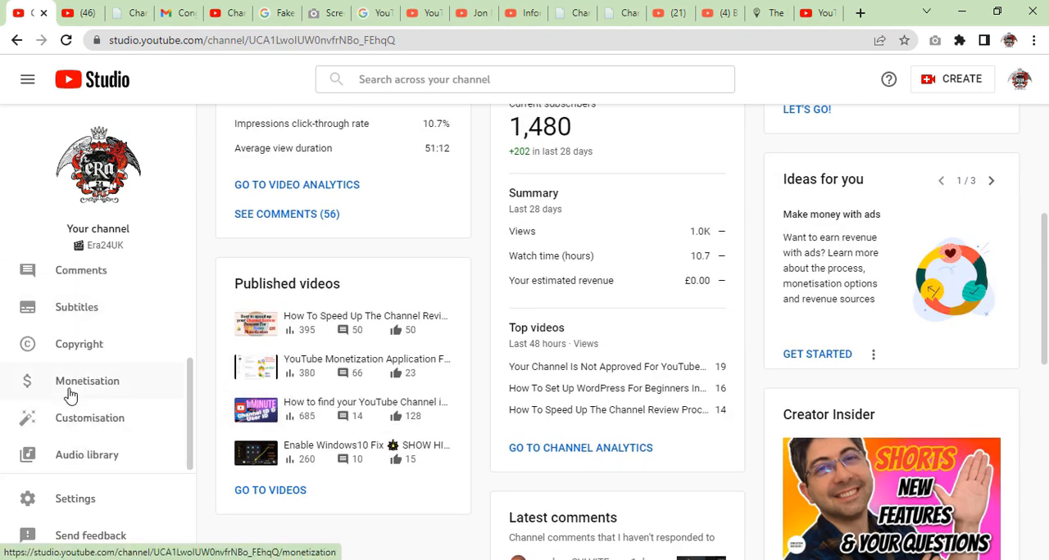
Step: Return to the Monetisation page and collapse the Introduction: Earning on YouTube section
left_click(87, 380)
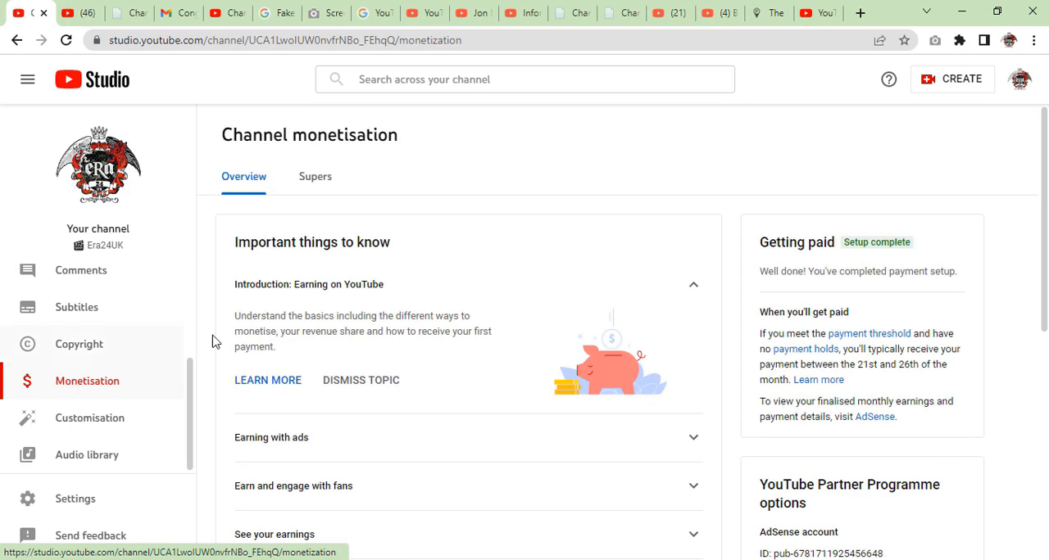
mouse_move(695, 292)
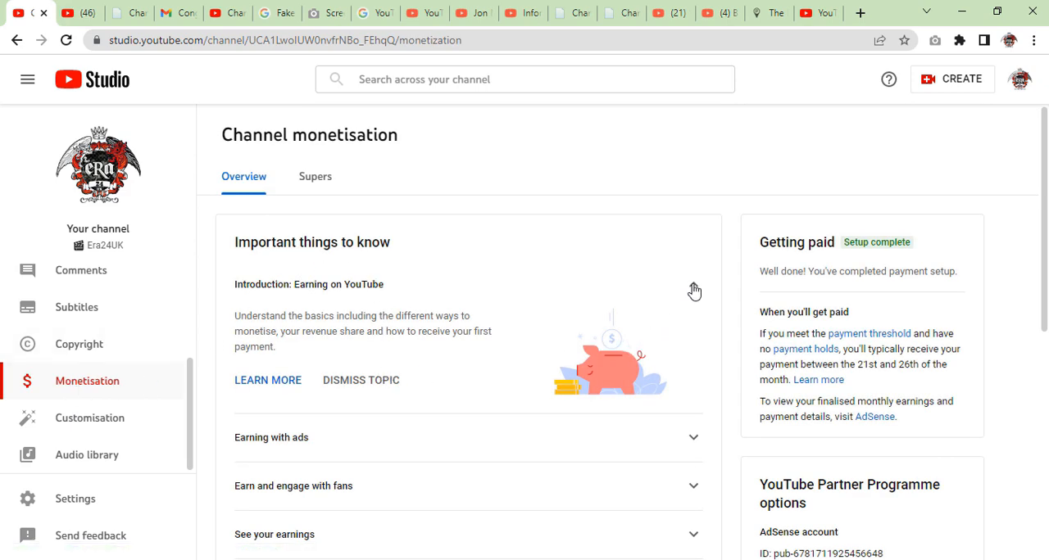
left_click(693, 285)
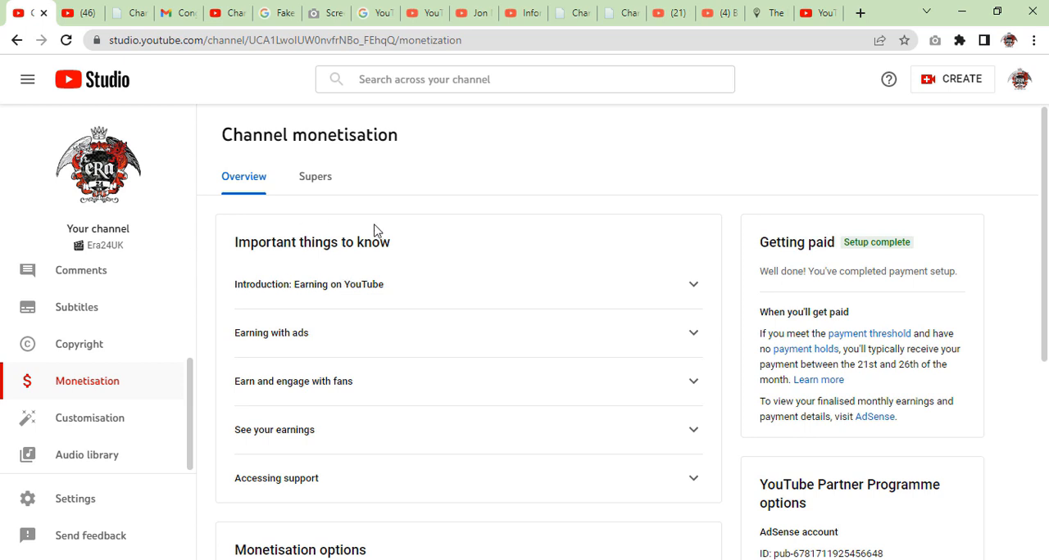
mouse_move(343, 442)
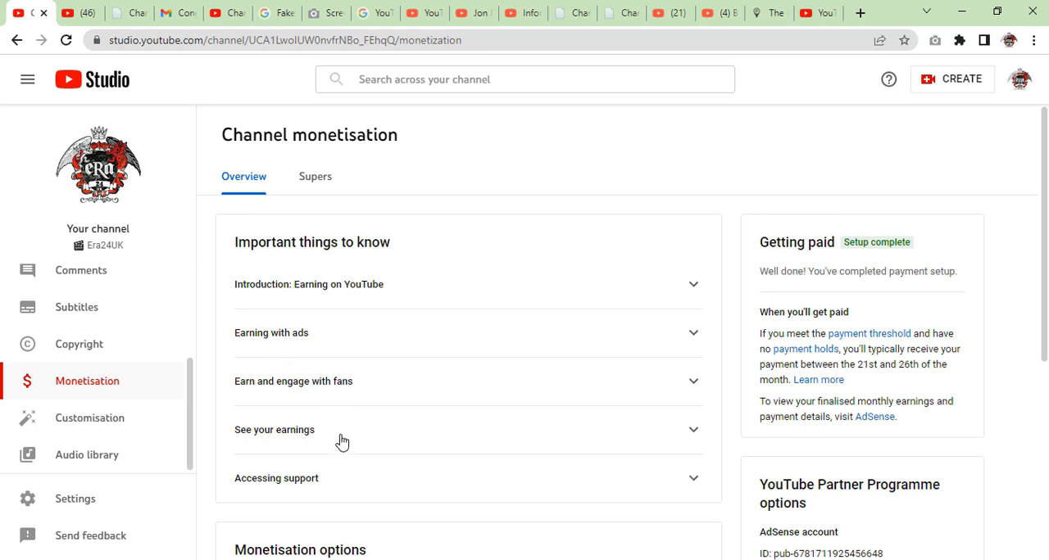
scroll("down", 3)
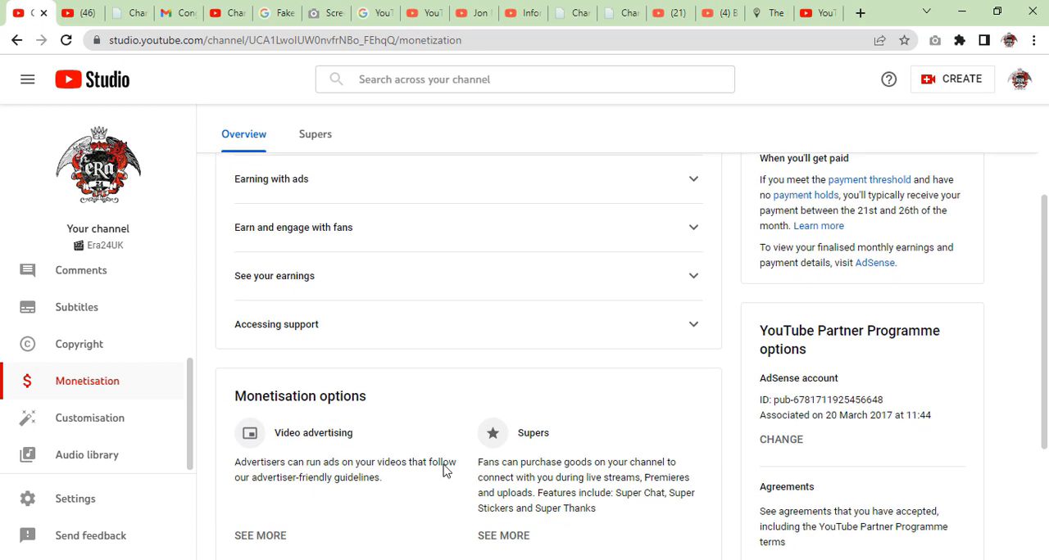
scroll("down", 3)
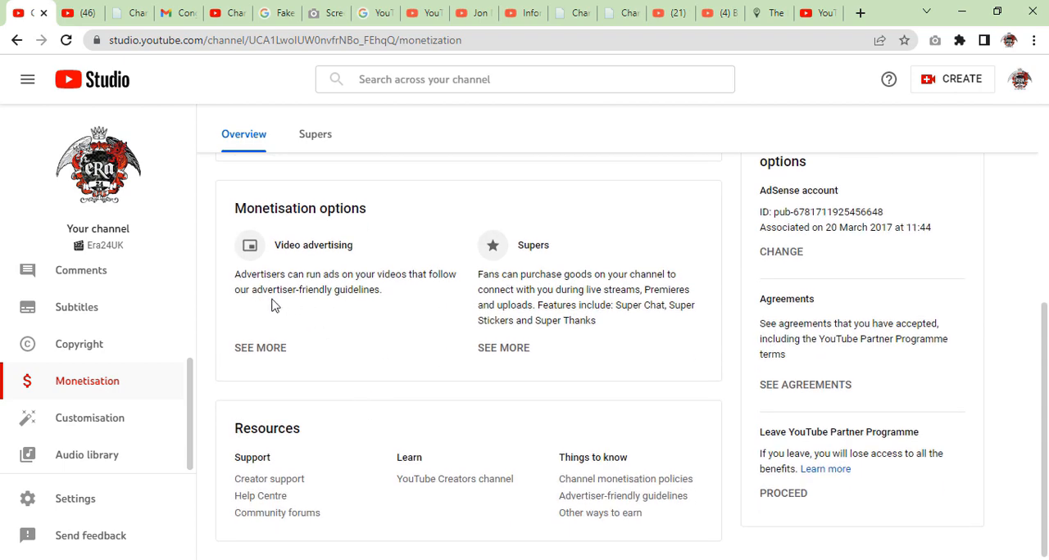
scroll("up", 3)
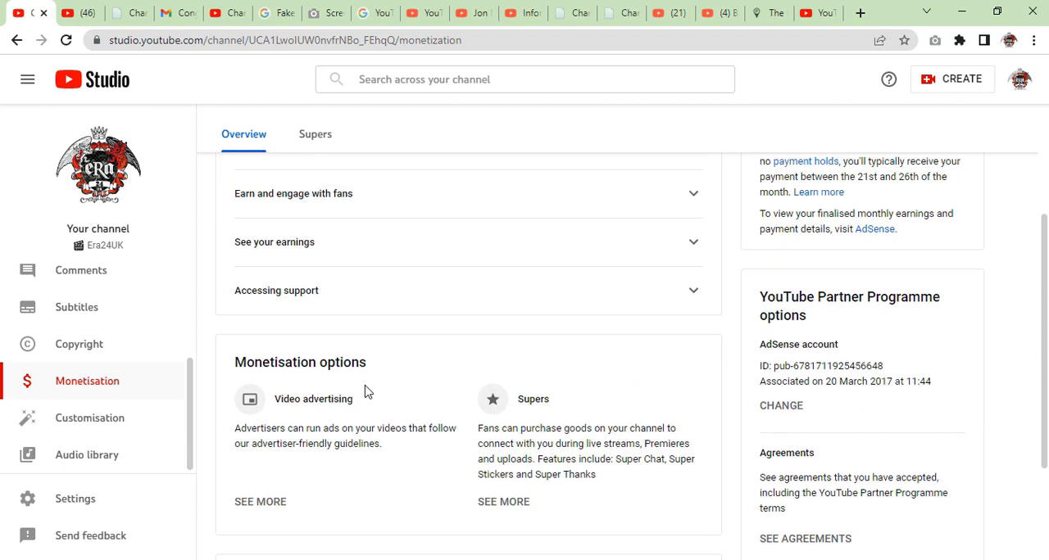
scroll("up", 3)
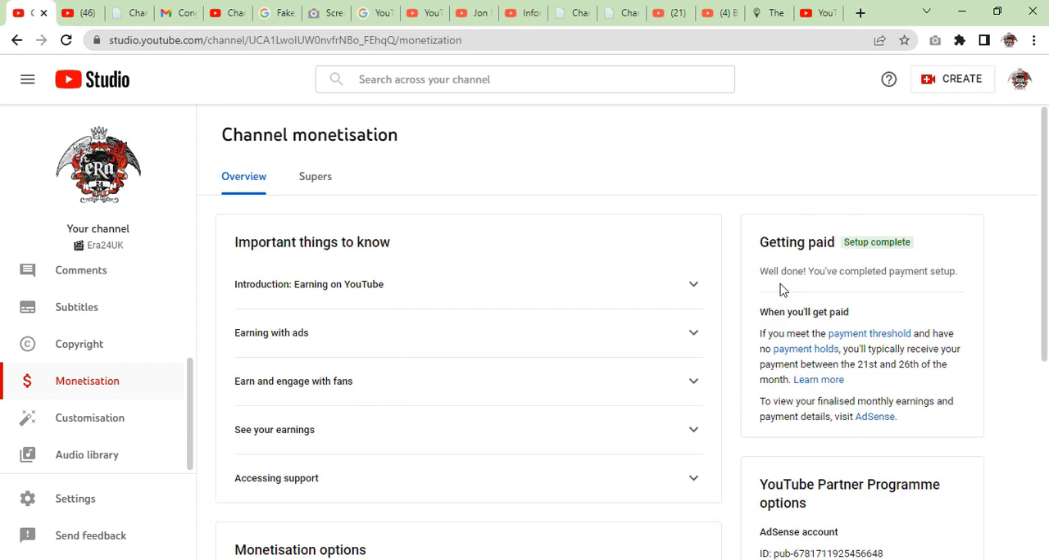
mouse_move(960, 285)
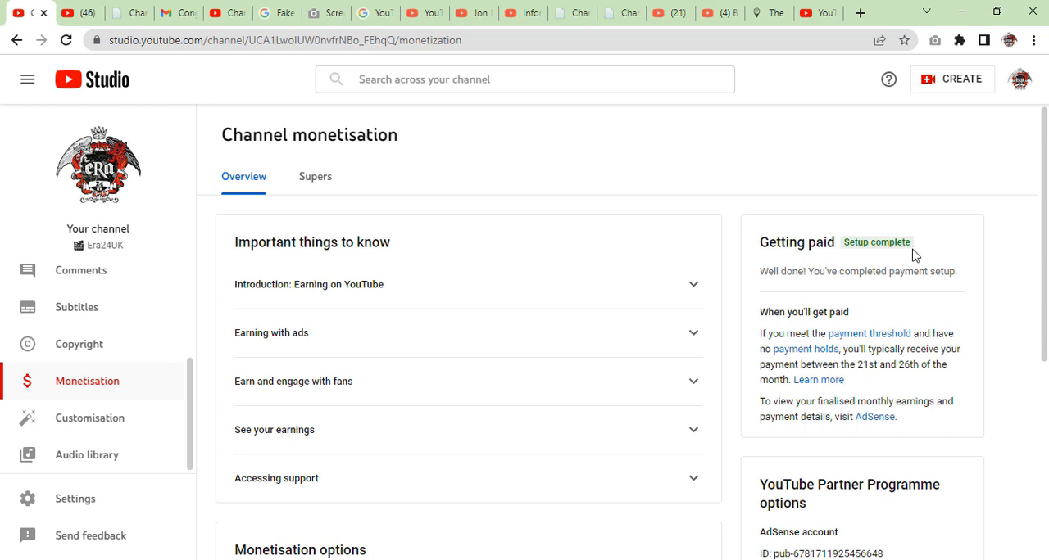
mouse_move(941, 285)
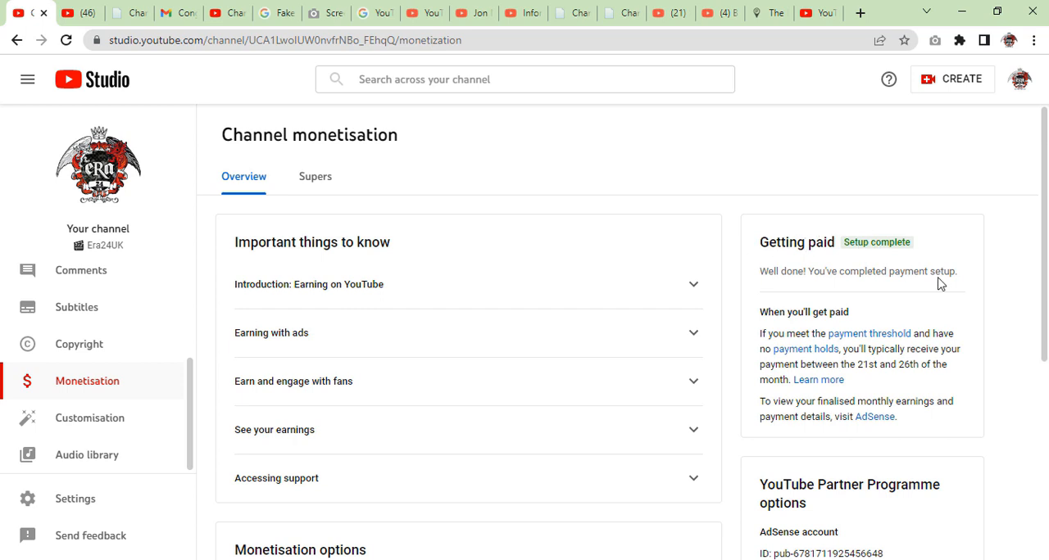
mouse_move(755, 327)
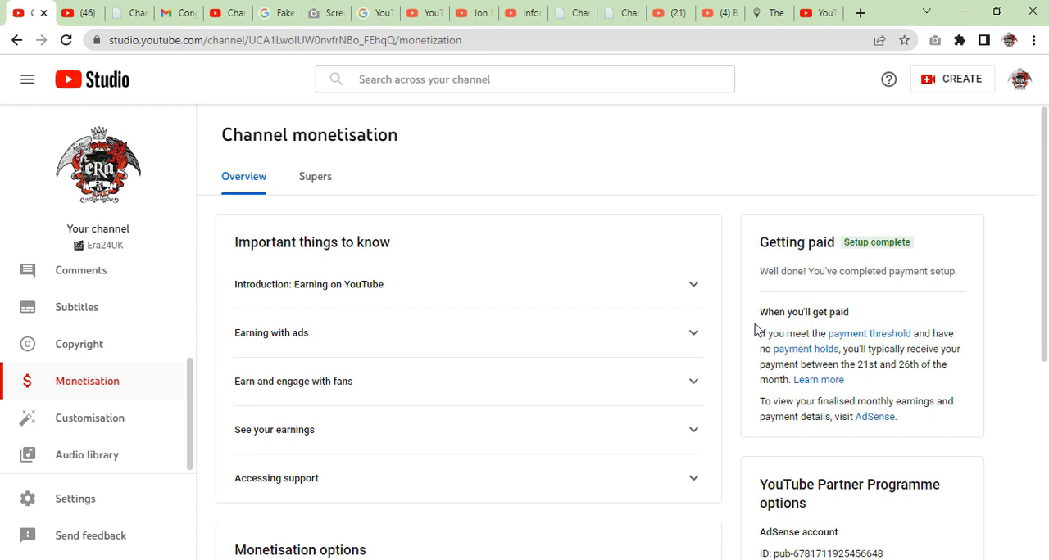
Step: Confirm payment setup shows complete with AdSense linked, then head to the Channel dashboard
scroll("down", 3)
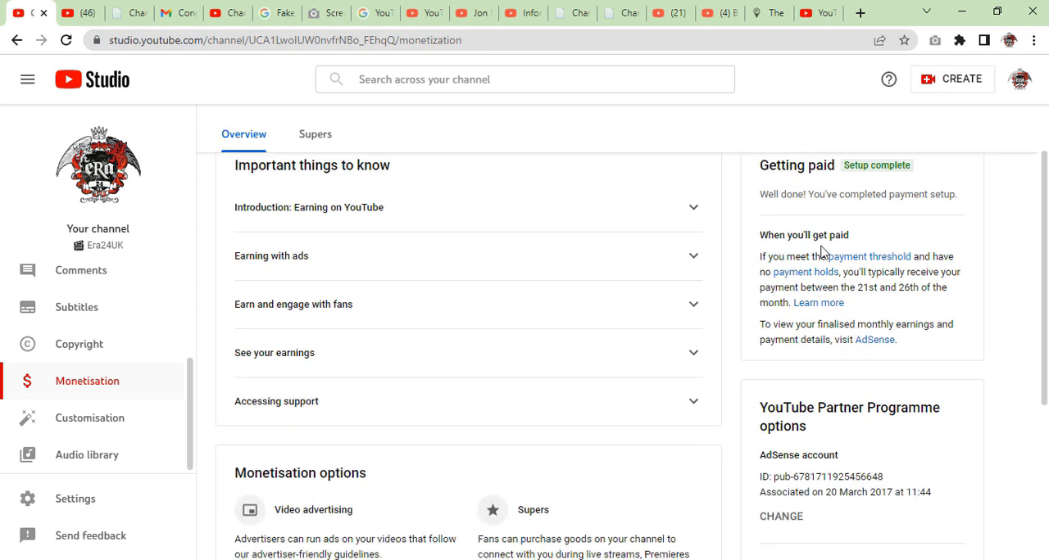
mouse_move(862, 272)
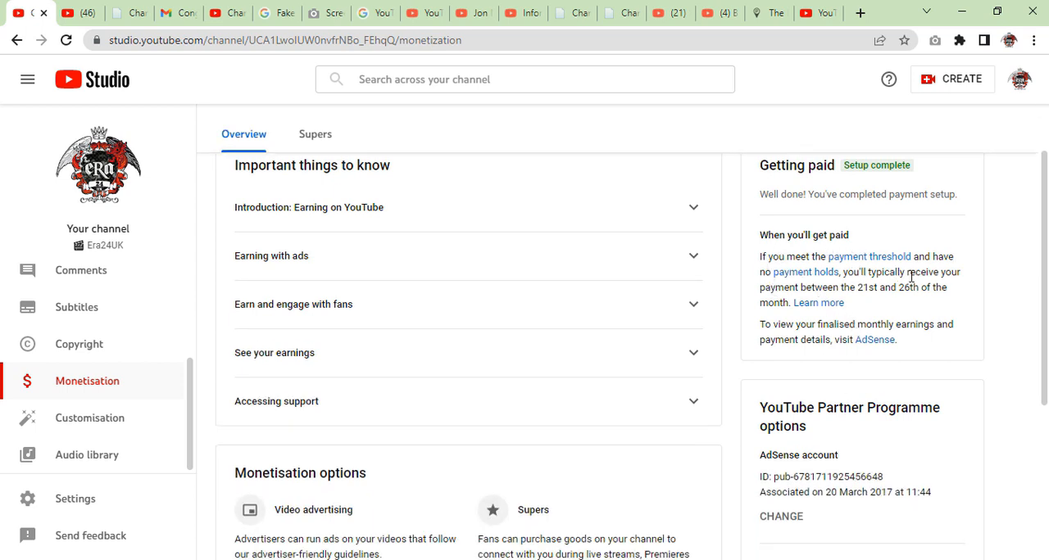
mouse_move(965, 277)
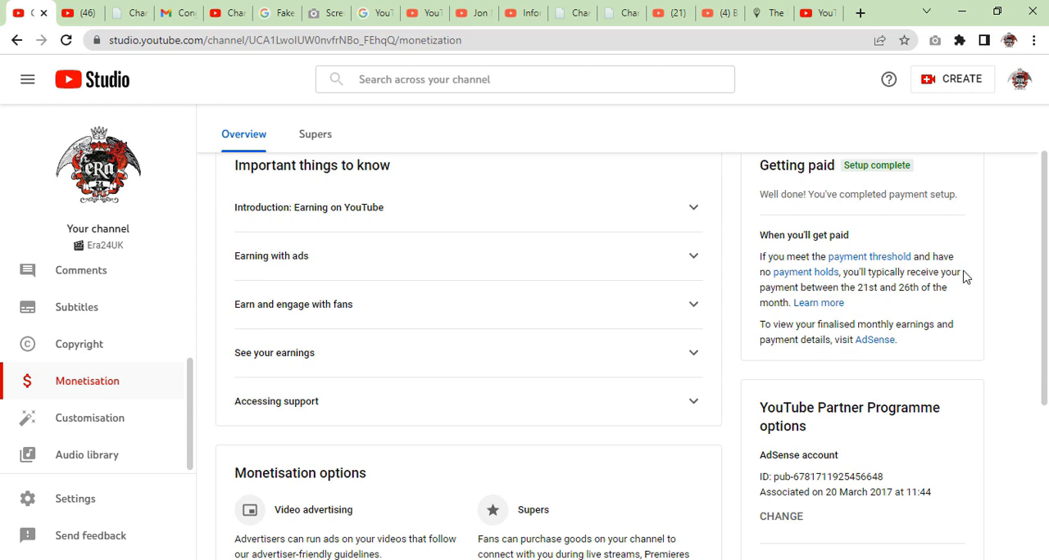
mouse_move(954, 298)
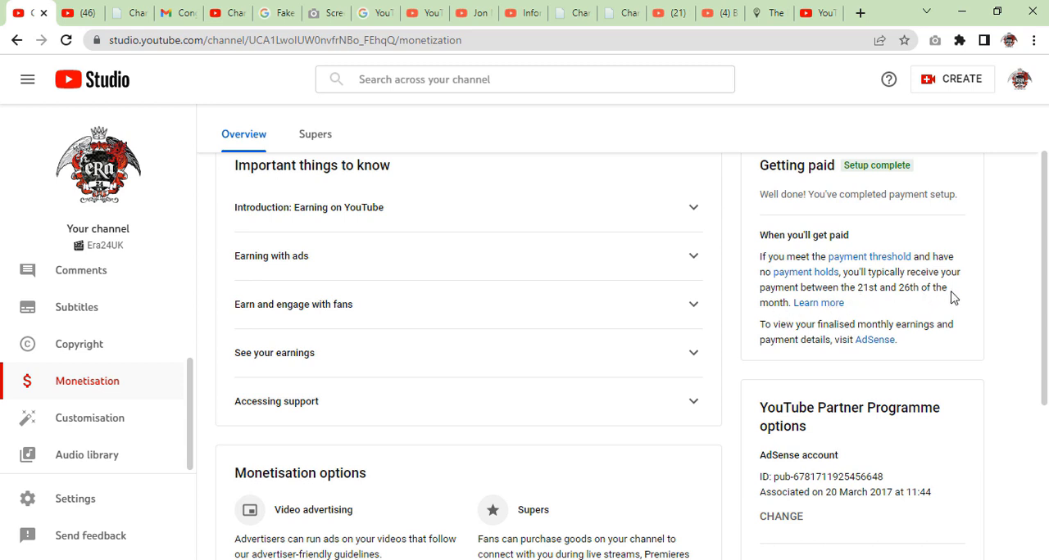
mouse_move(897, 328)
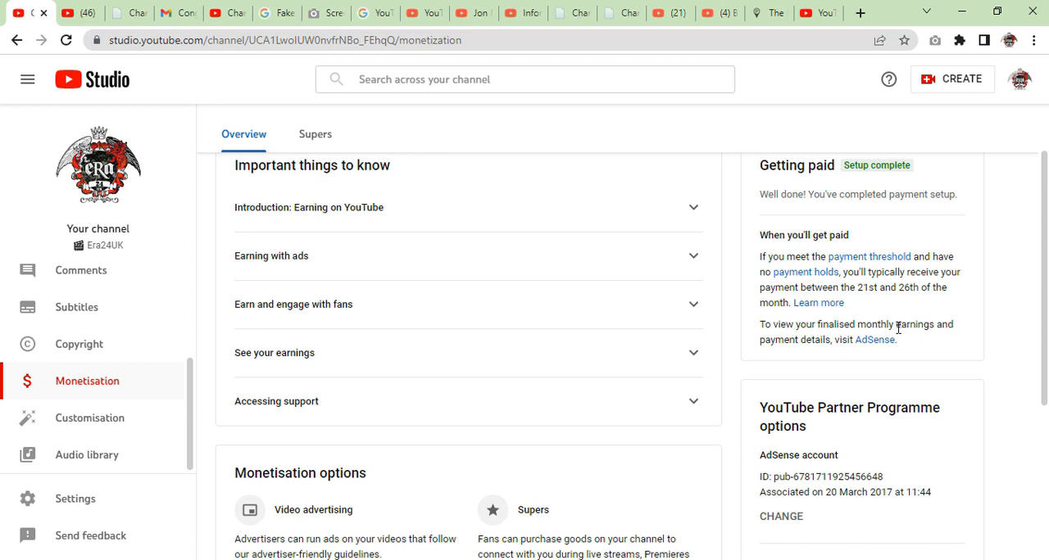
mouse_move(872, 352)
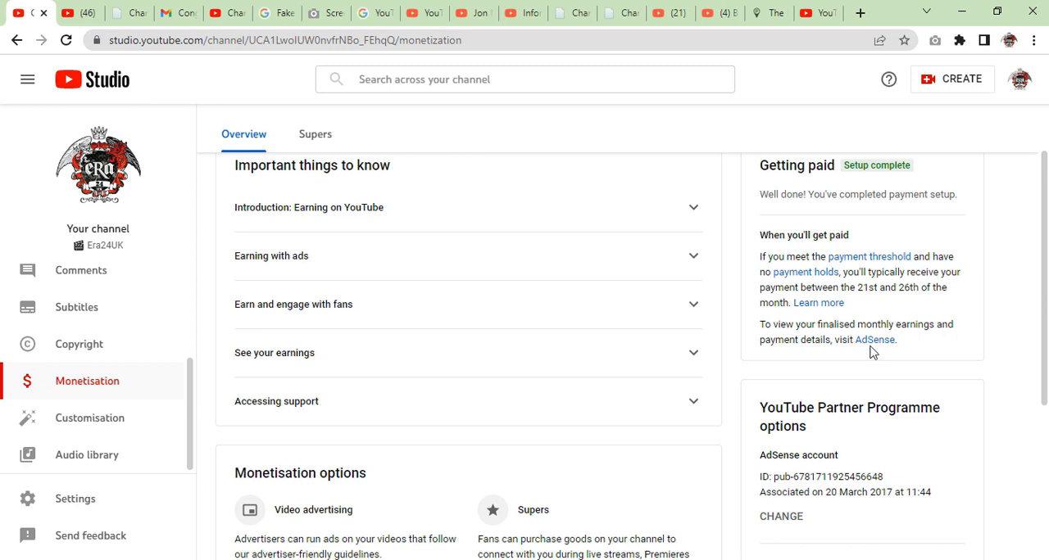
mouse_move(818, 357)
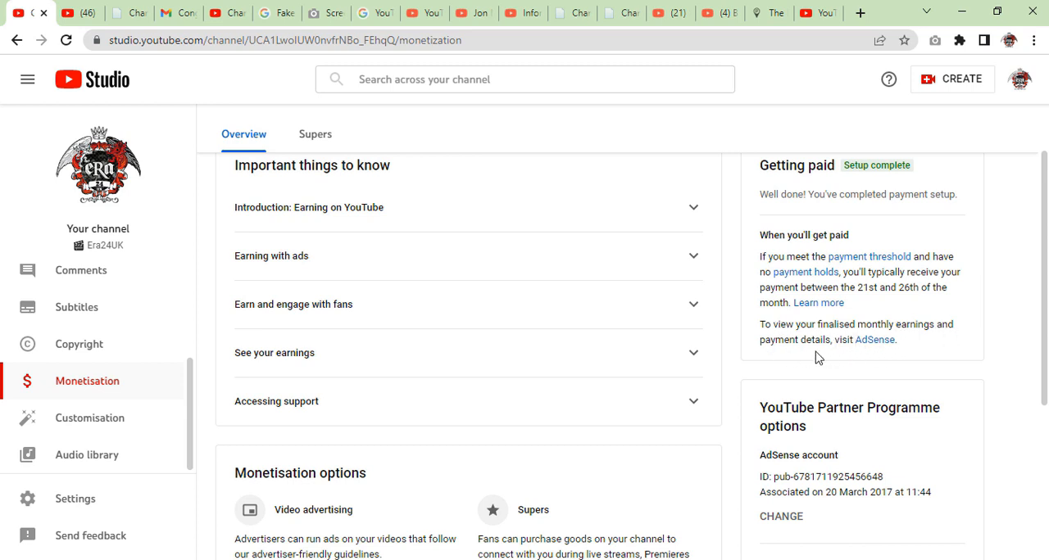
mouse_move(832, 357)
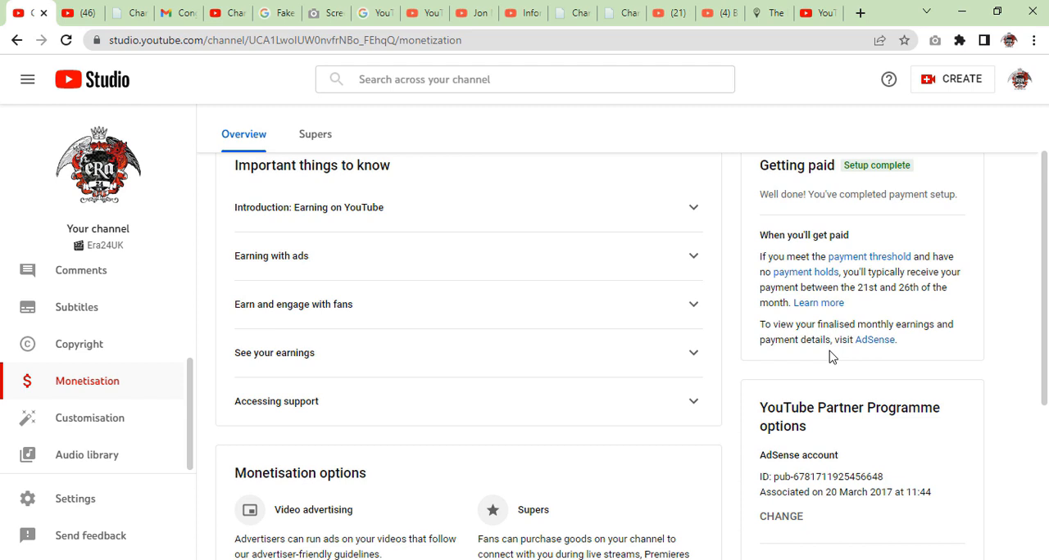
scroll("up", 3)
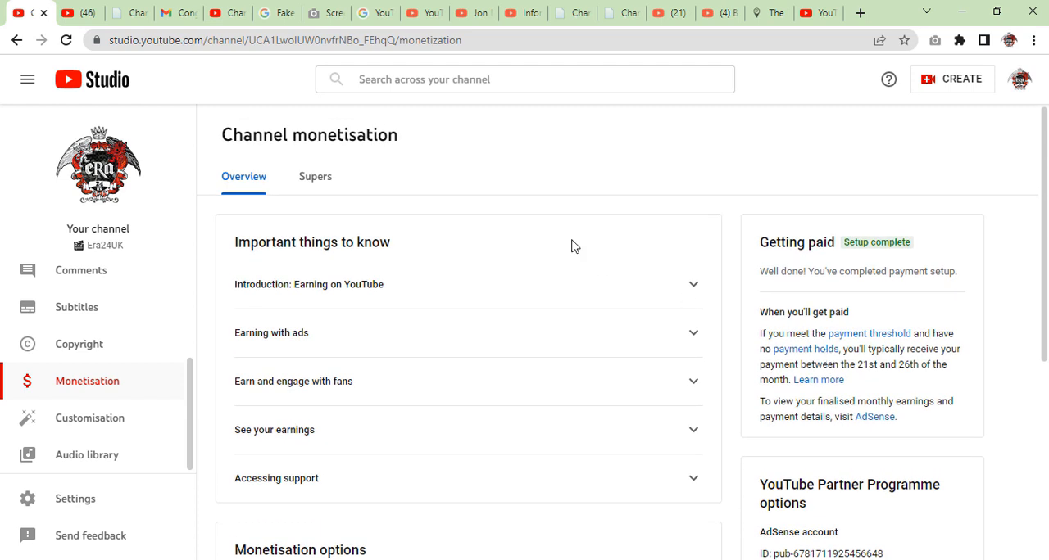
mouse_move(158, 298)
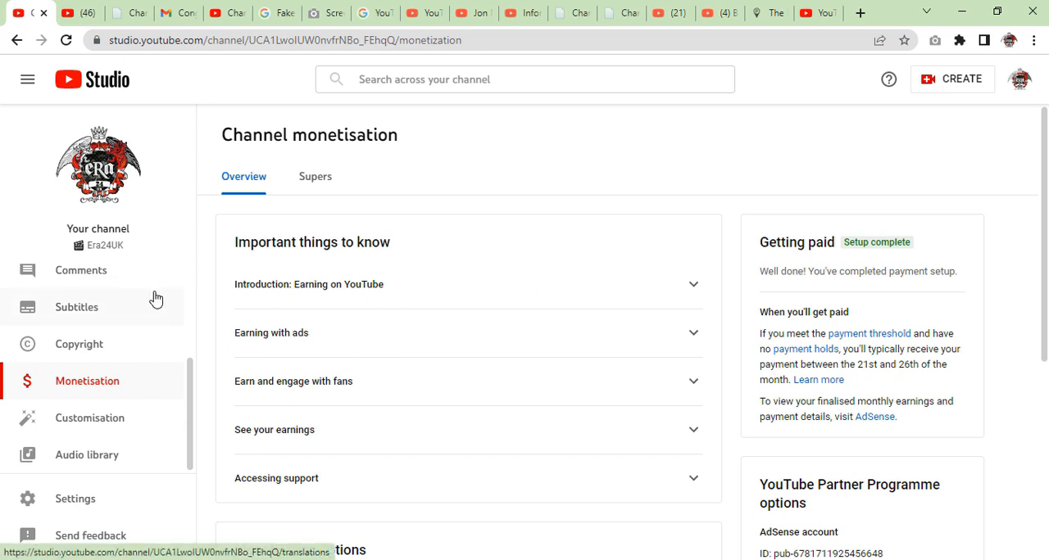
scroll("up", 3)
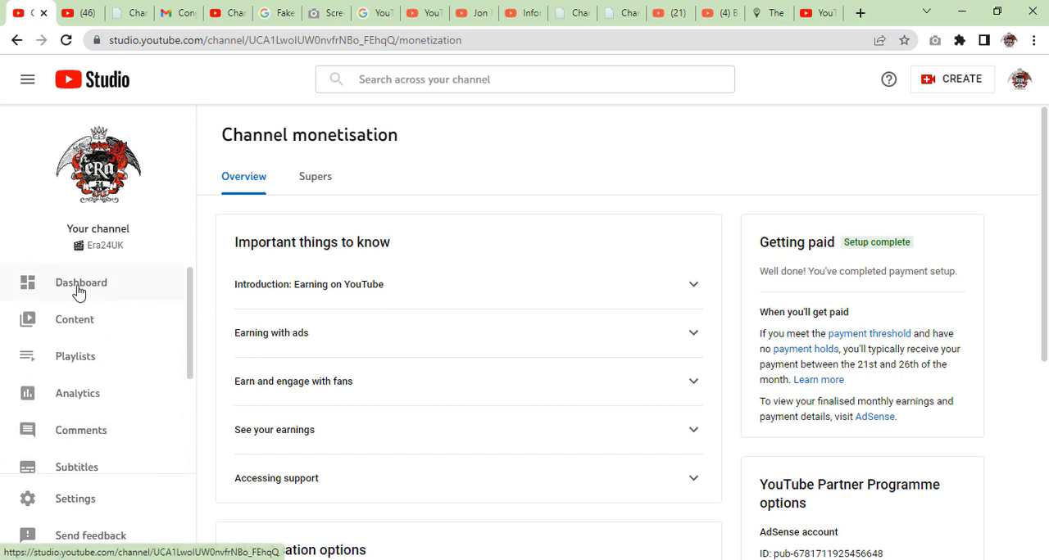
left_click(80, 282)
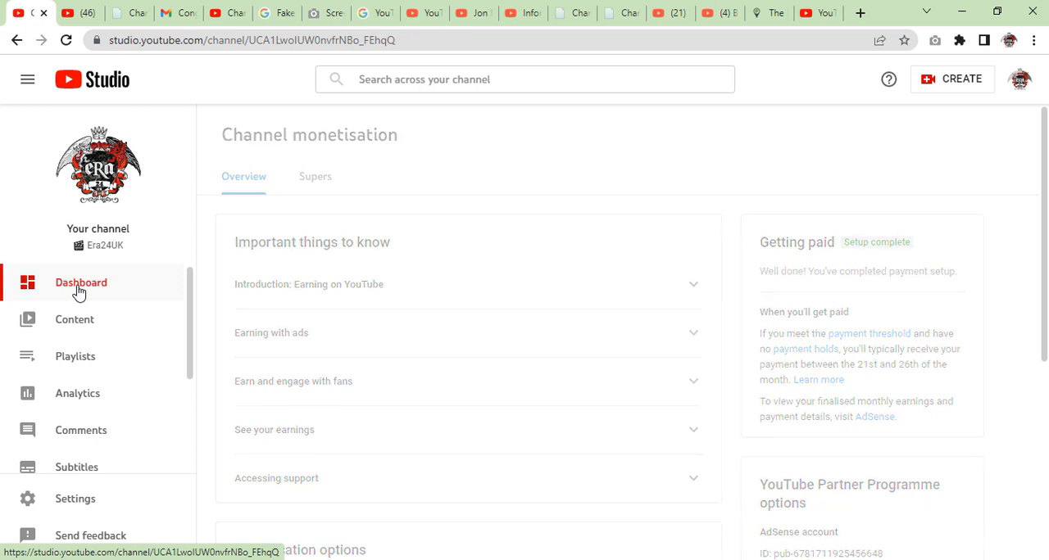
Step: Put the Chrome window away so only the Windows 10 desktop is showing
left_click(80, 282)
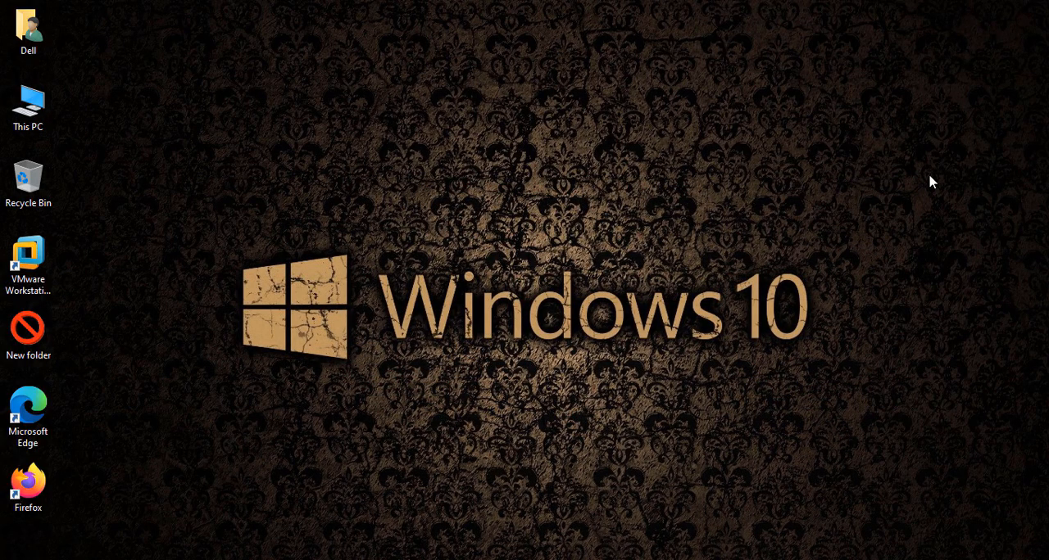
mouse_move(1039, 313)
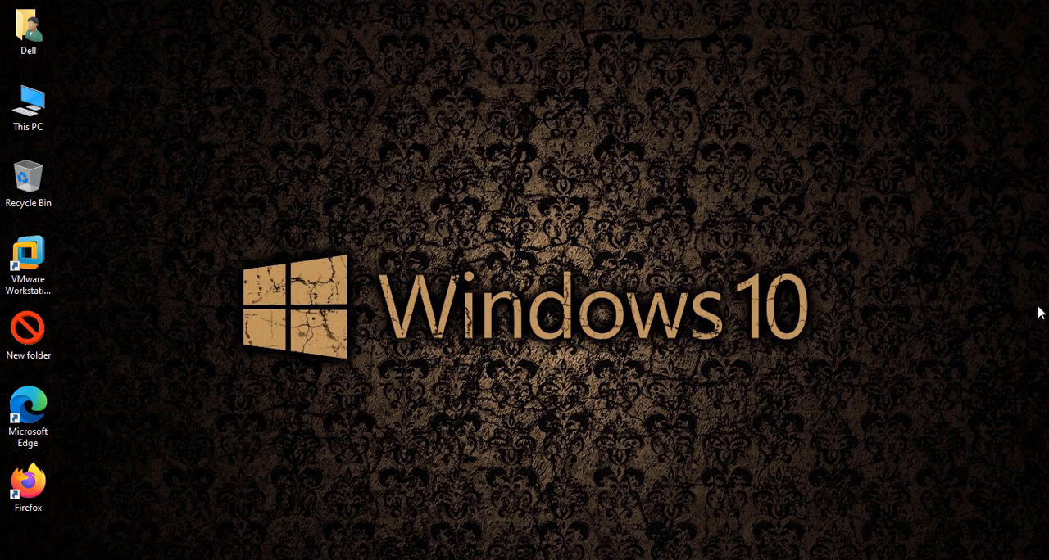
mouse_move(593, 416)
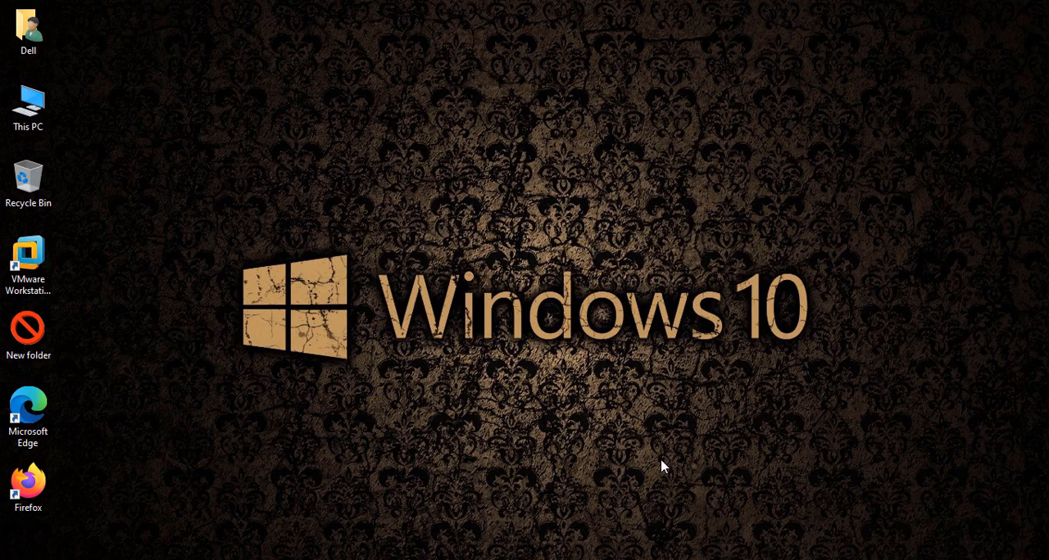
mouse_move(771, 502)
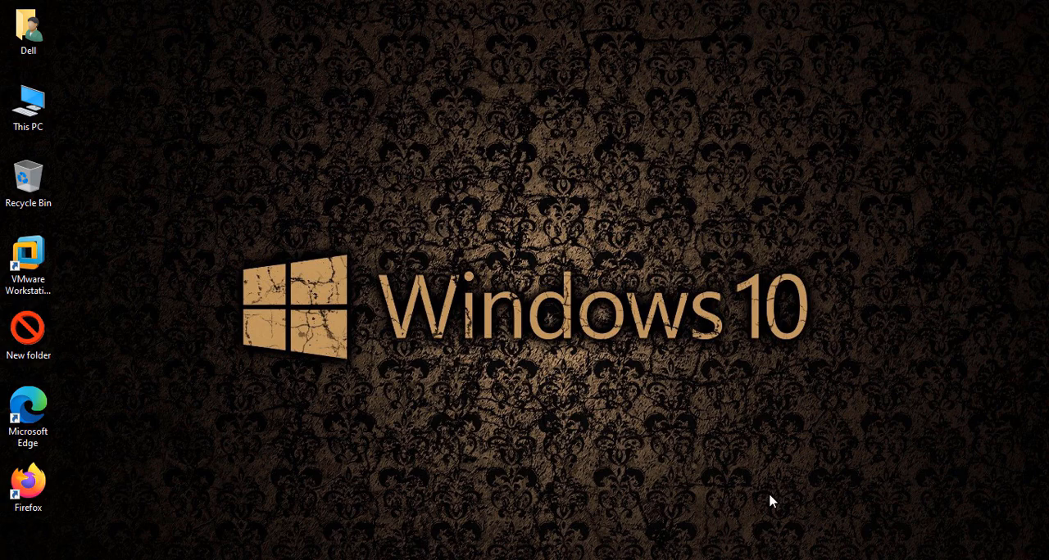